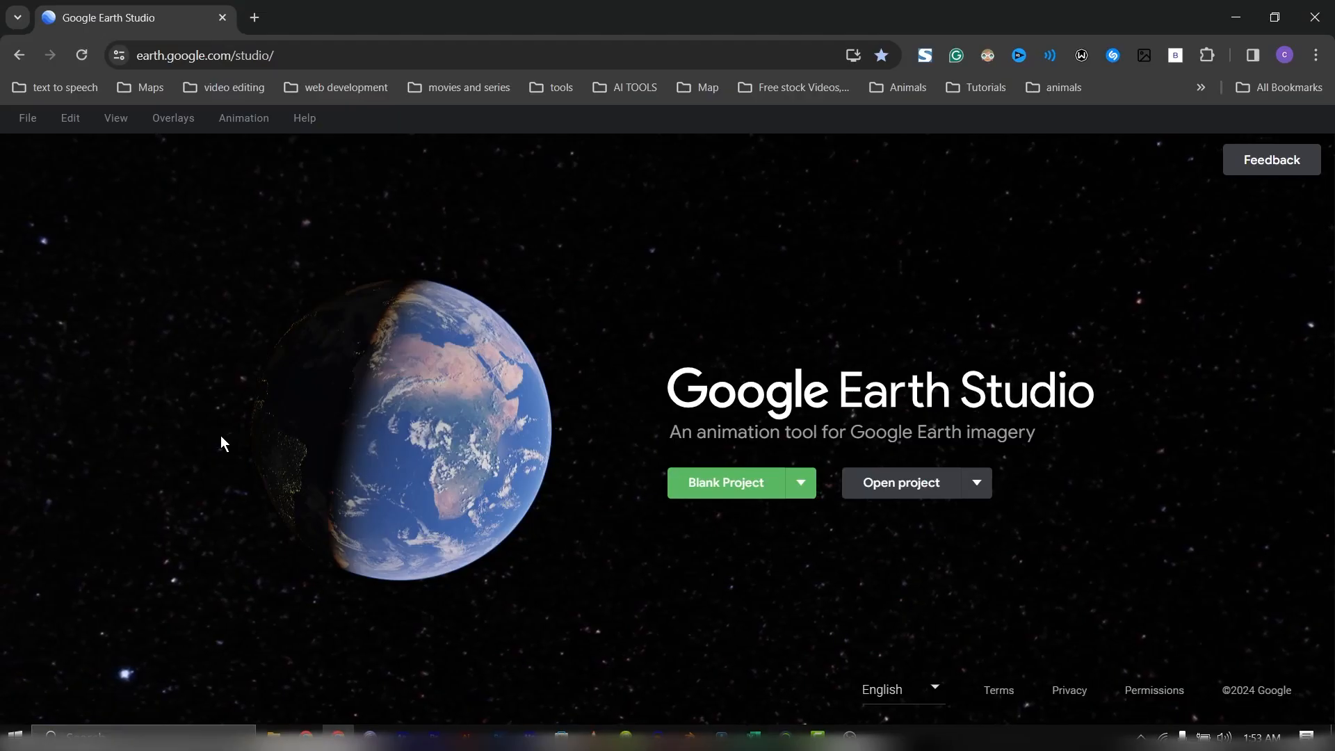
mouse_move(220, 435)
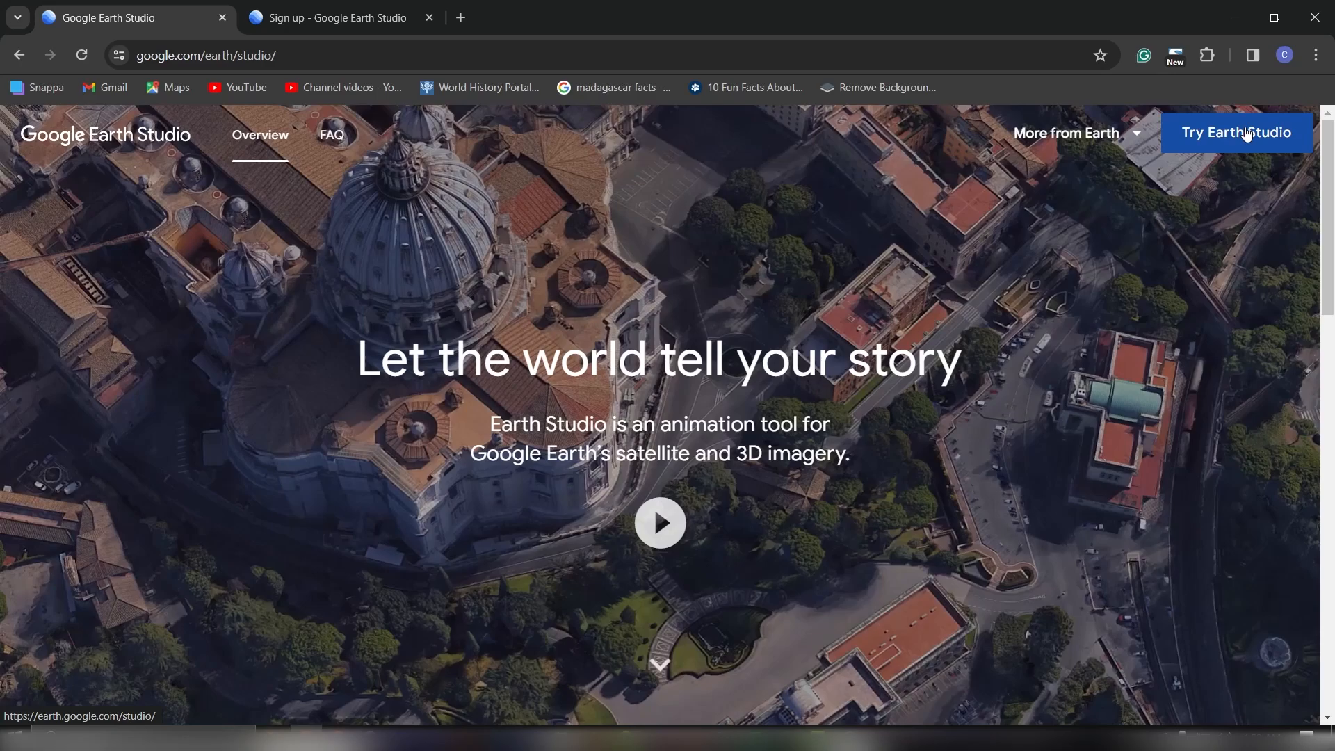
mouse_move(1234, 139)
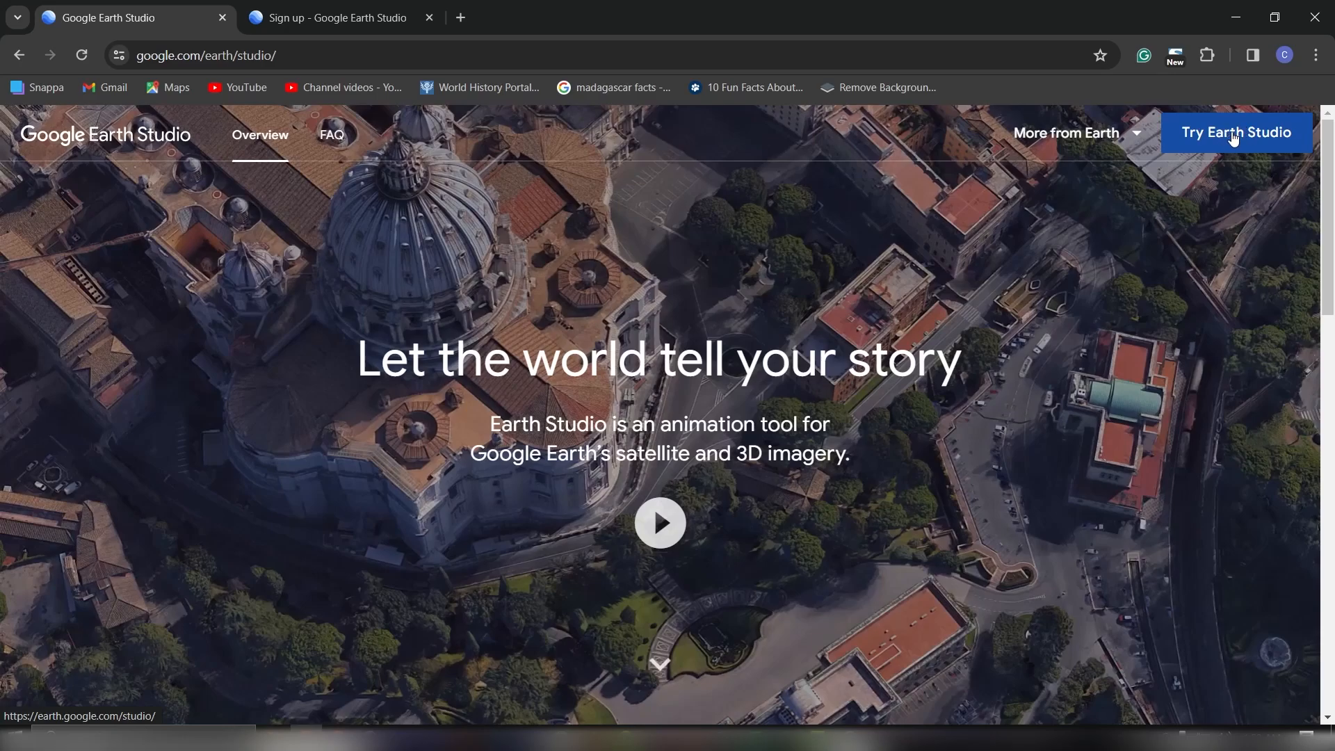
Visit the Earth Studio access sign-up form, skim it, and close it to reach the start page.
click(1236, 133)
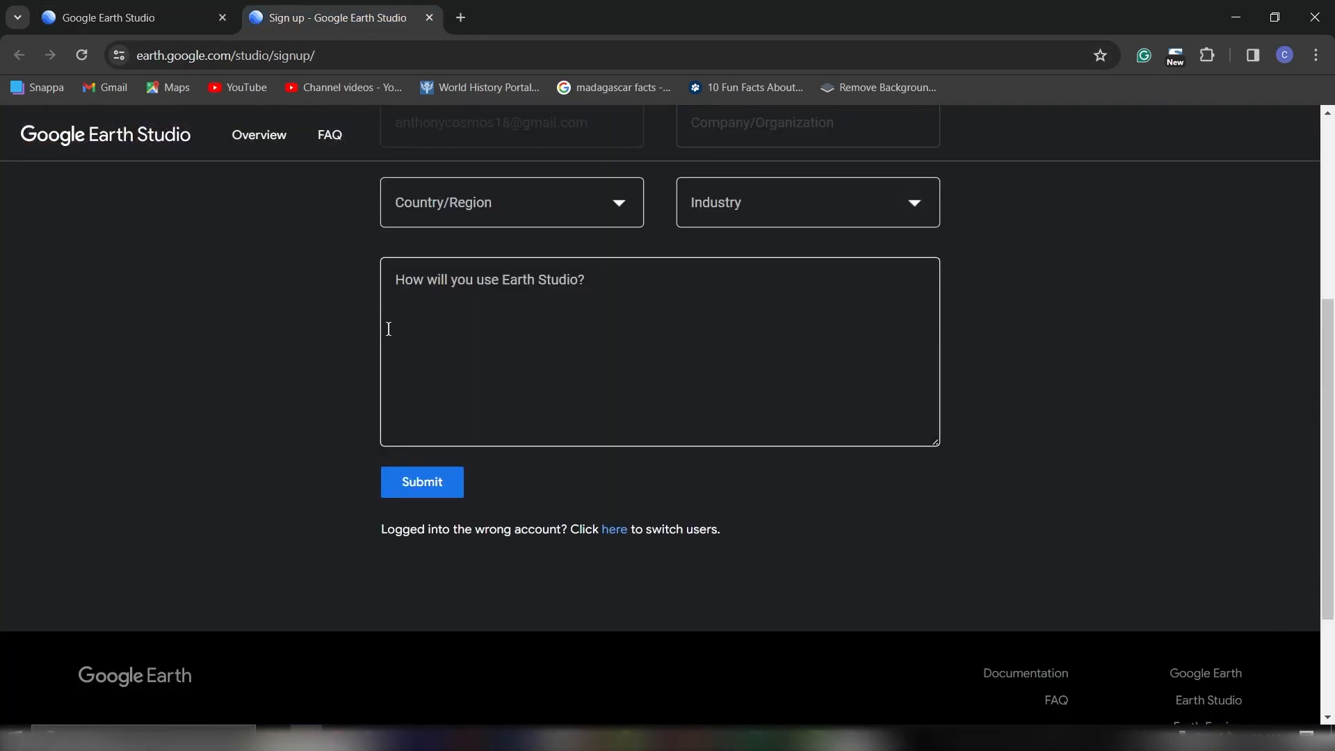
scroll(down, 3)
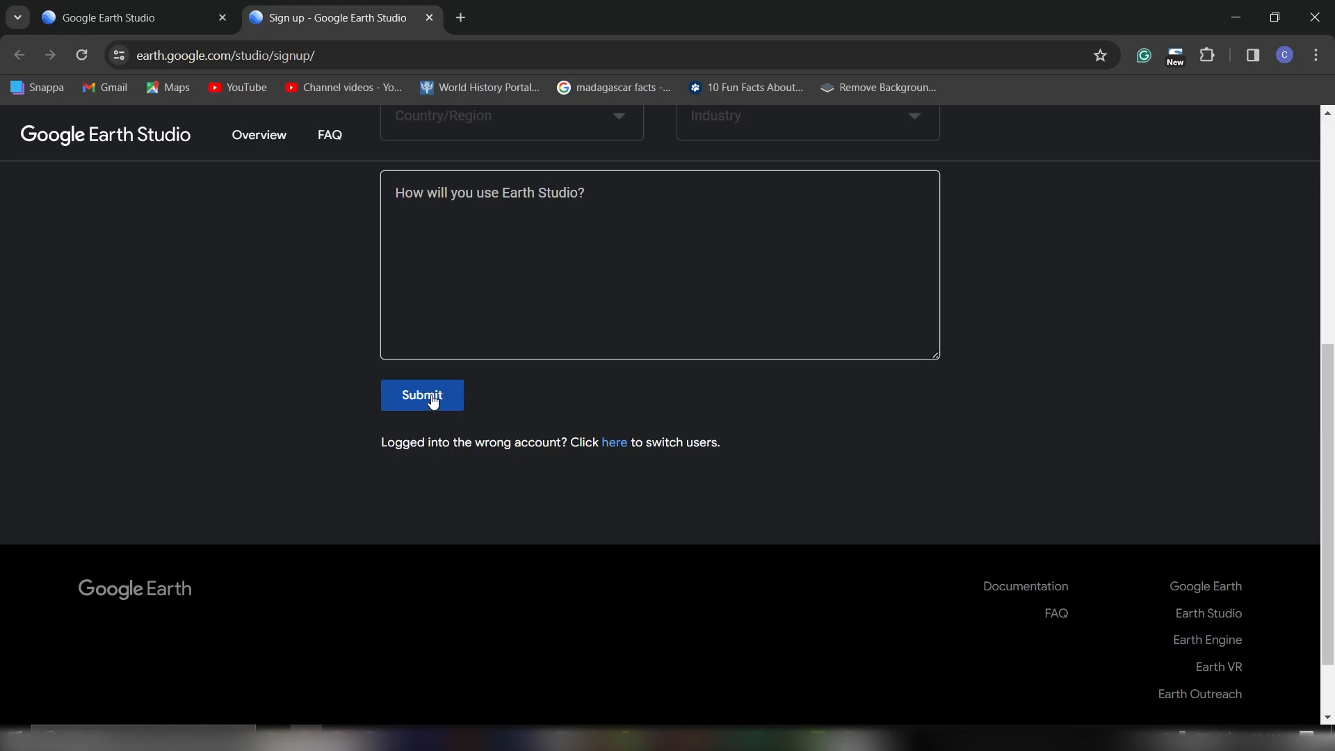
mouse_move(303, 231)
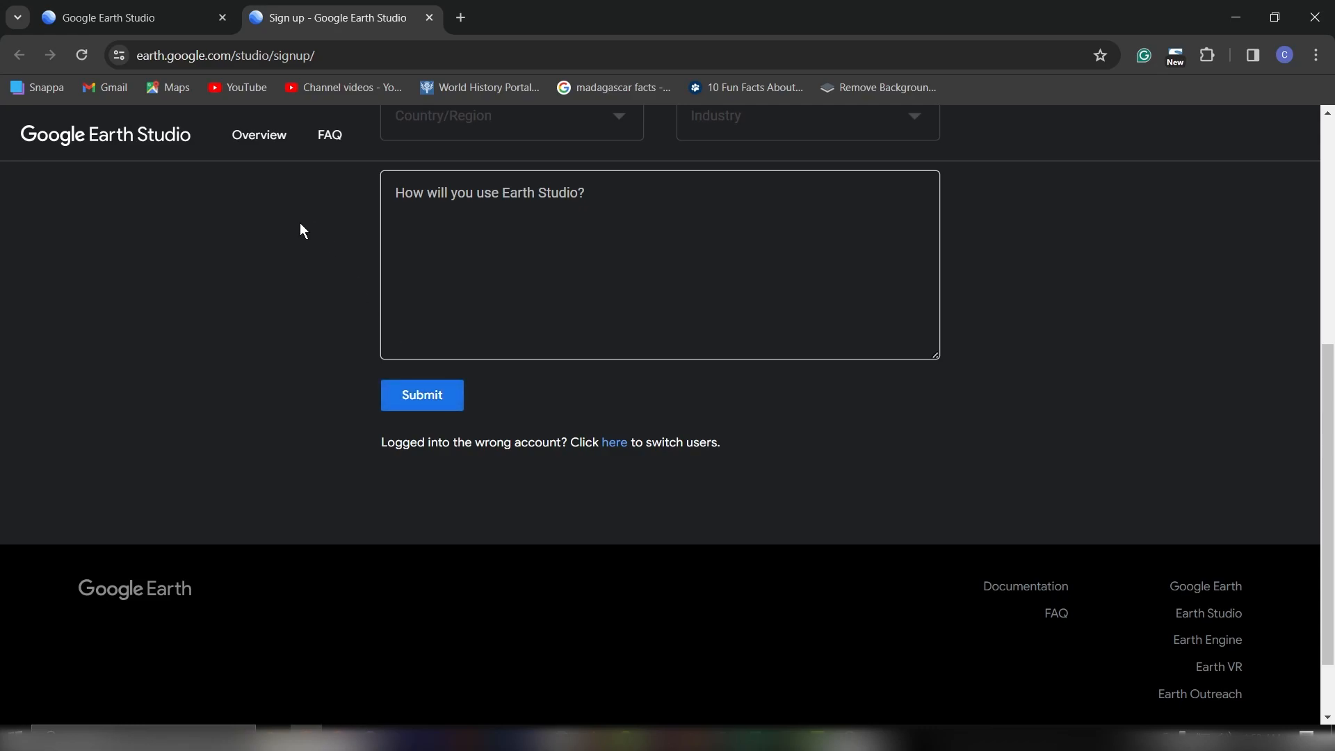
click(434, 296)
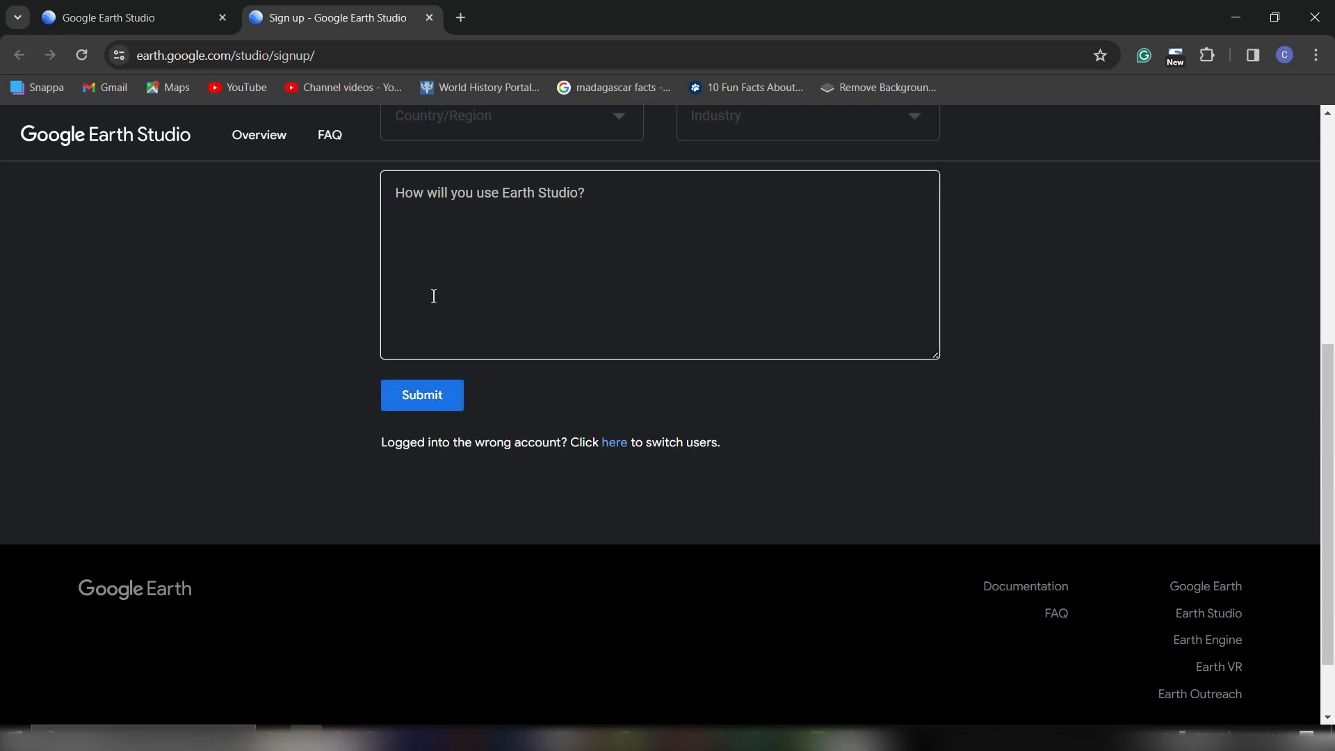
click(422, 395)
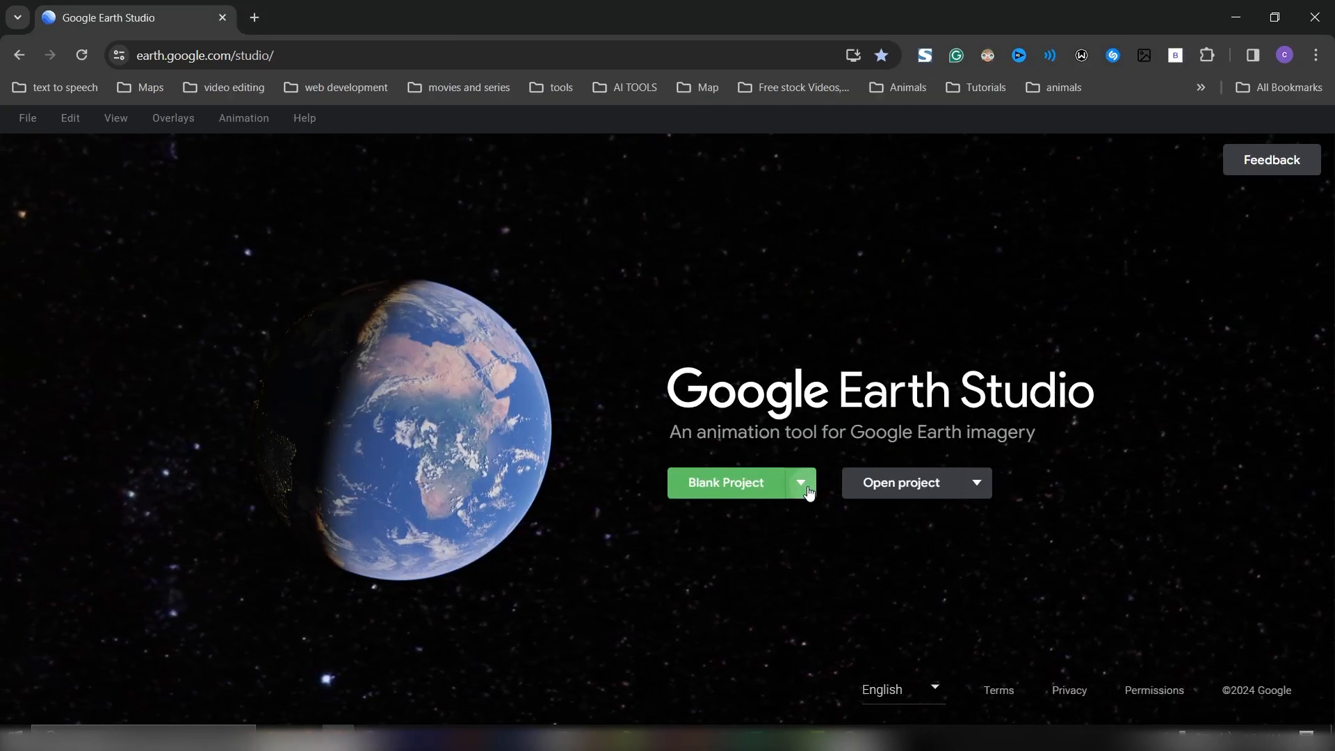
Browse the Quick Starts templates, choose Orbit and begin that quick-start project.
click(801, 482)
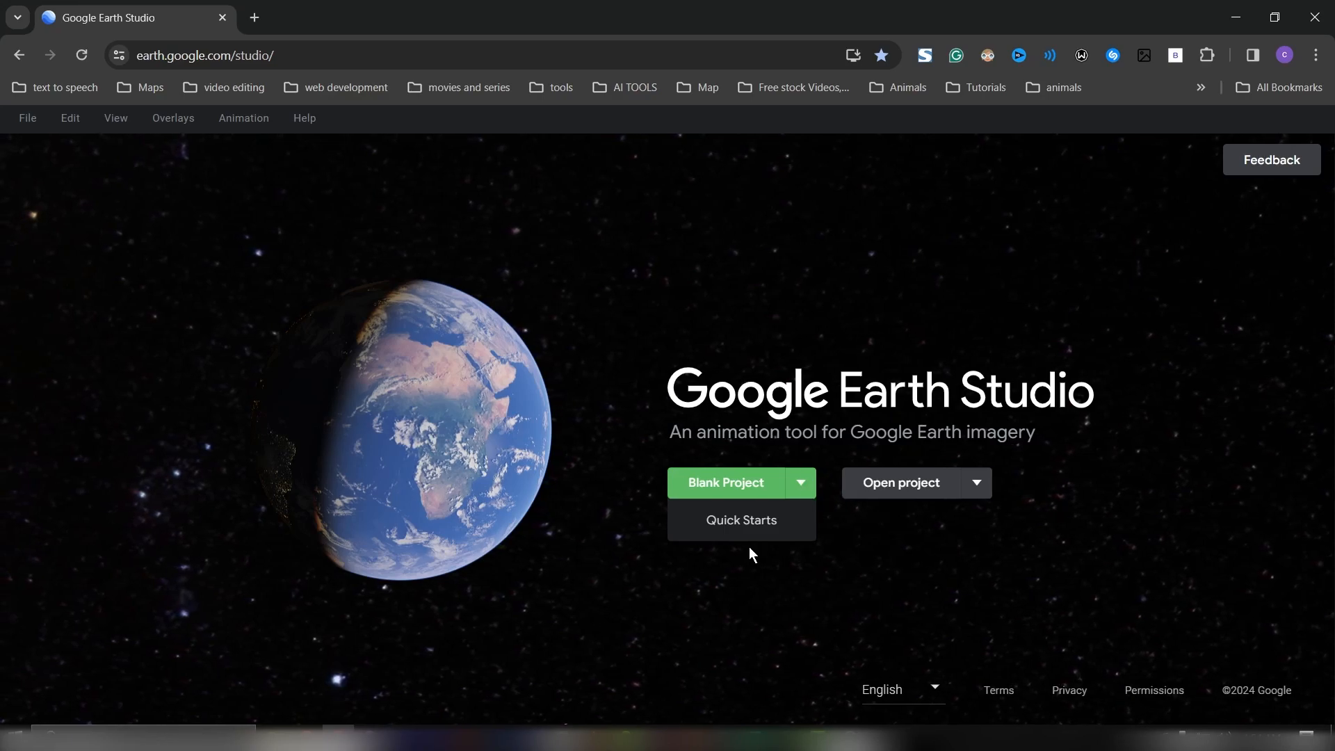
click(741, 520)
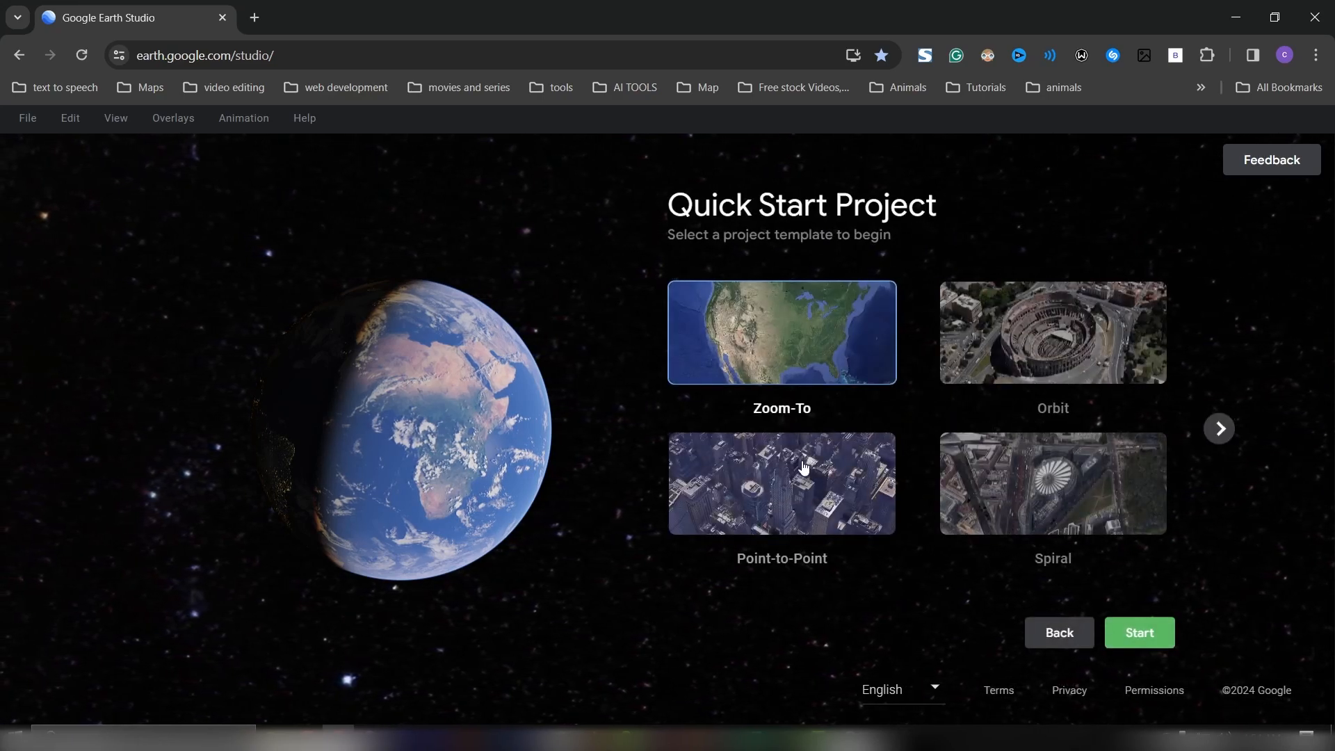
mouse_move(826, 511)
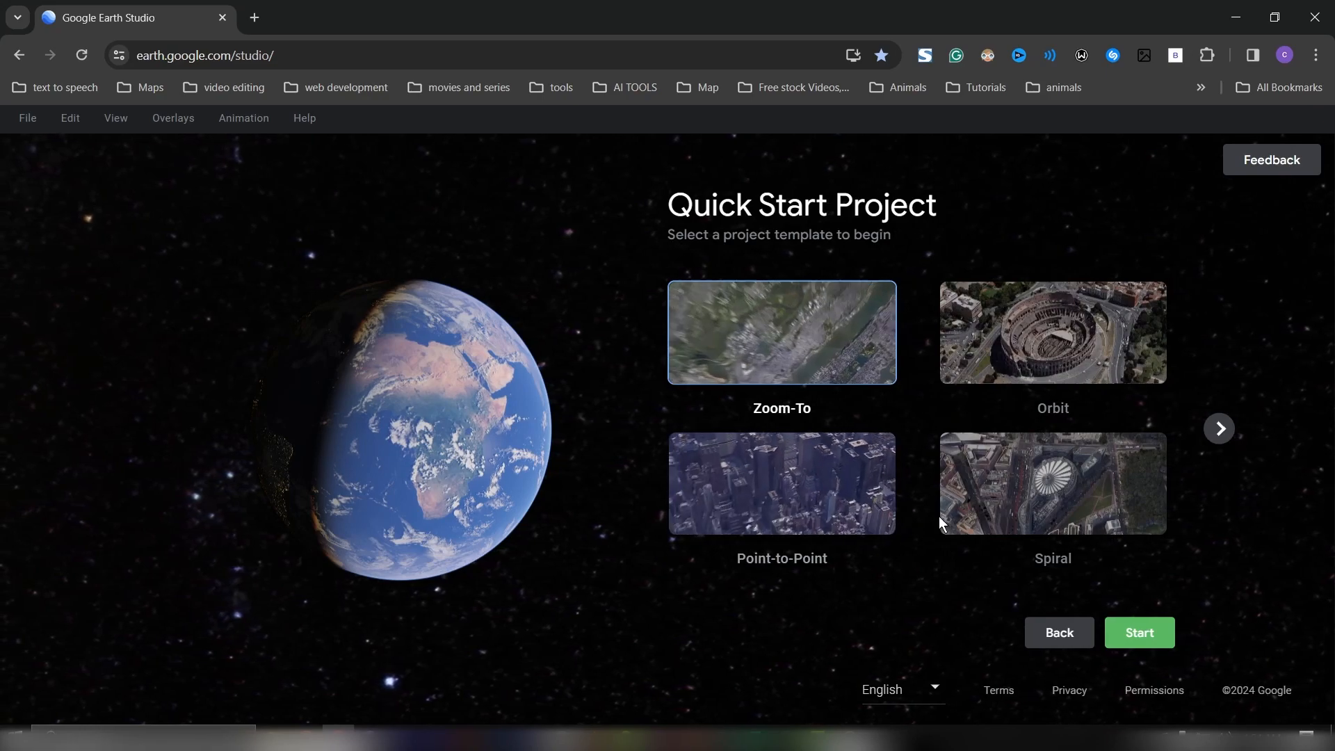
click(1218, 428)
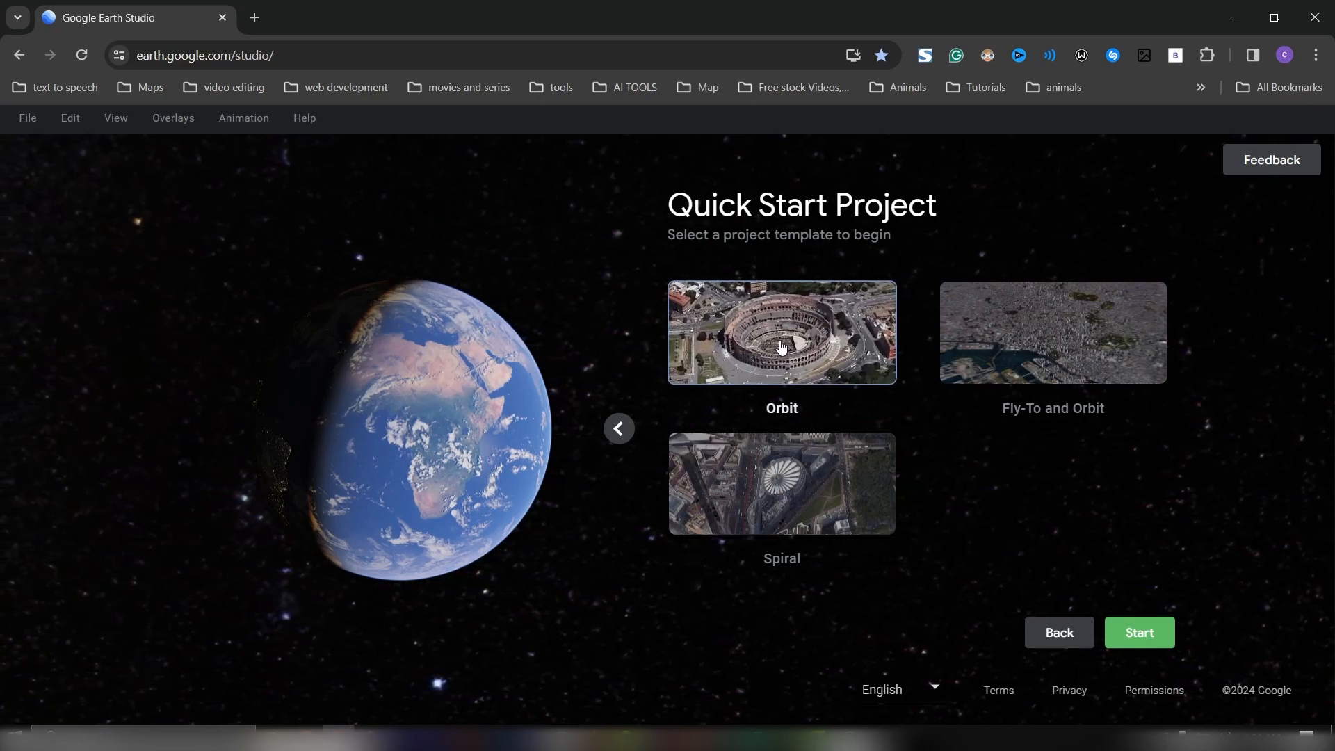
click(1140, 631)
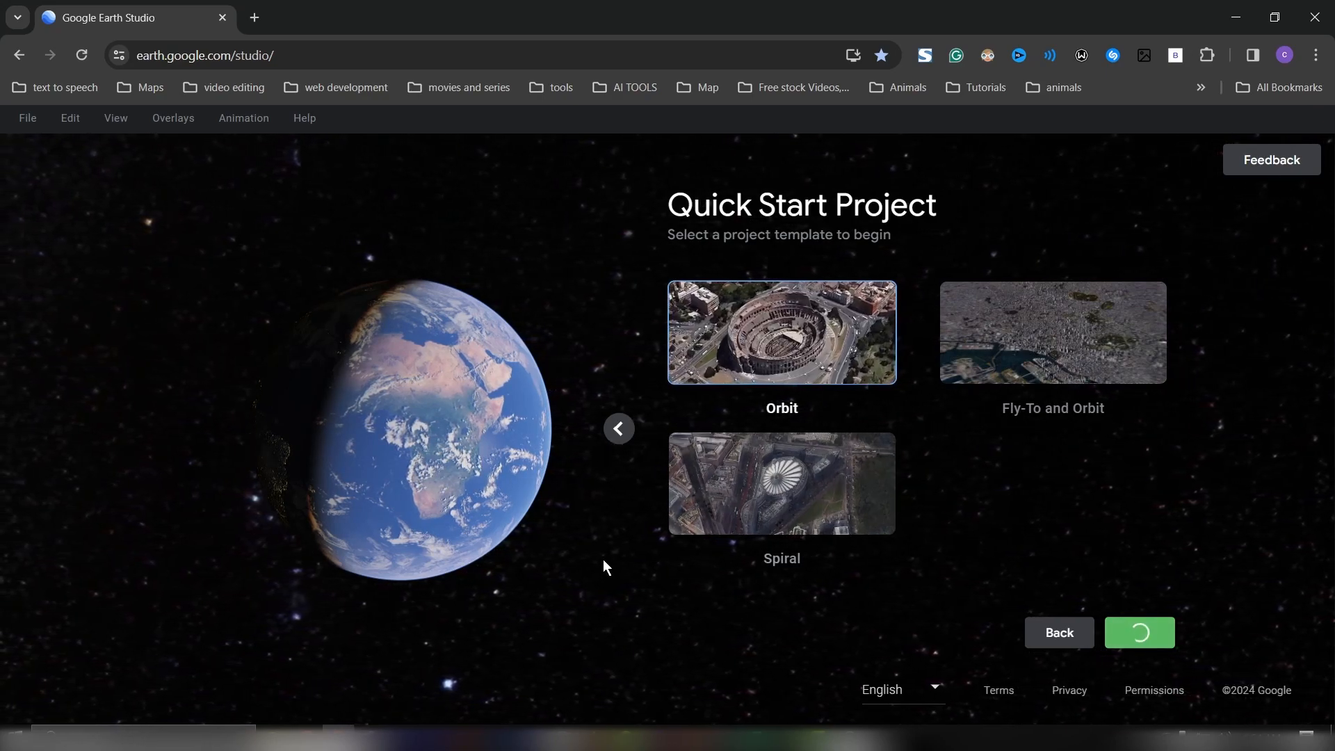
click(782, 331)
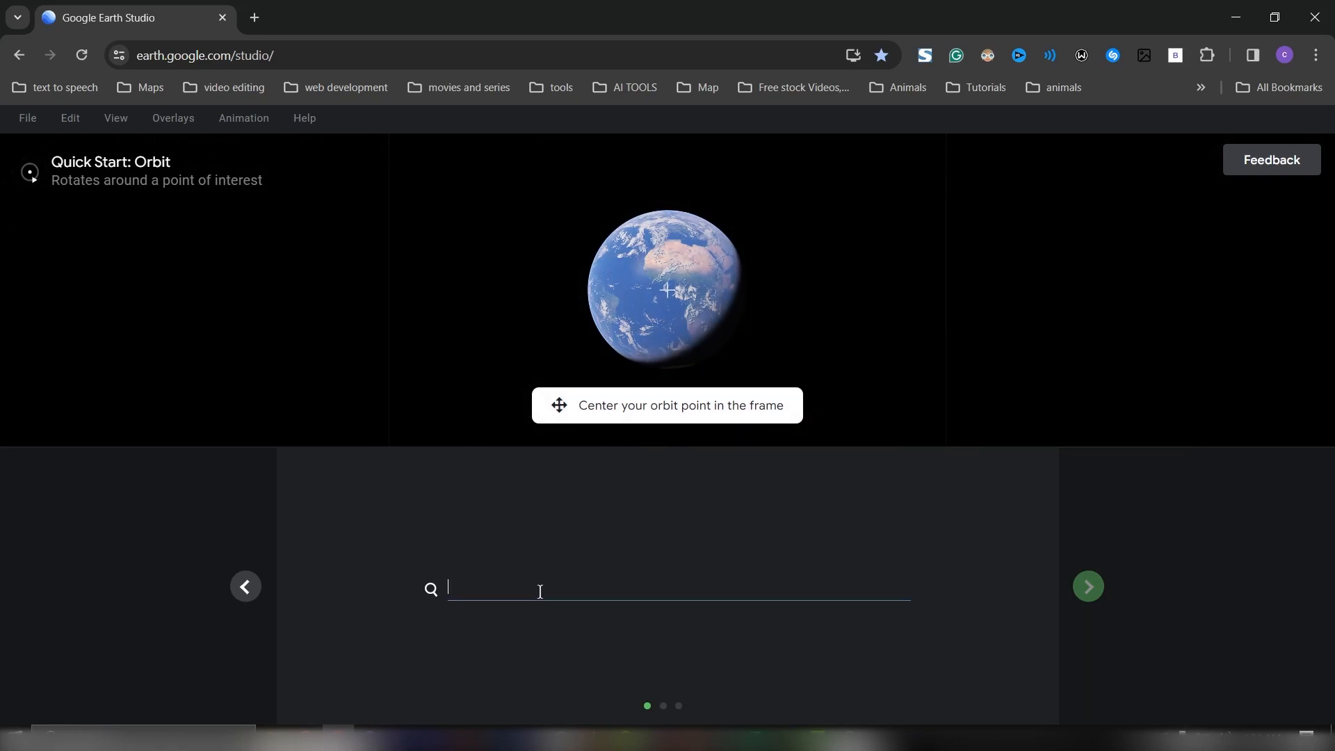
Search for the Colosseum in Rome as the orbit point and continue to orbit settings.
text(Colosseum, Piazza del Colosseo, Rome, Metropolitan City of Rome Capital, Italy)
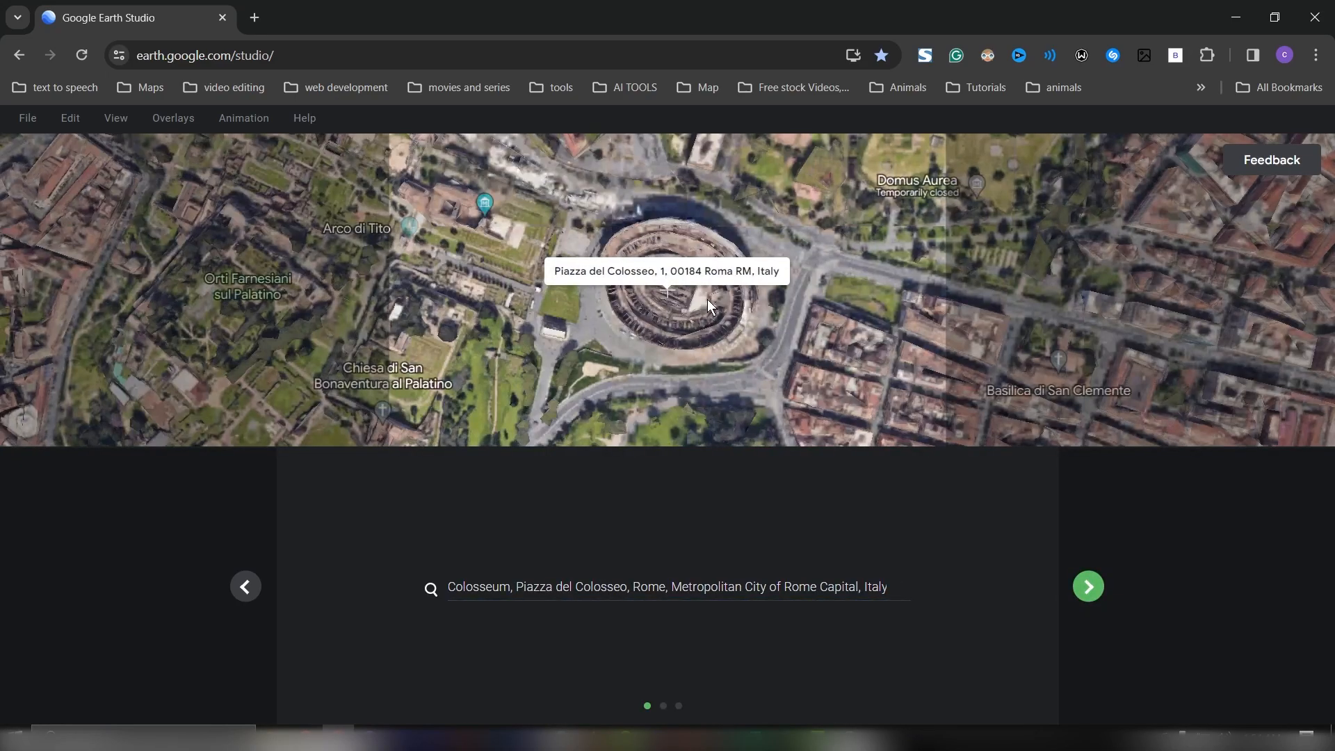
click(1087, 585)
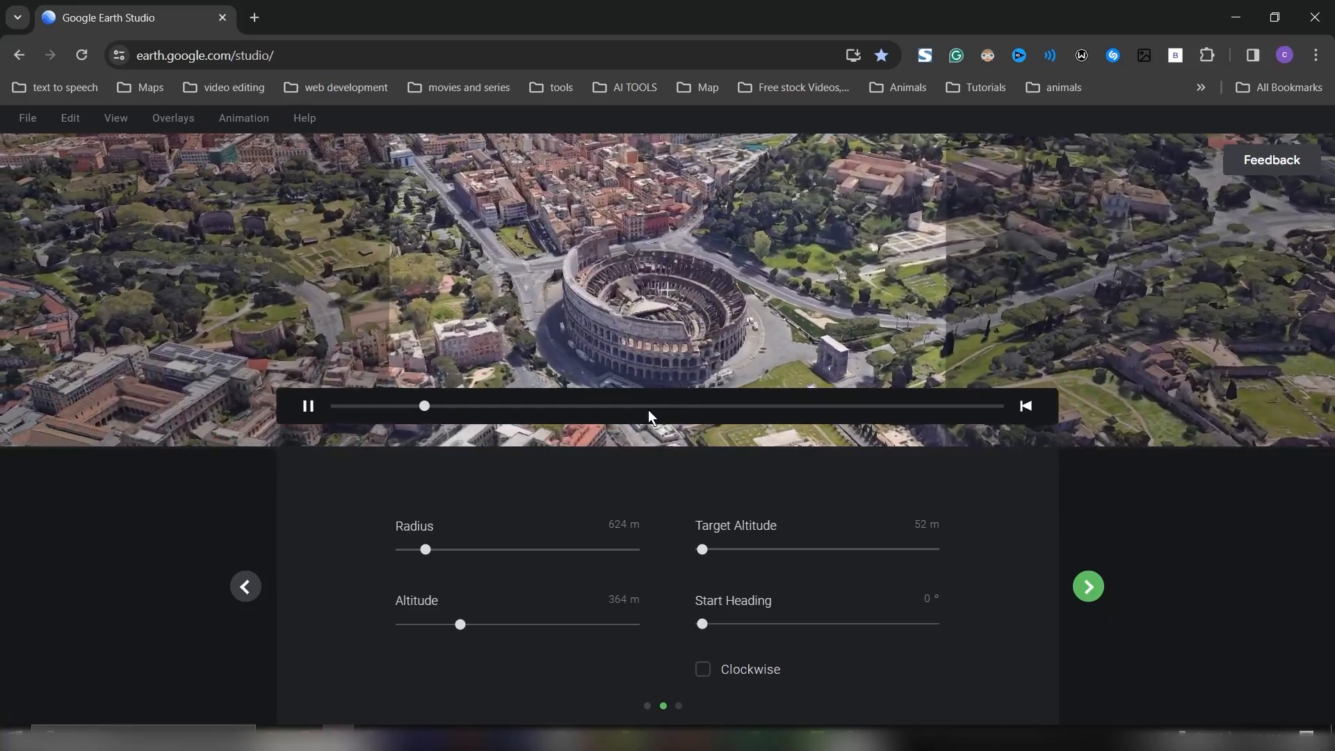
Start a new Blank Project from the File menu, bringing up the New Project form.
click(25, 119)
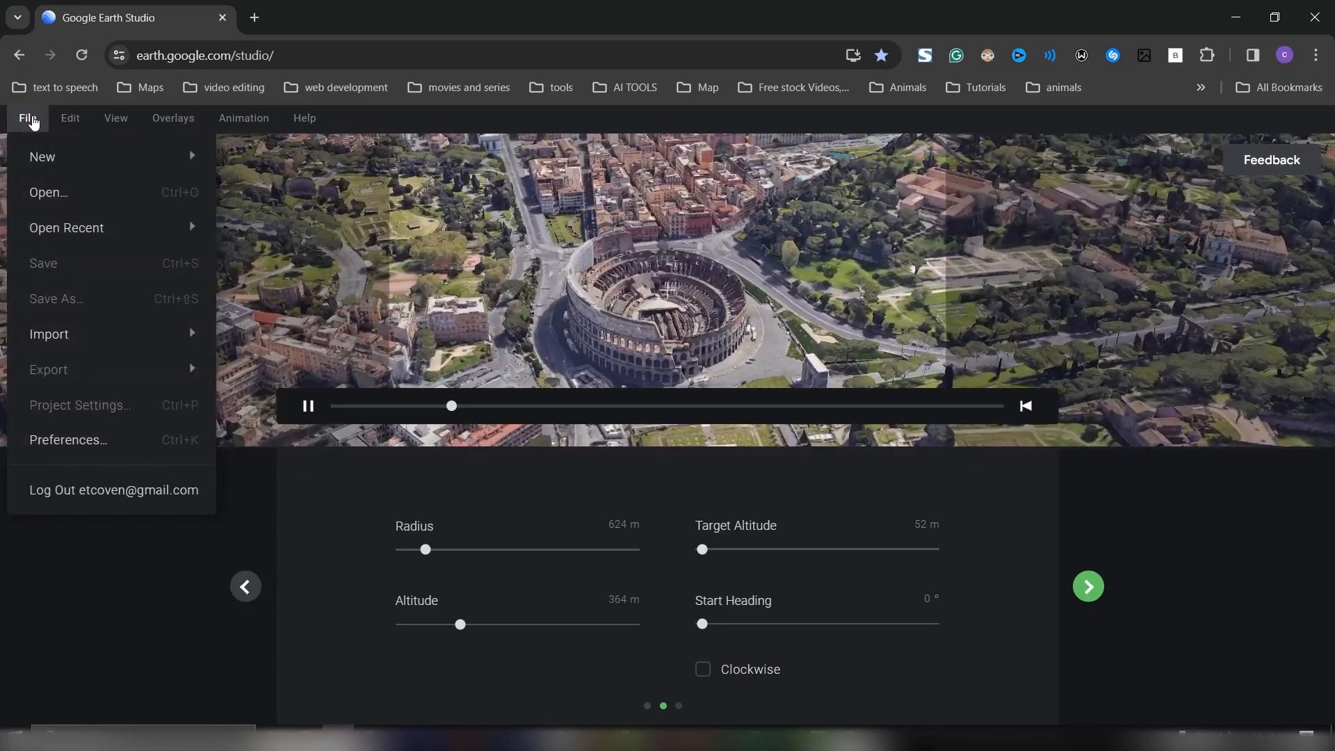
mouse_move(41, 156)
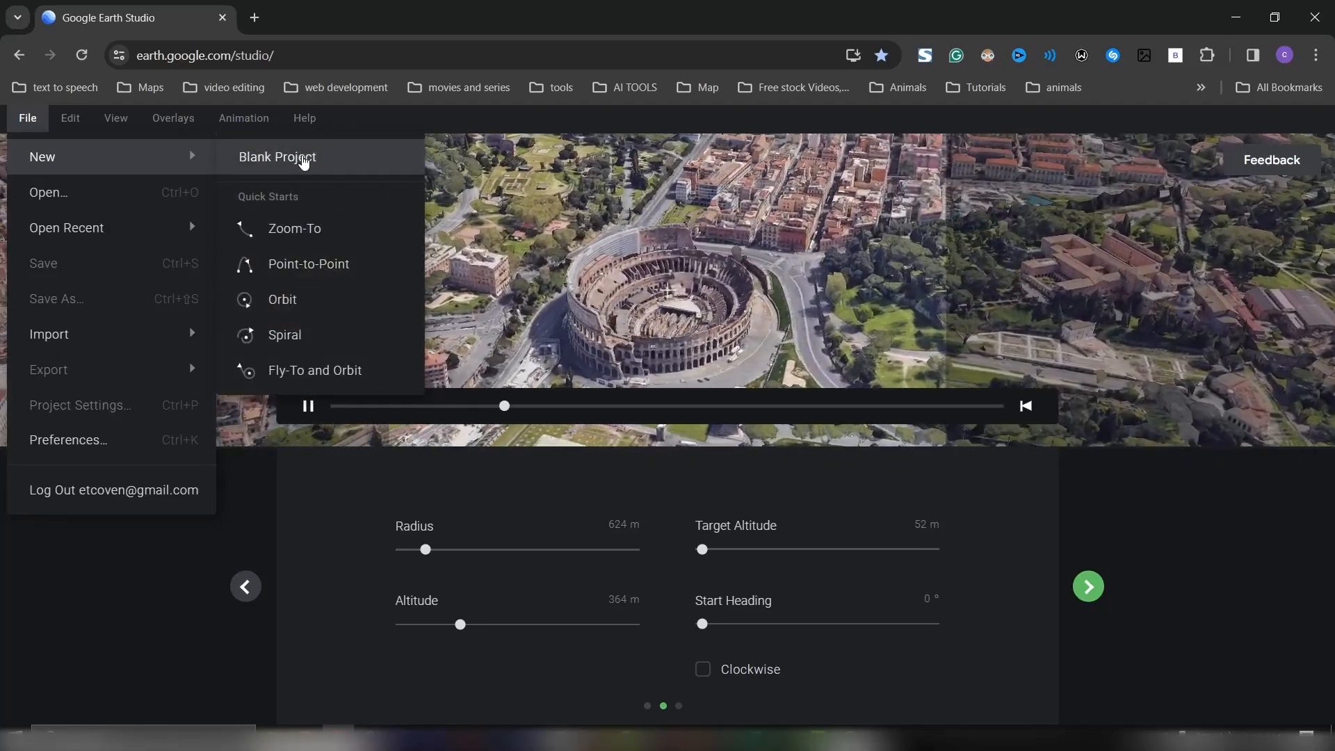
click(277, 157)
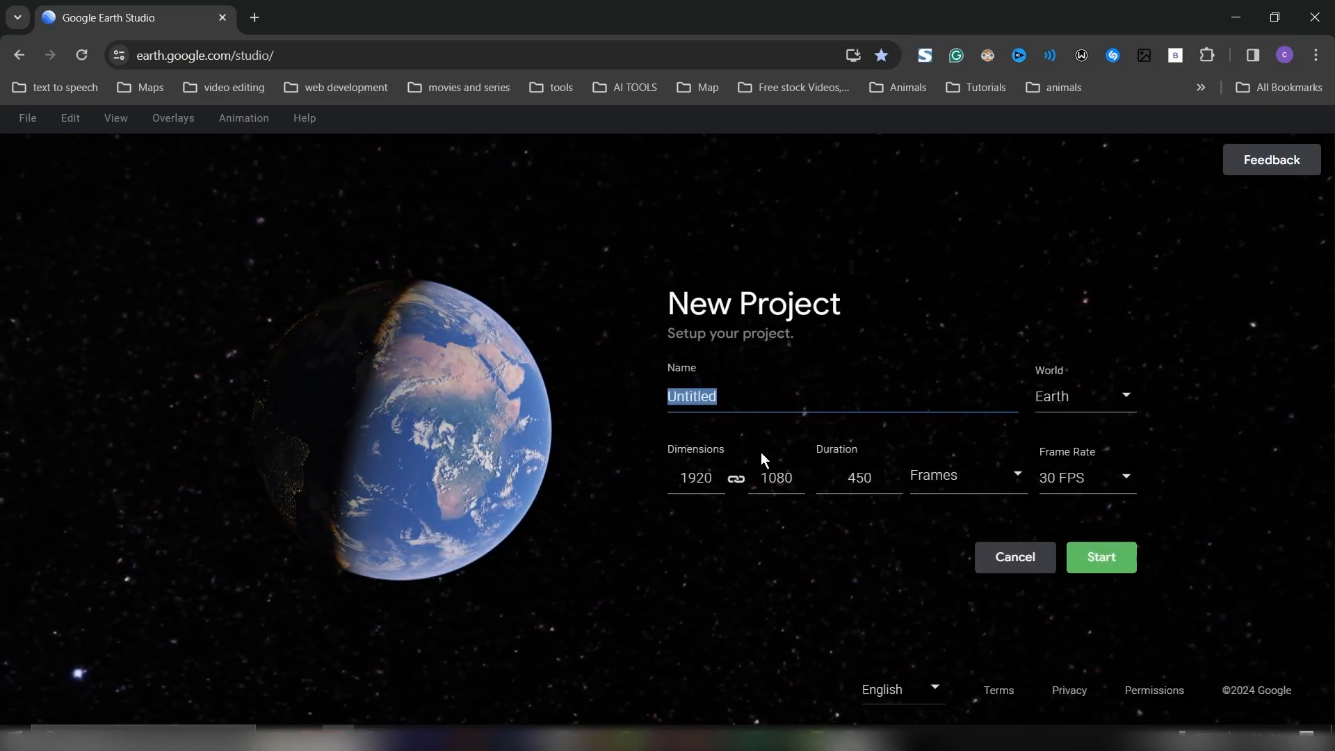
Name the project NEW YORK and switch its duration to a 10-second timecode value.
text(NEW)
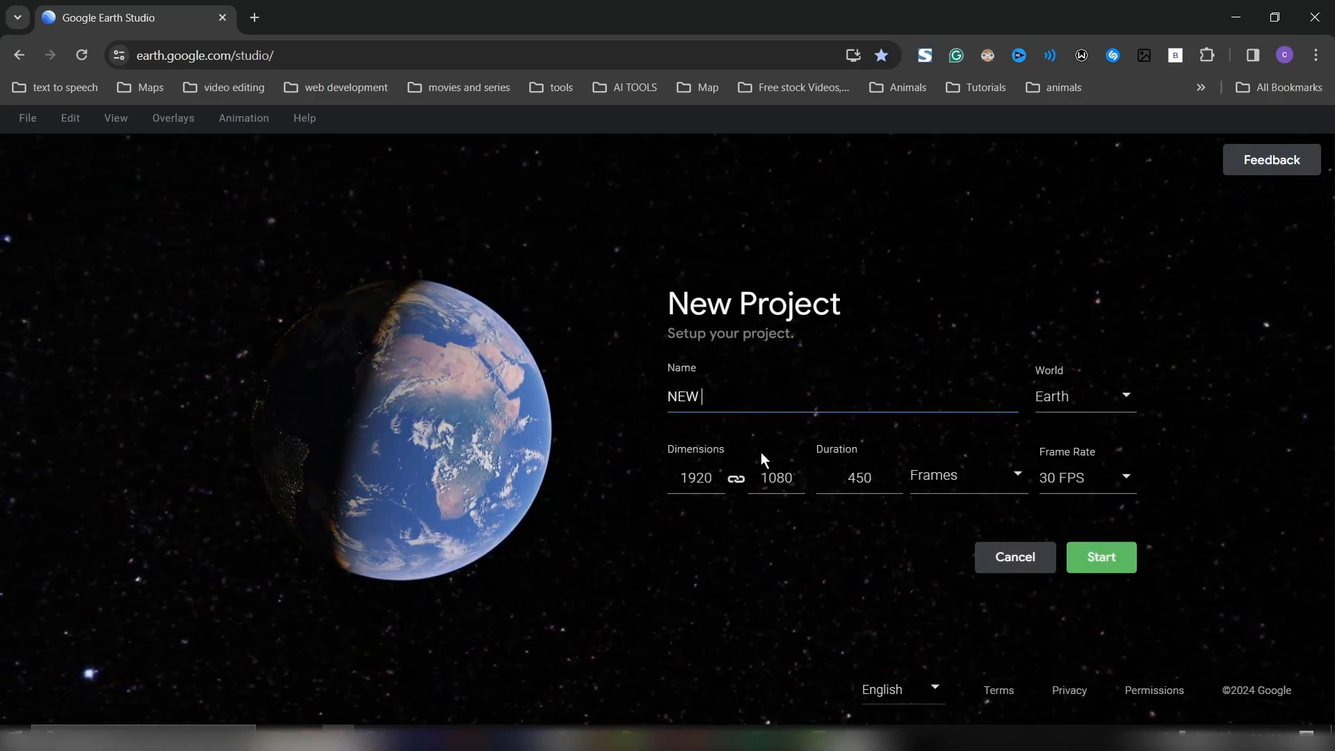
text(YORK)
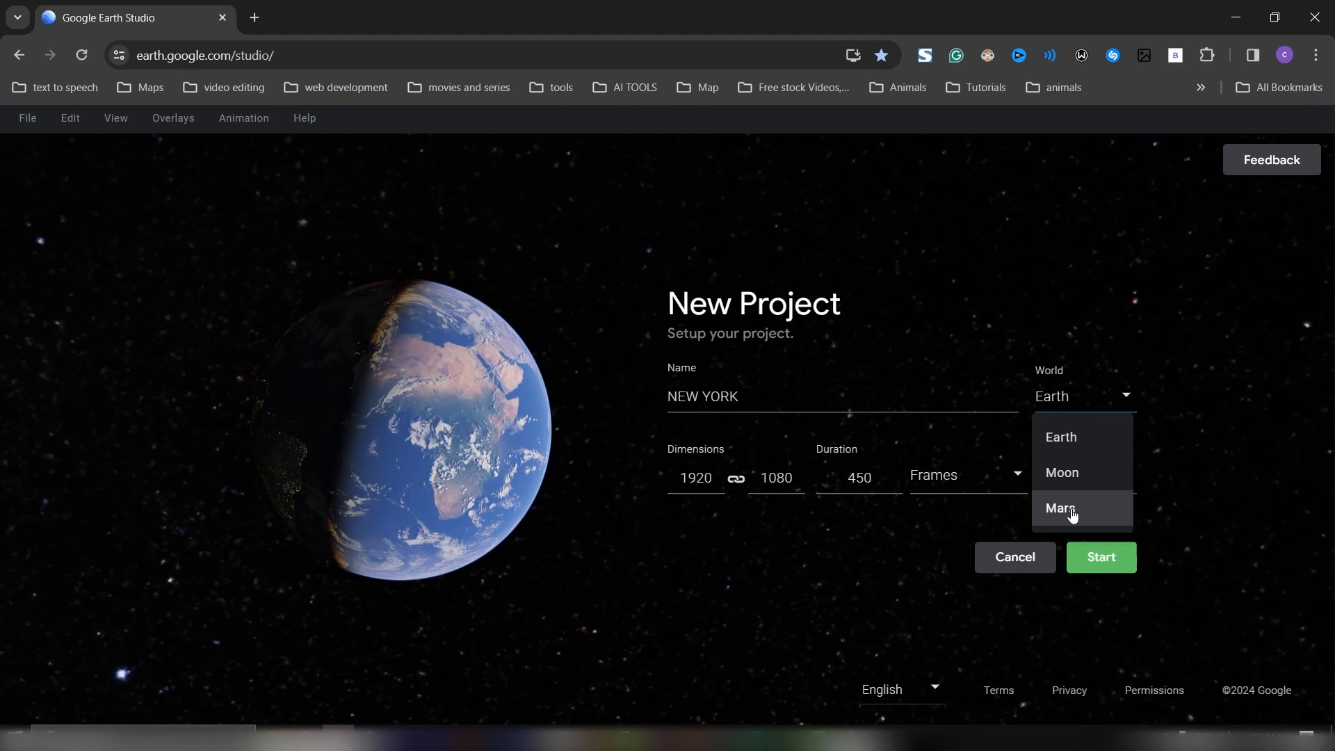
mouse_move(1077, 480)
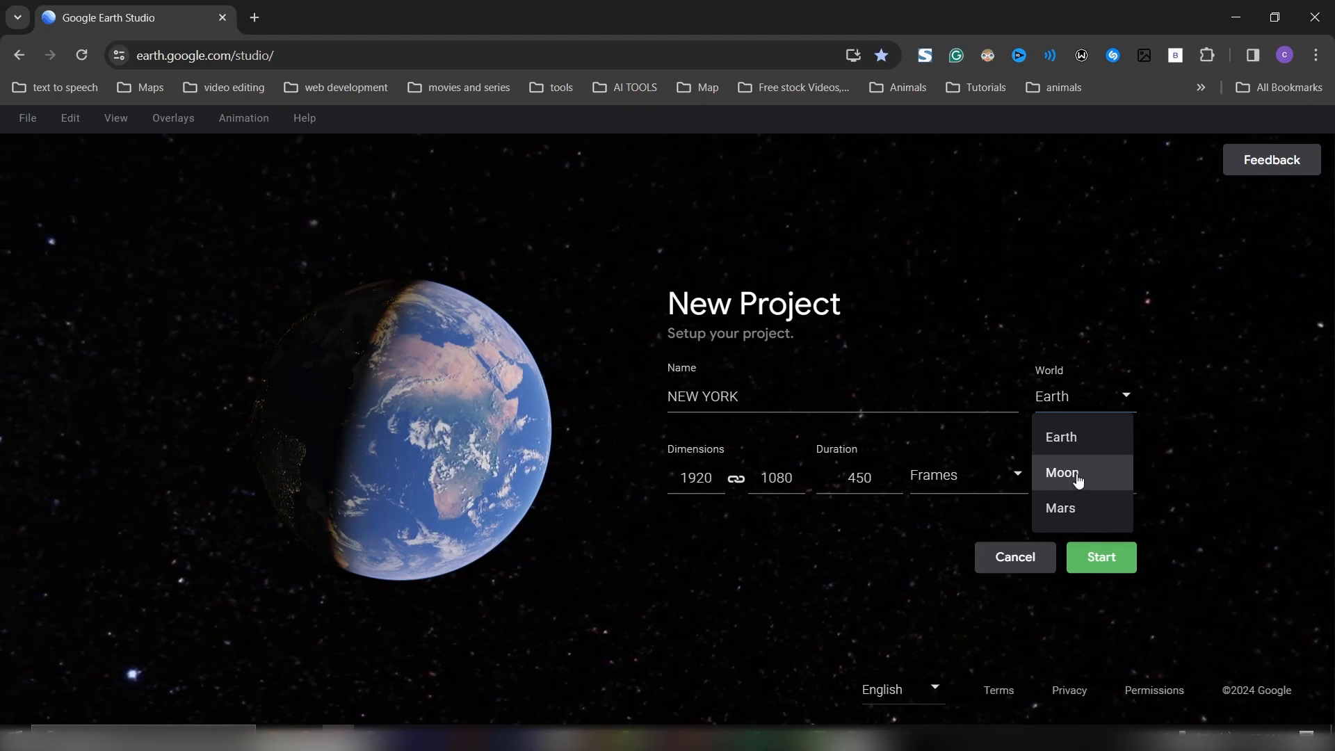
mouse_move(981, 487)
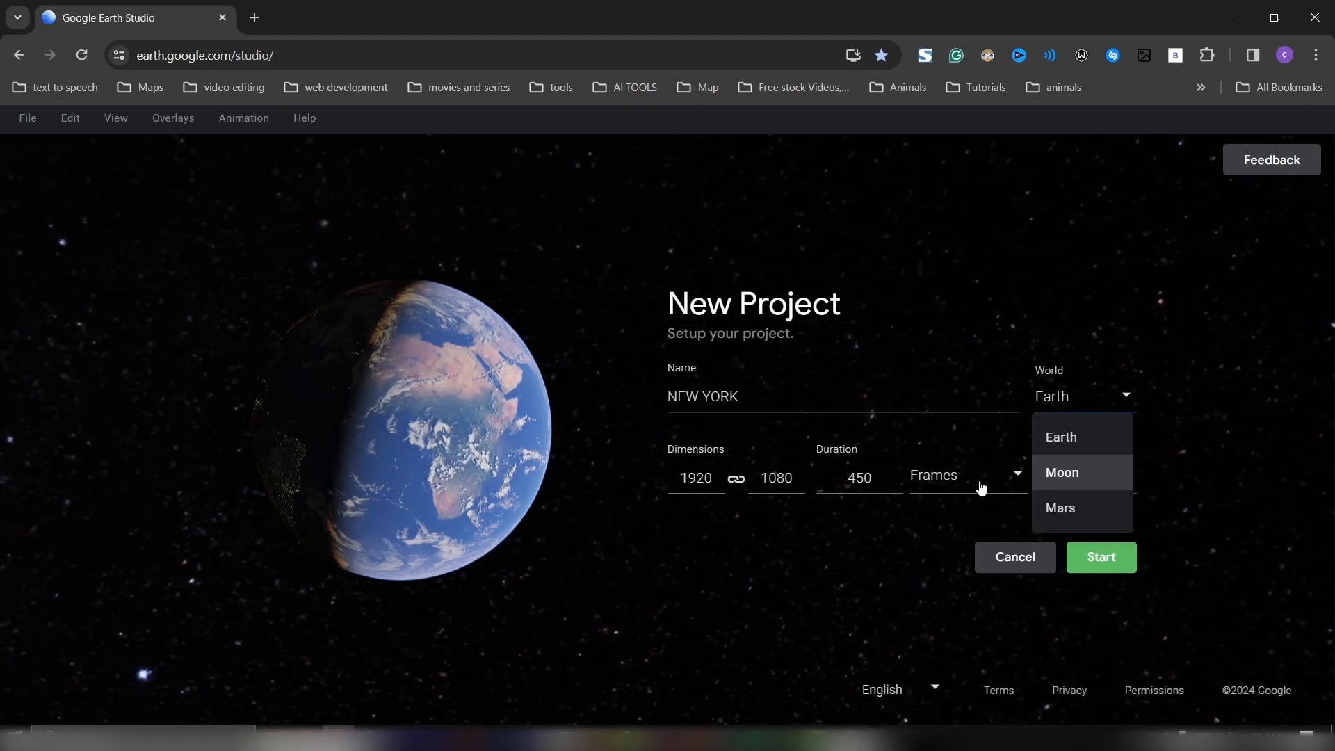
click(1059, 436)
text(00:10:00)
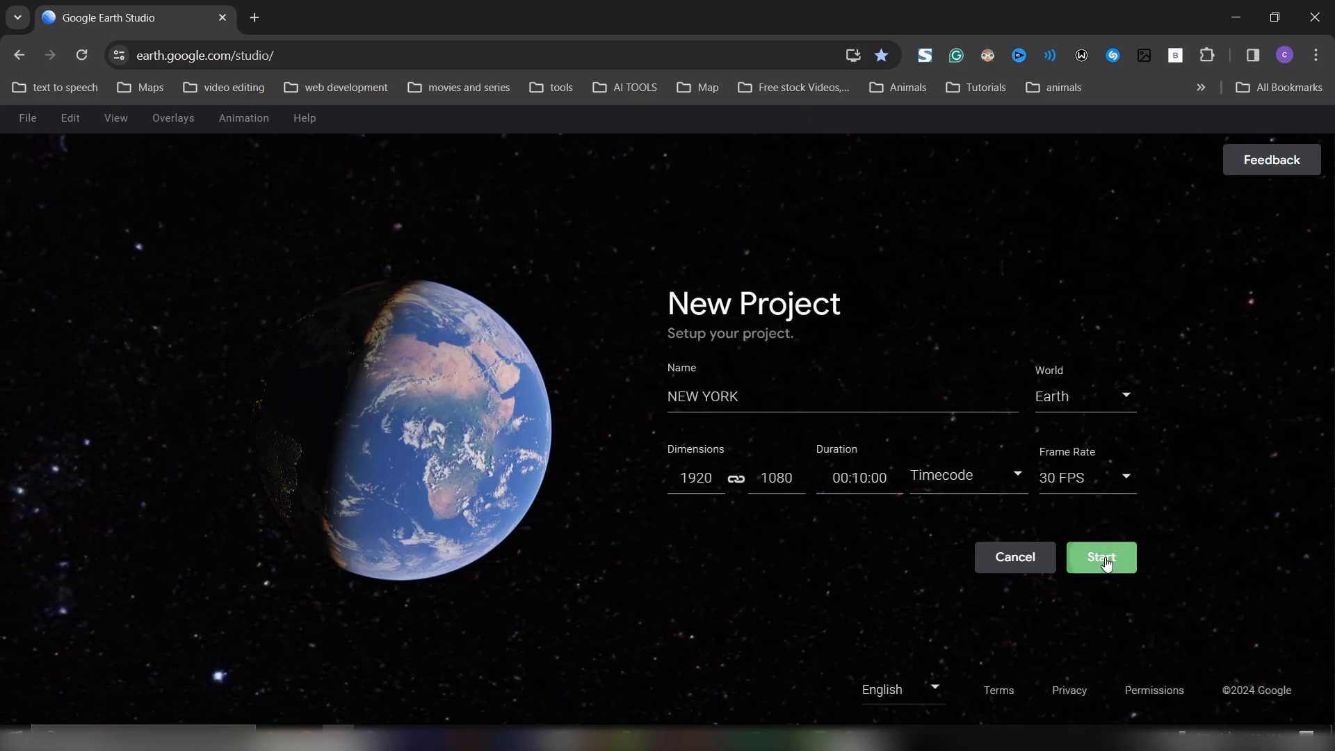
click(1102, 558)
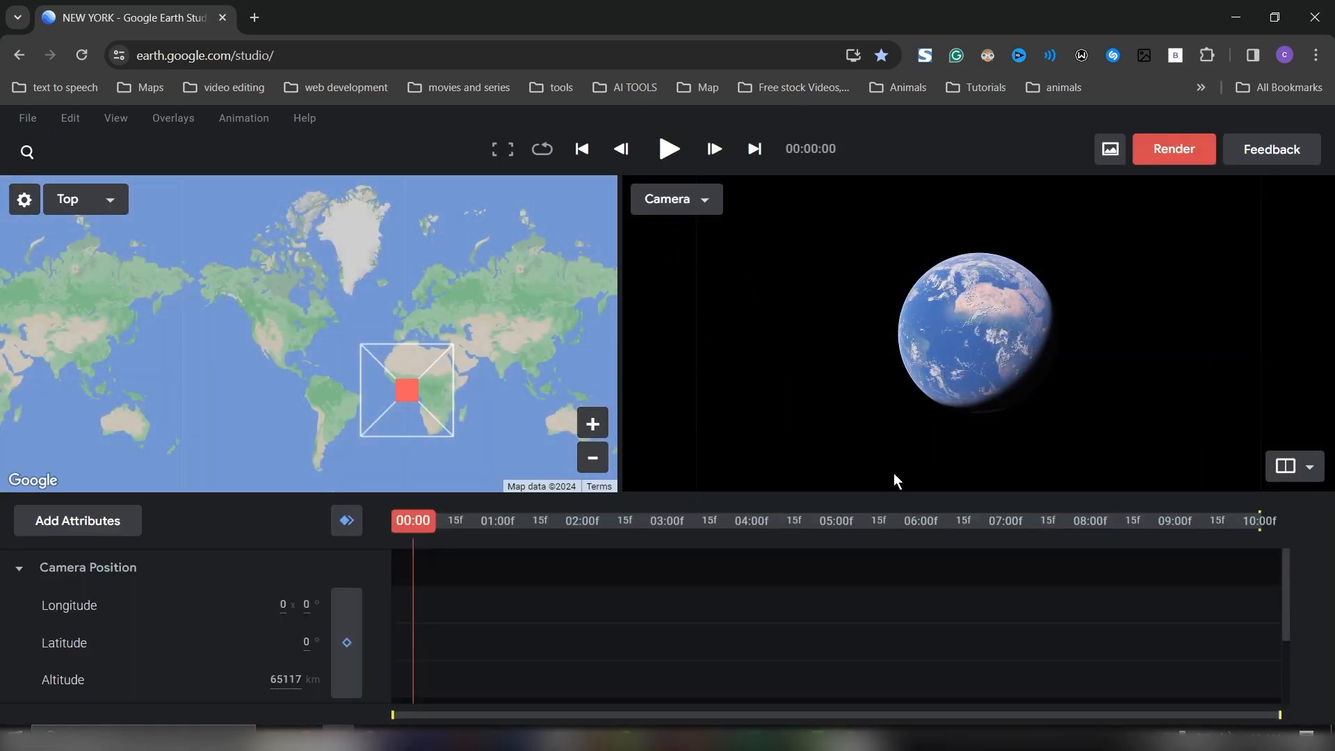
mouse_move(969, 356)
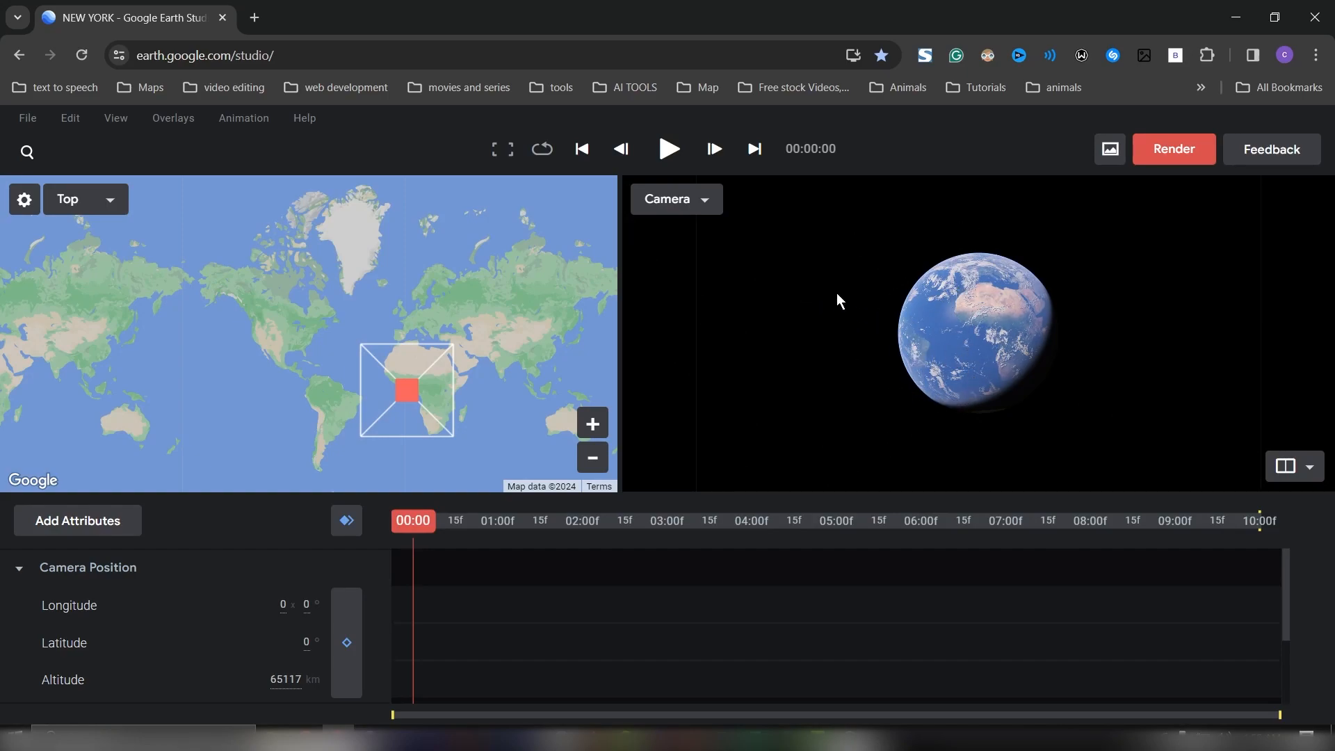
mouse_move(397, 395)
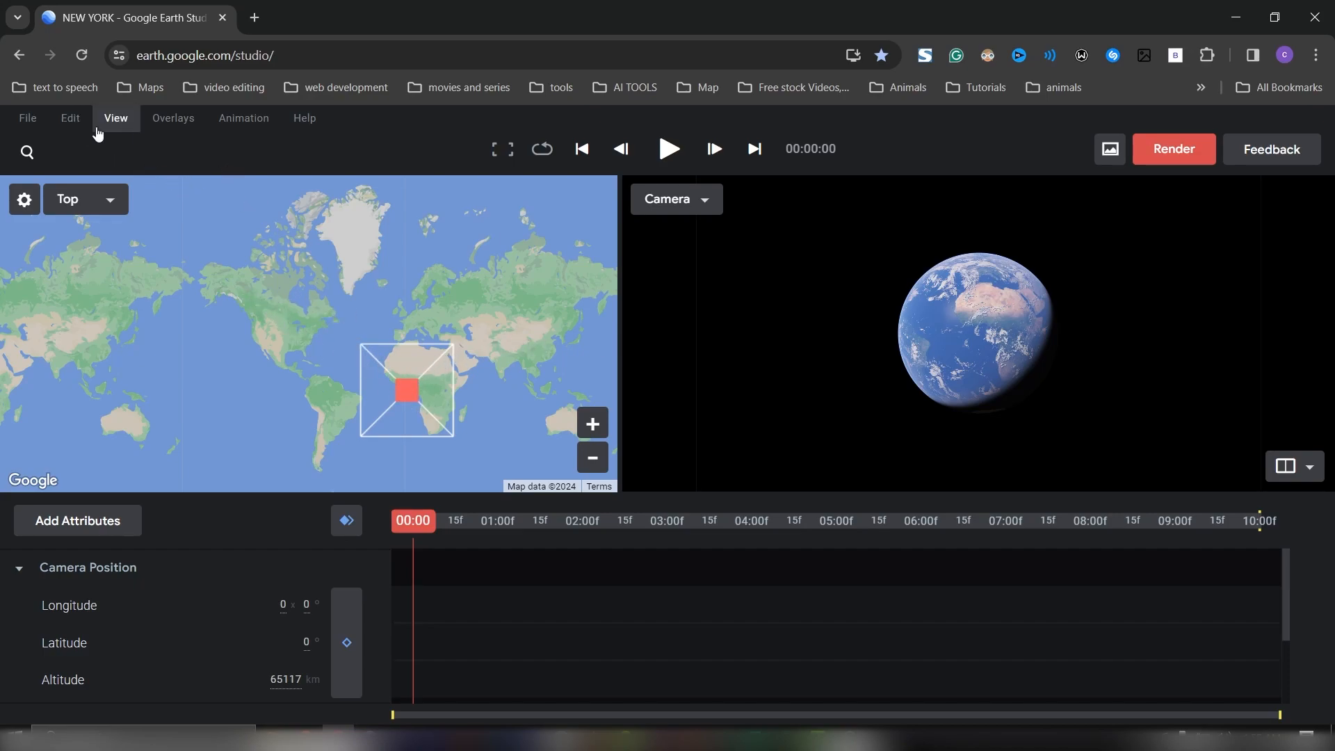
click(116, 117)
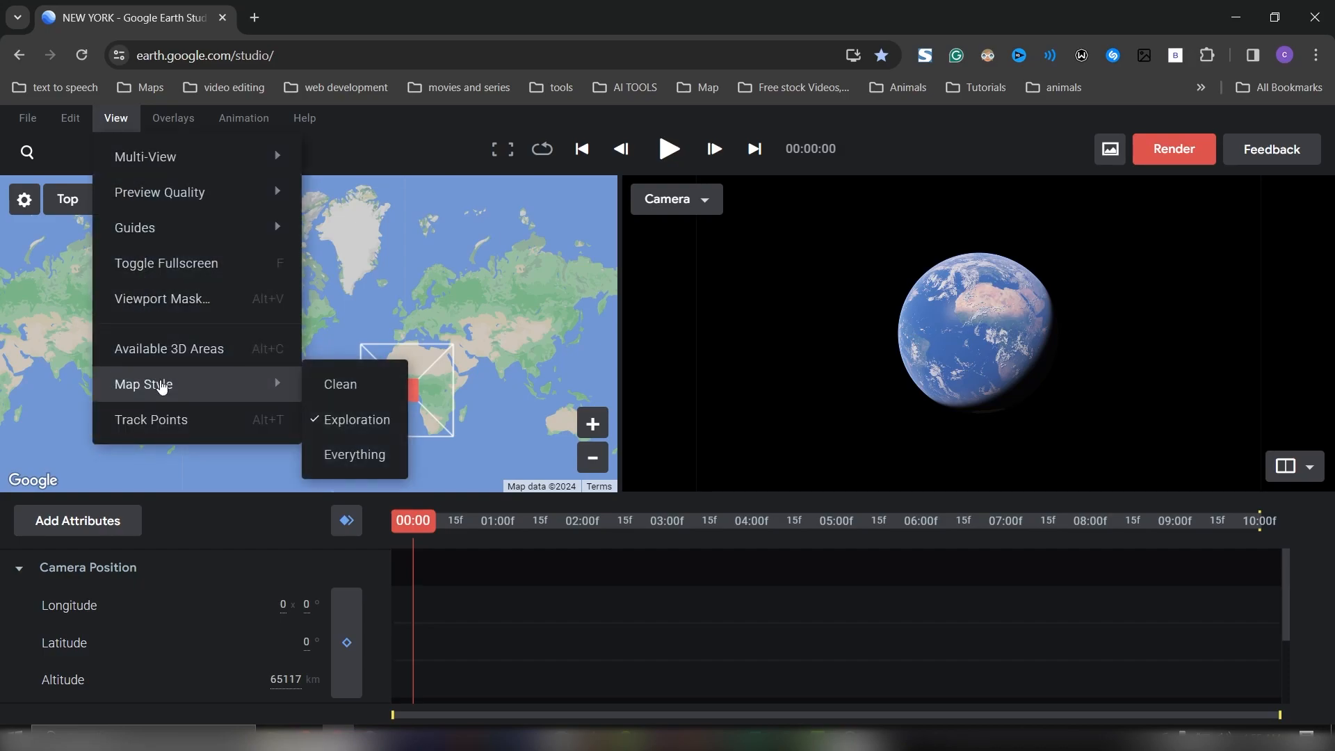
mouse_move(191, 157)
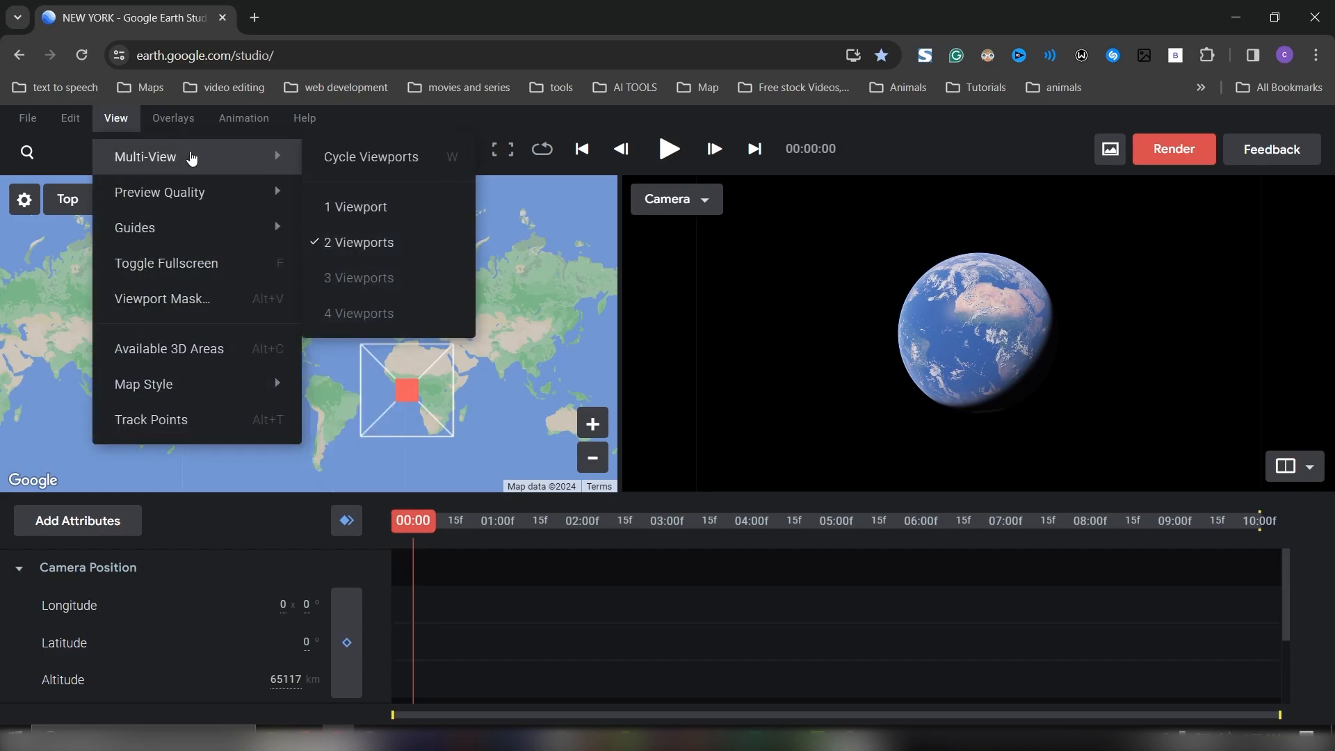
mouse_move(339, 186)
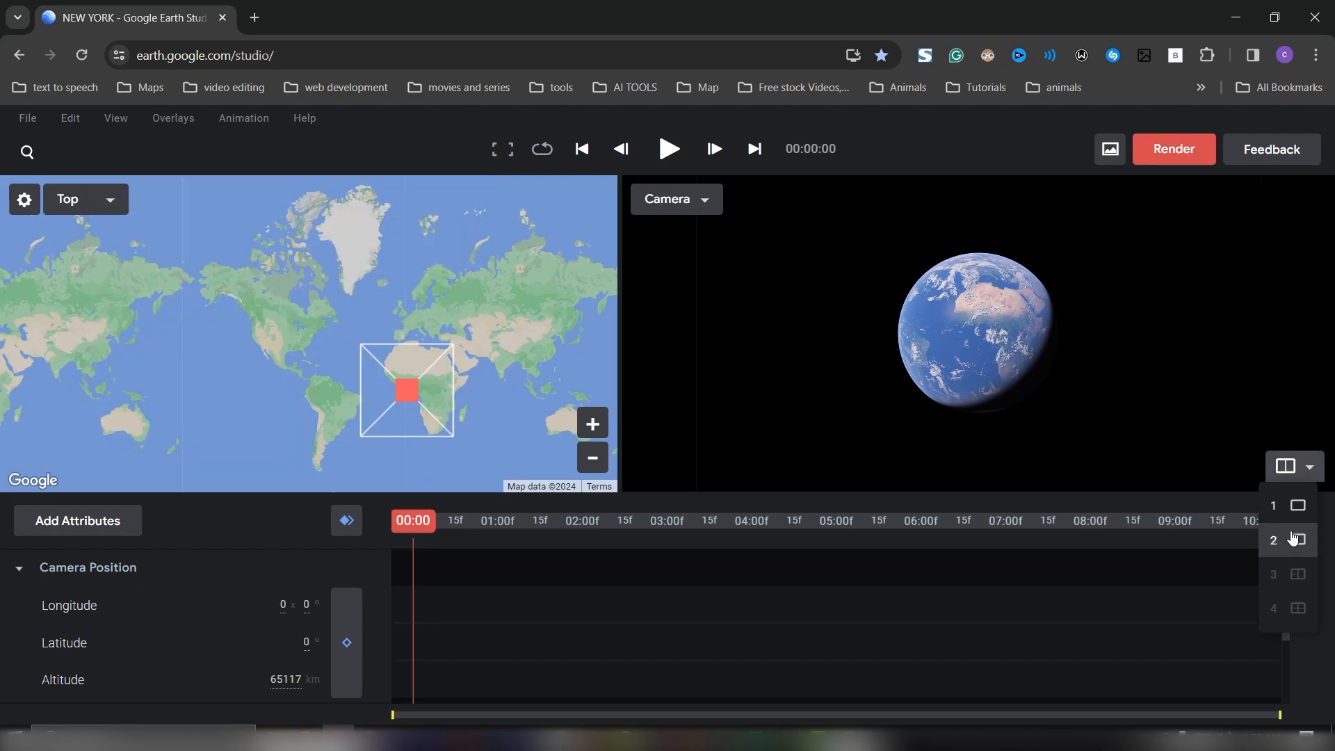
click(1287, 506)
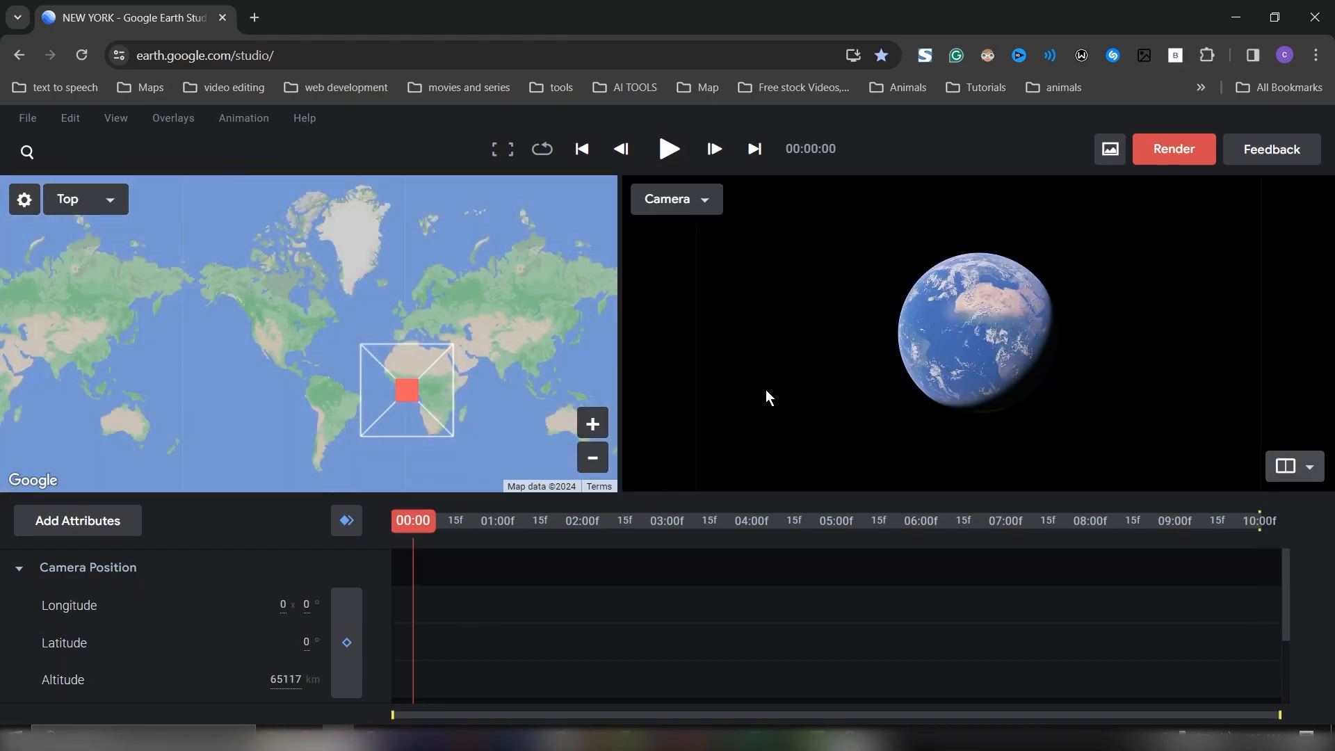
mouse_move(674, 364)
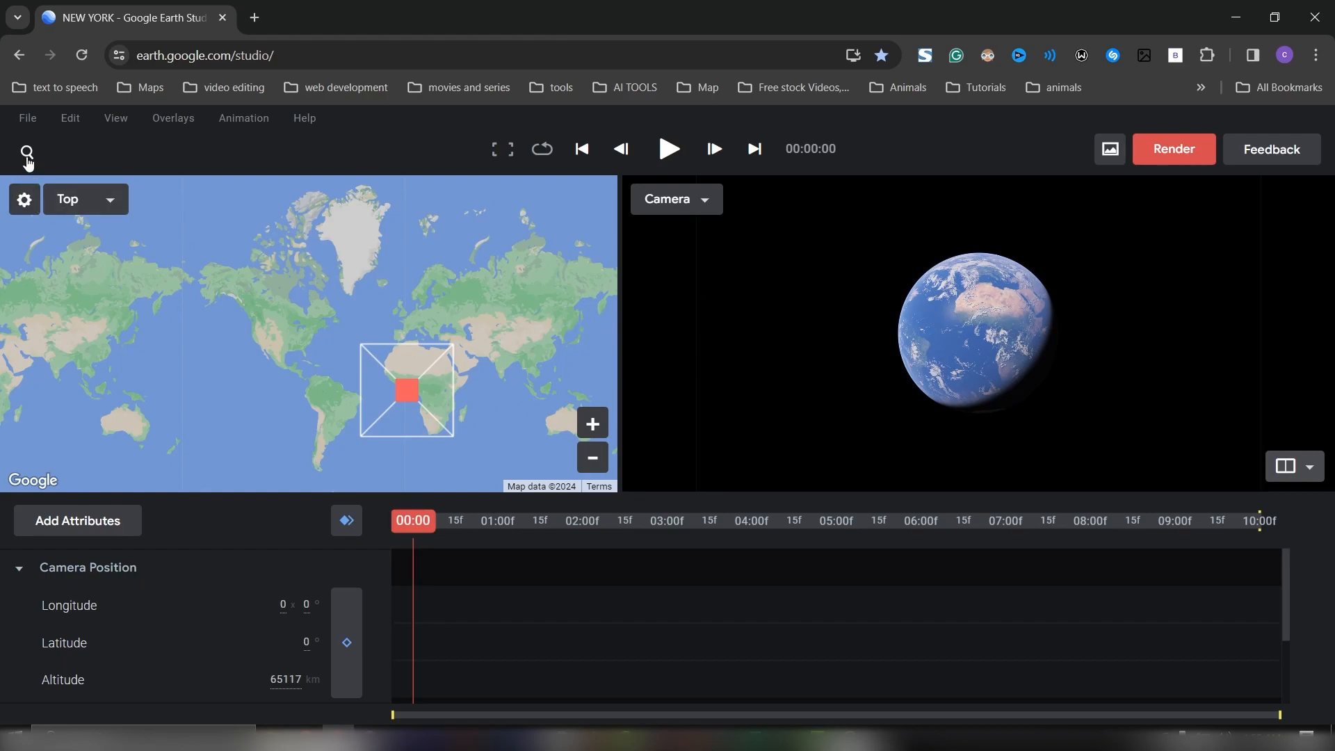
mouse_move(27, 153)
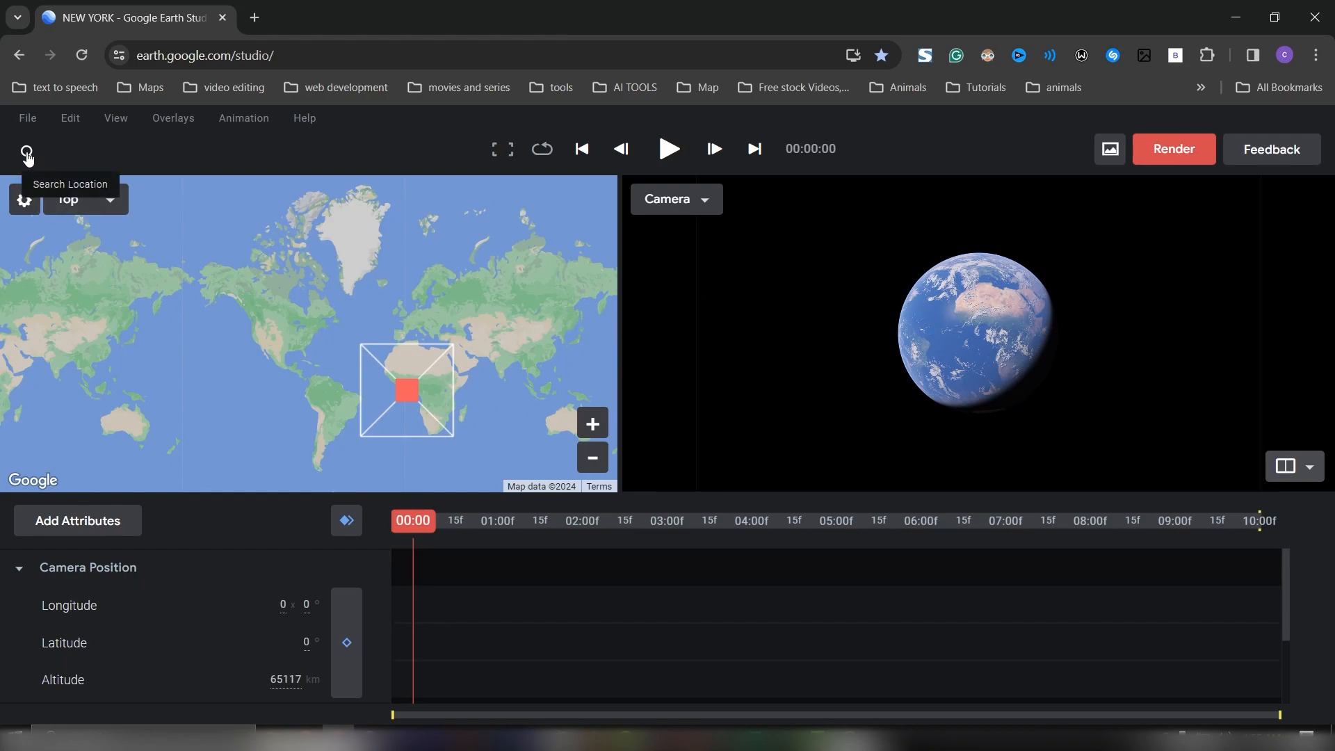
Search for Manhattan, New York, NY, USA and jump the camera there.
click(27, 151)
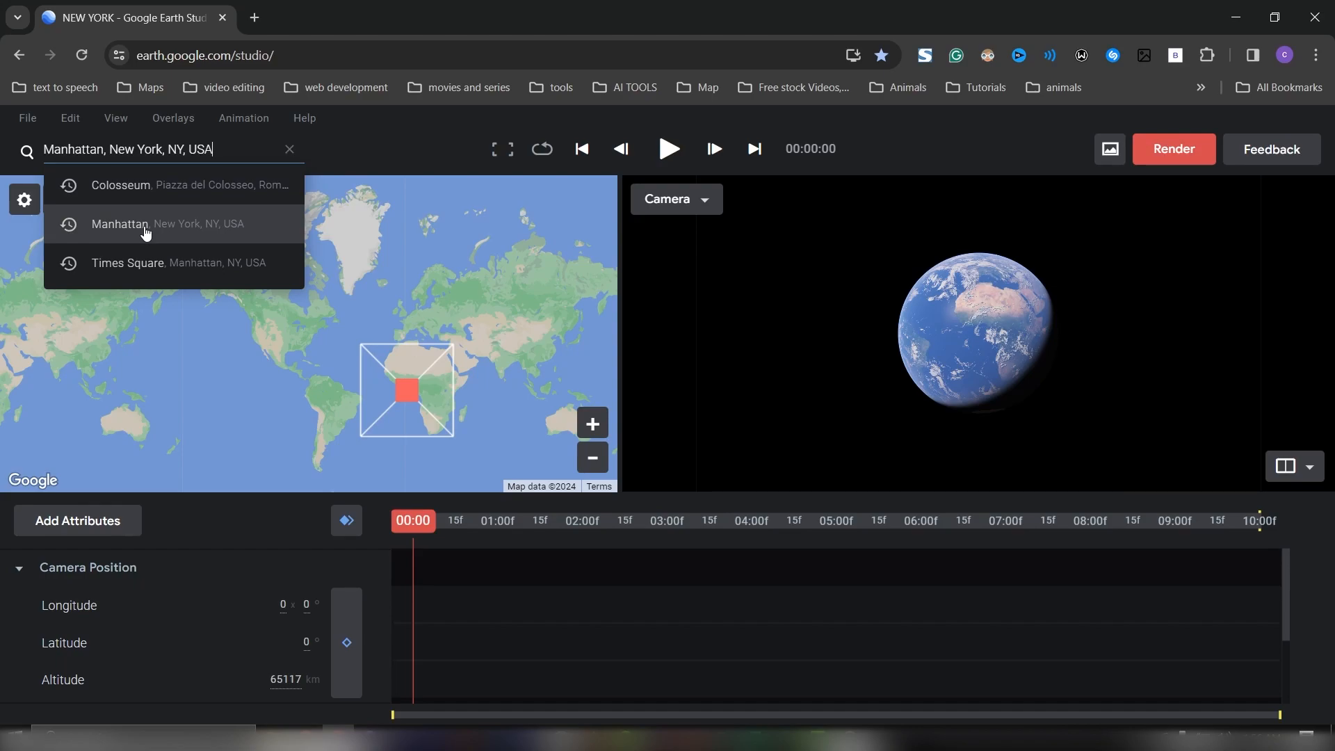
click(146, 224)
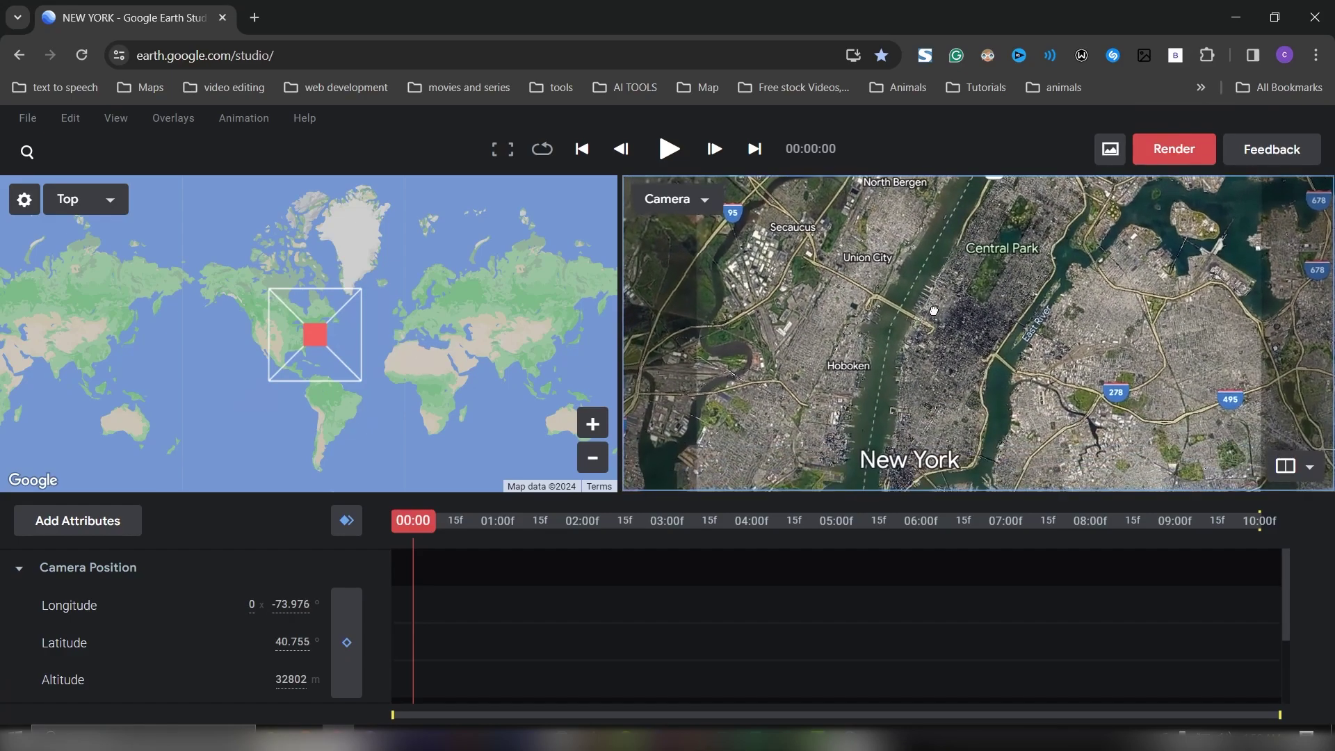
Pan and tilt the camera down to about 4781 m, angled toward lower Manhattan.
drag(932, 309, 911, 392)
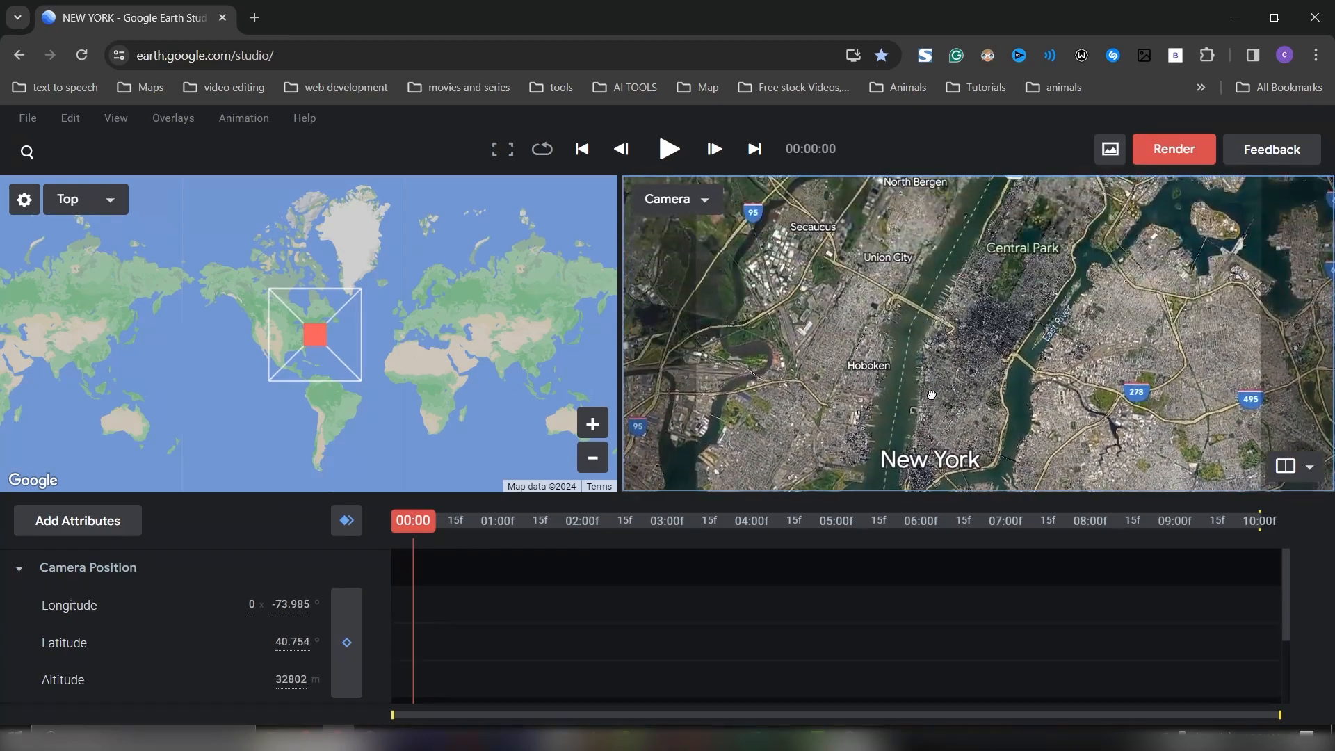
drag(931, 394, 881, 377)
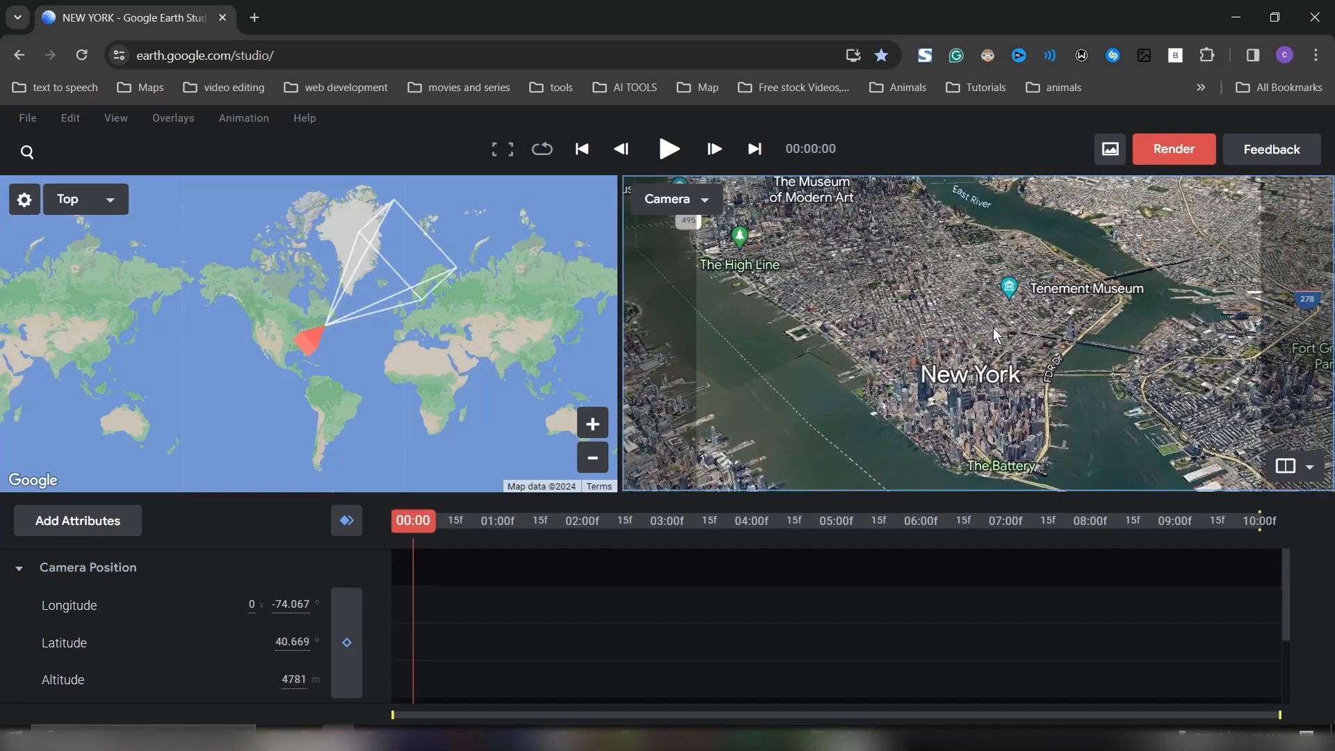
mouse_move(653, 456)
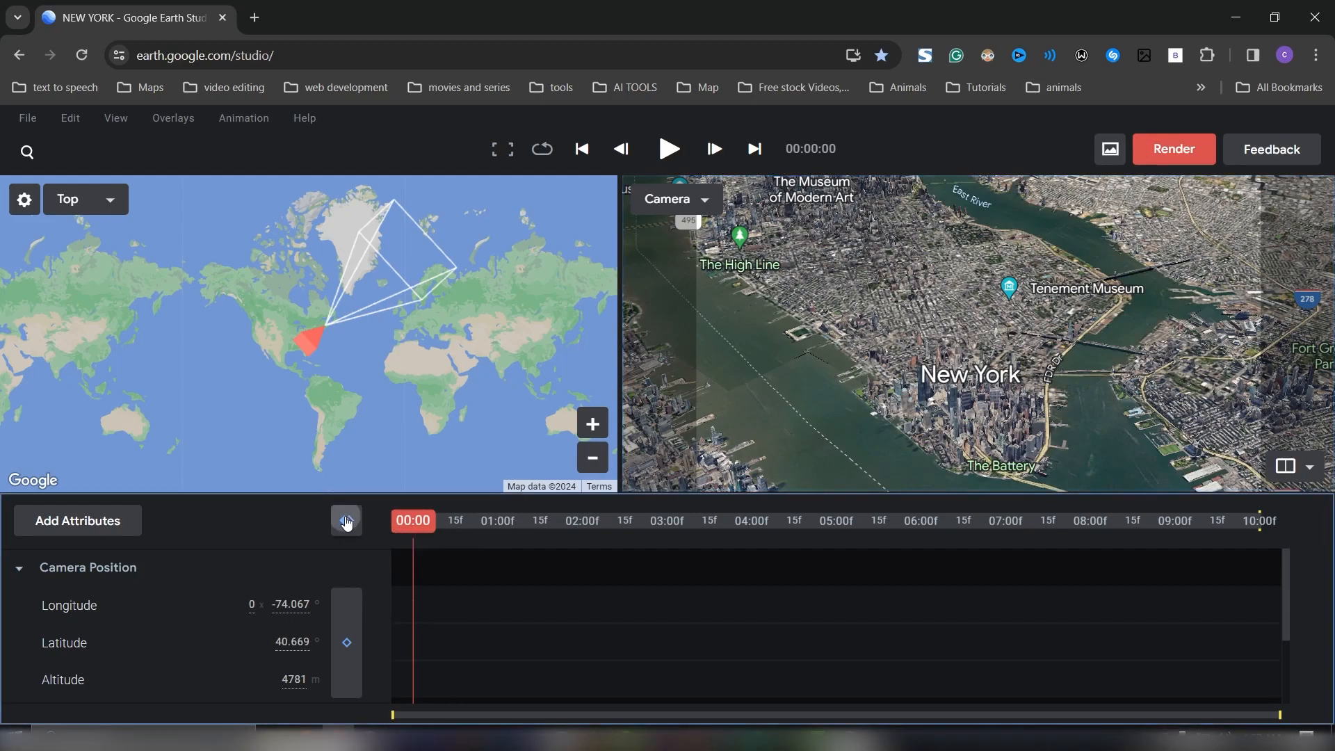
Keyframe all camera attributes at 00:00 and move the playhead near the clip's end.
click(346, 520)
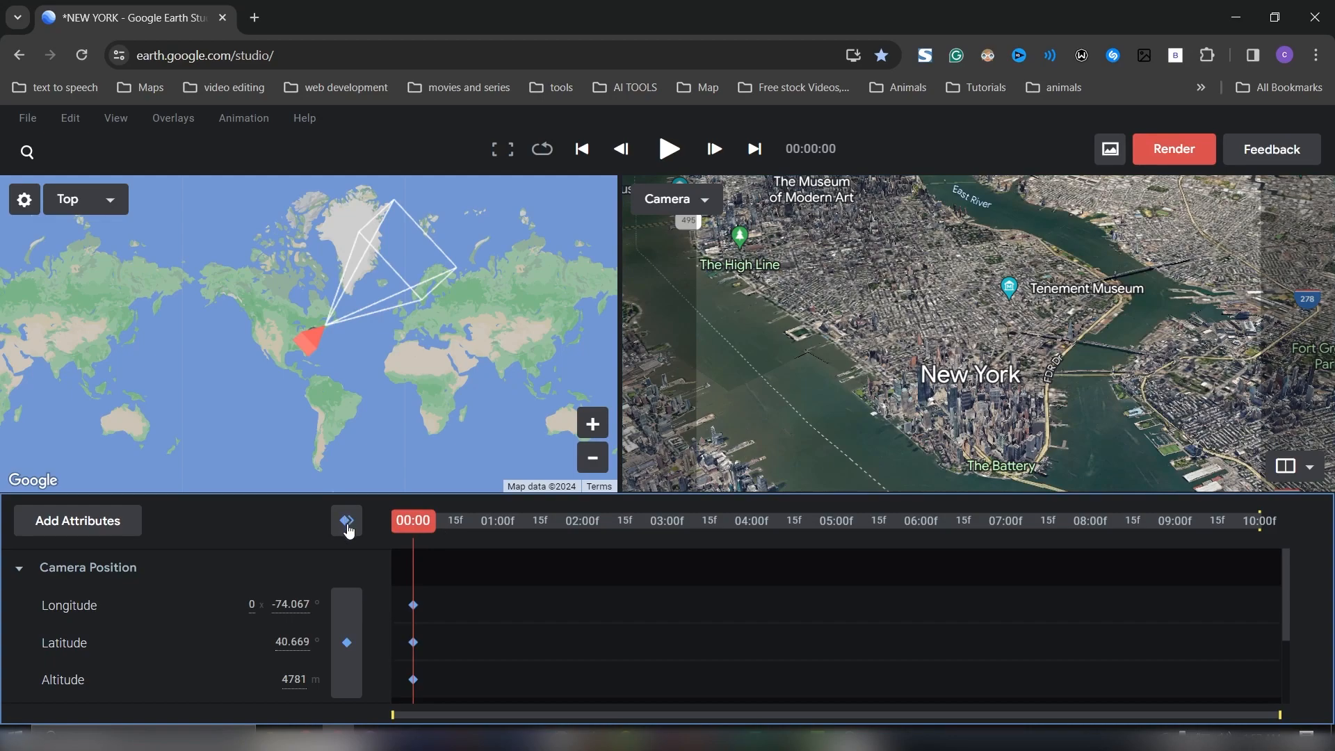
mouse_move(475, 607)
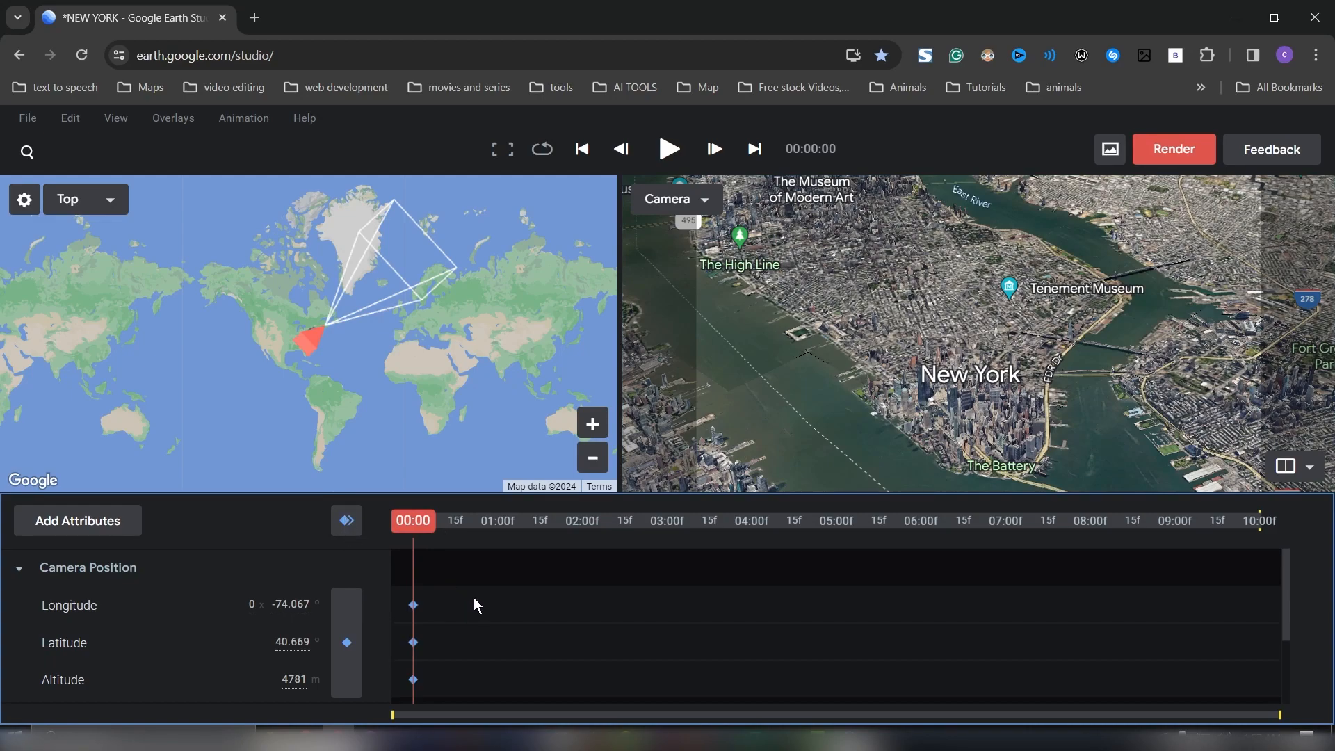
click(709, 520)
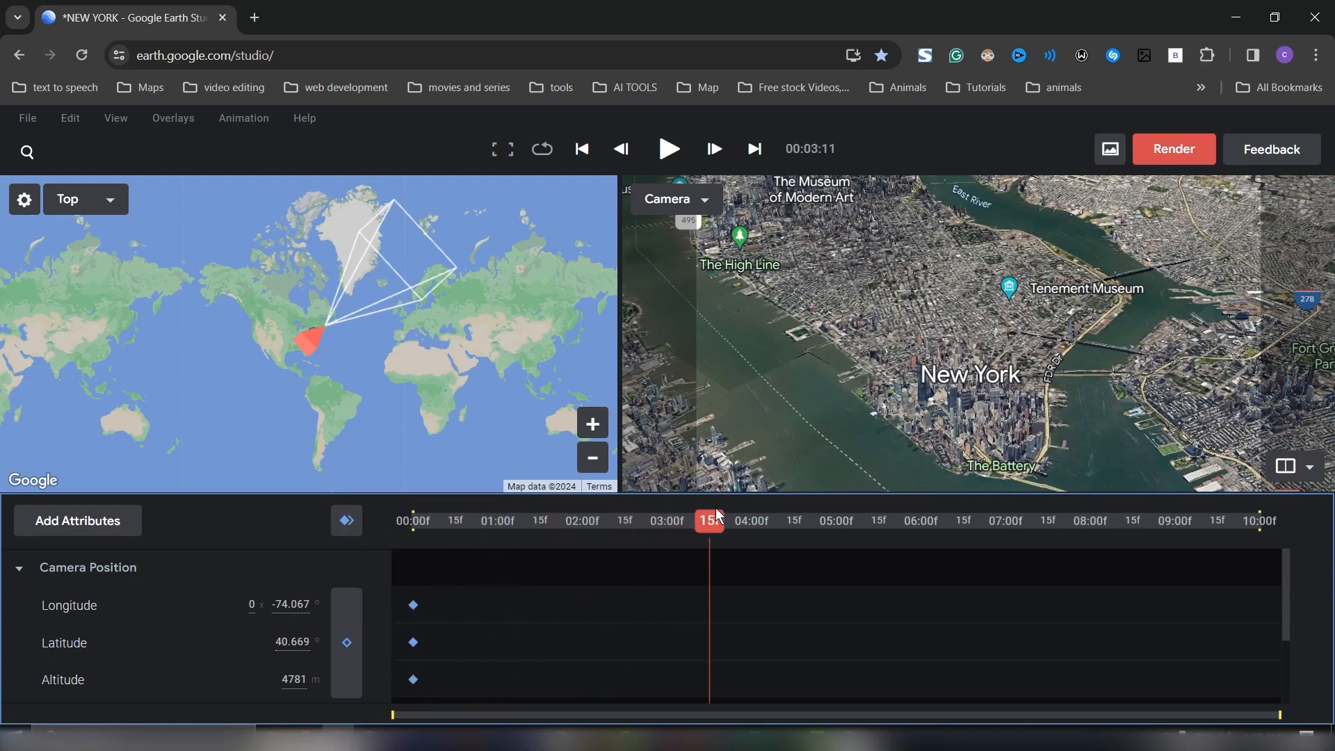
drag(709, 520, 1238, 520)
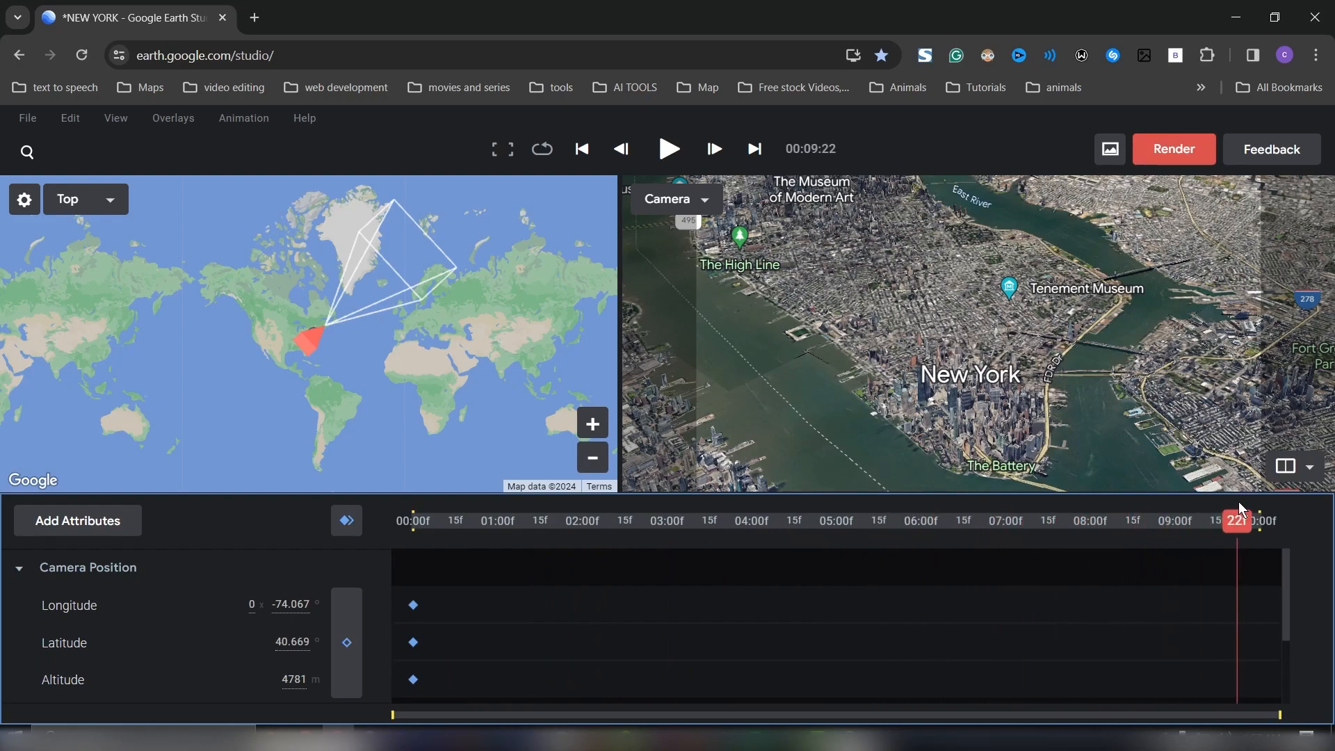
Bring the camera closer (about 4250 m), keyframe the end position and rewind to the start.
drag(1239, 519, 1251, 519)
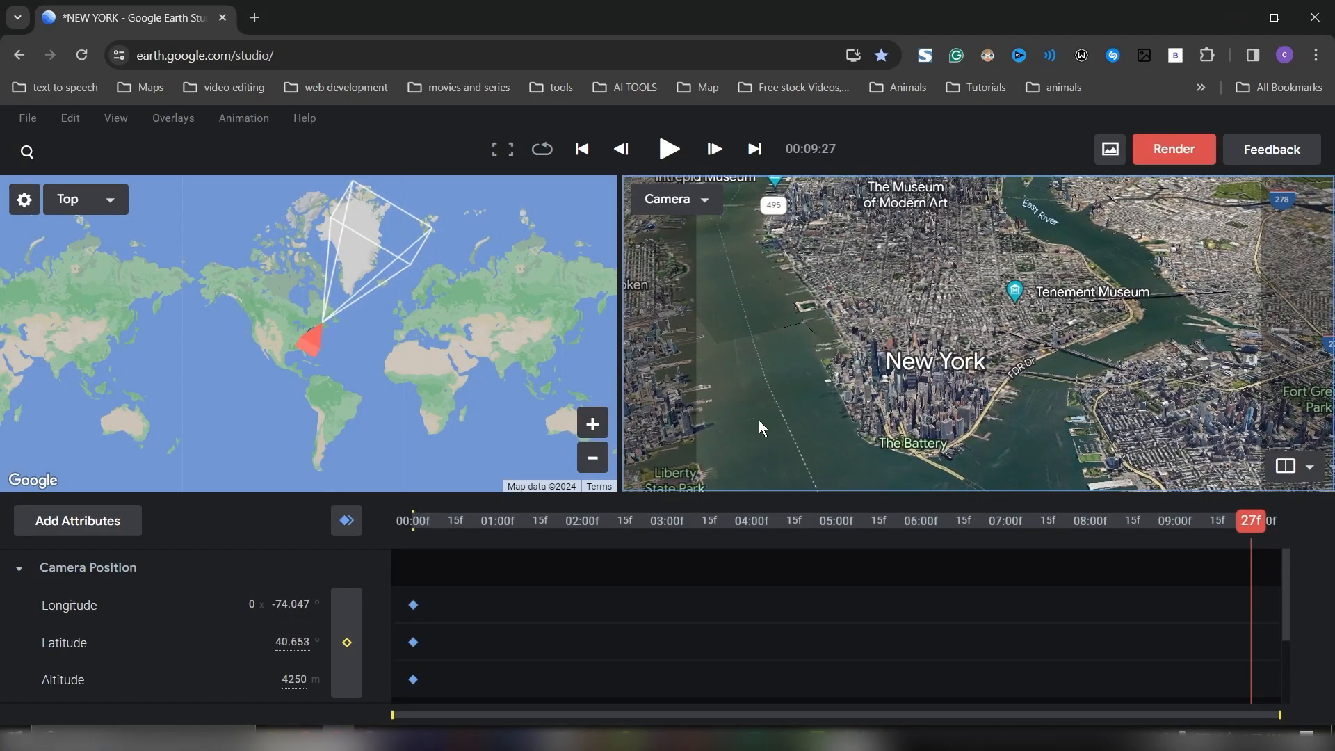
mouse_move(346, 520)
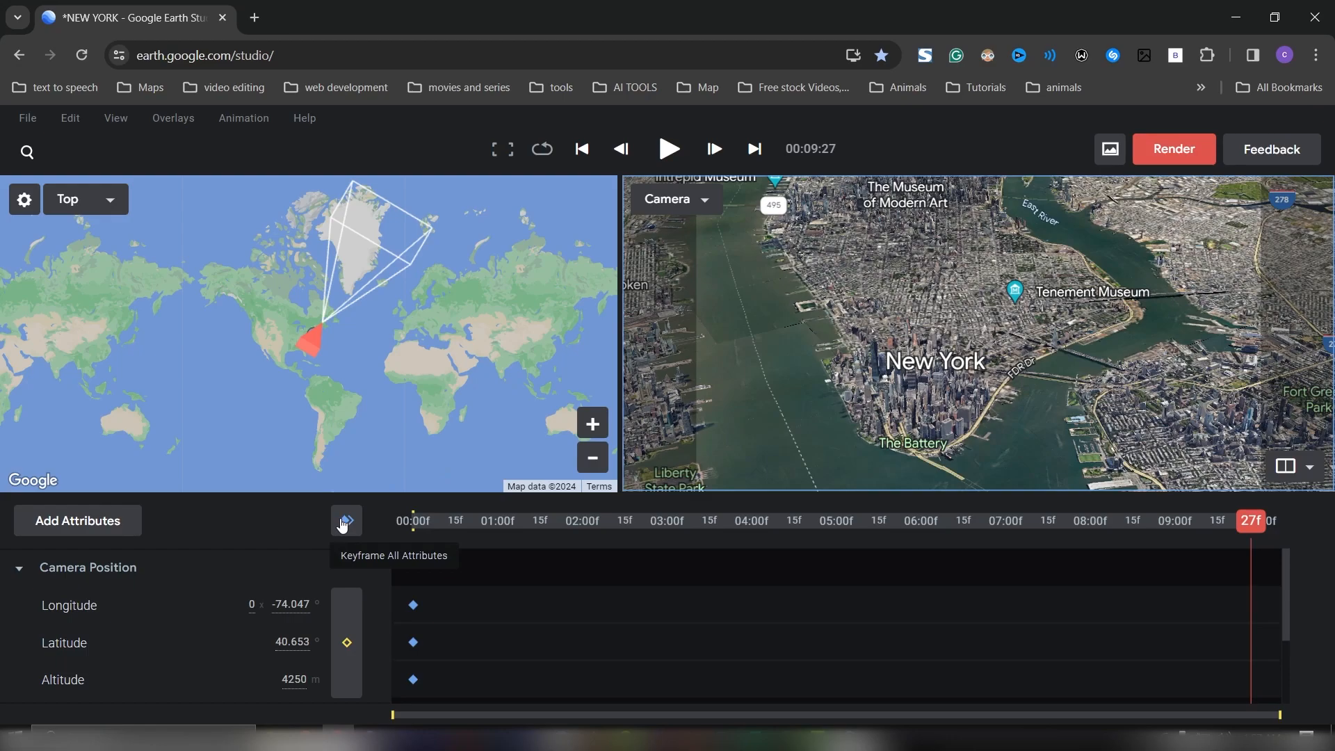
click(347, 520)
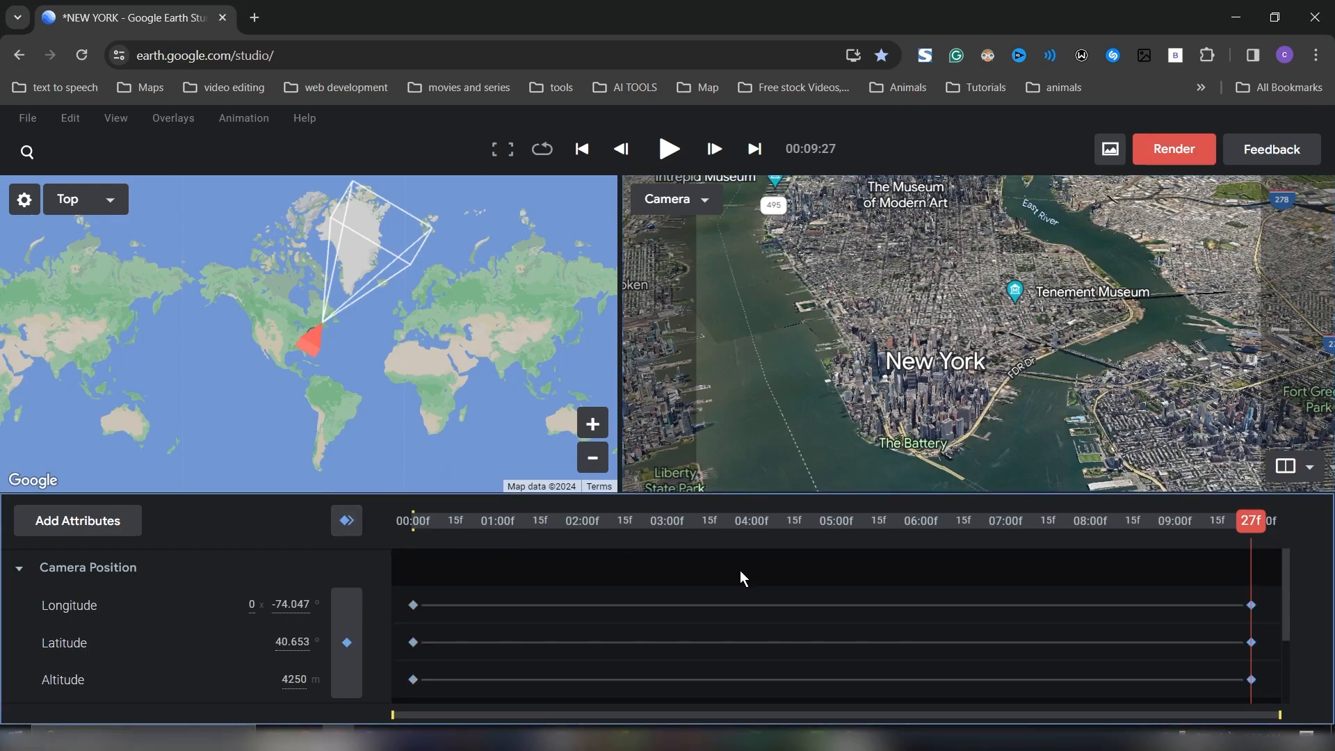
click(582, 149)
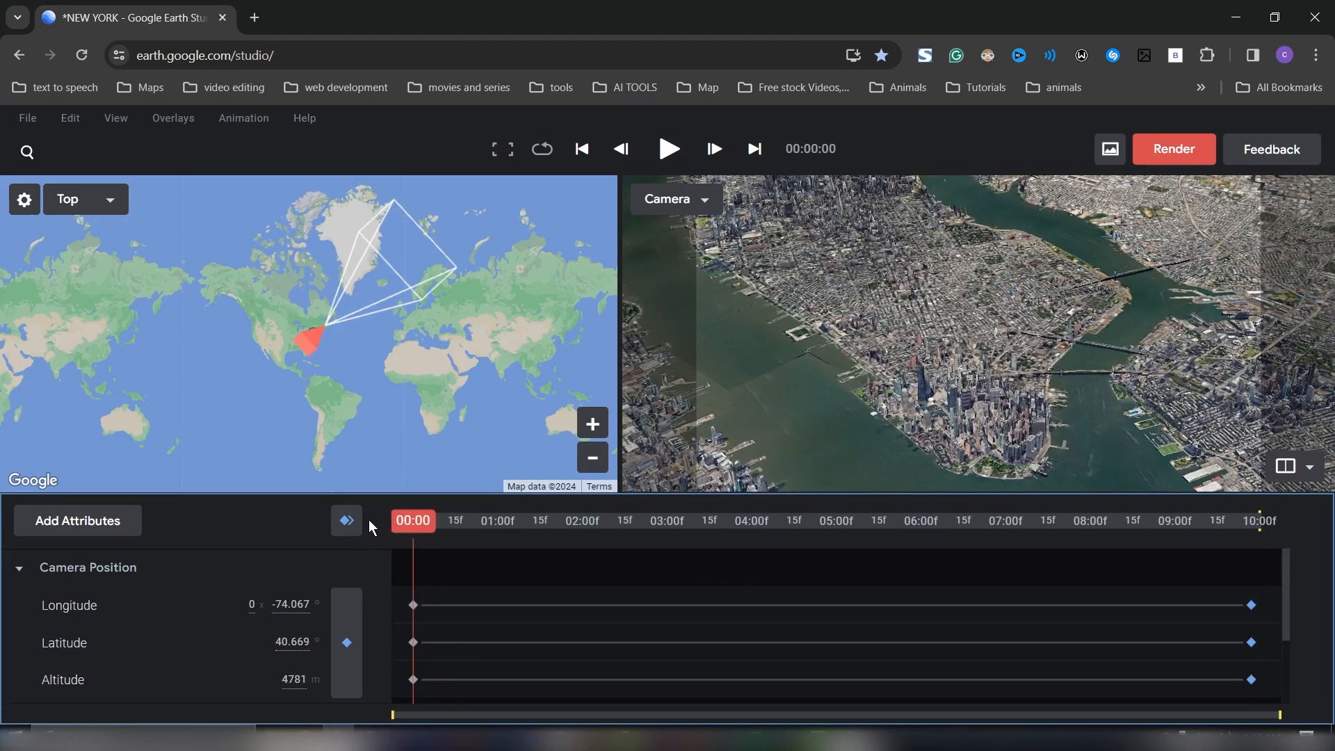
Play the flyover to about 07:23, pause, and center New York in the Top map viewport.
click(669, 147)
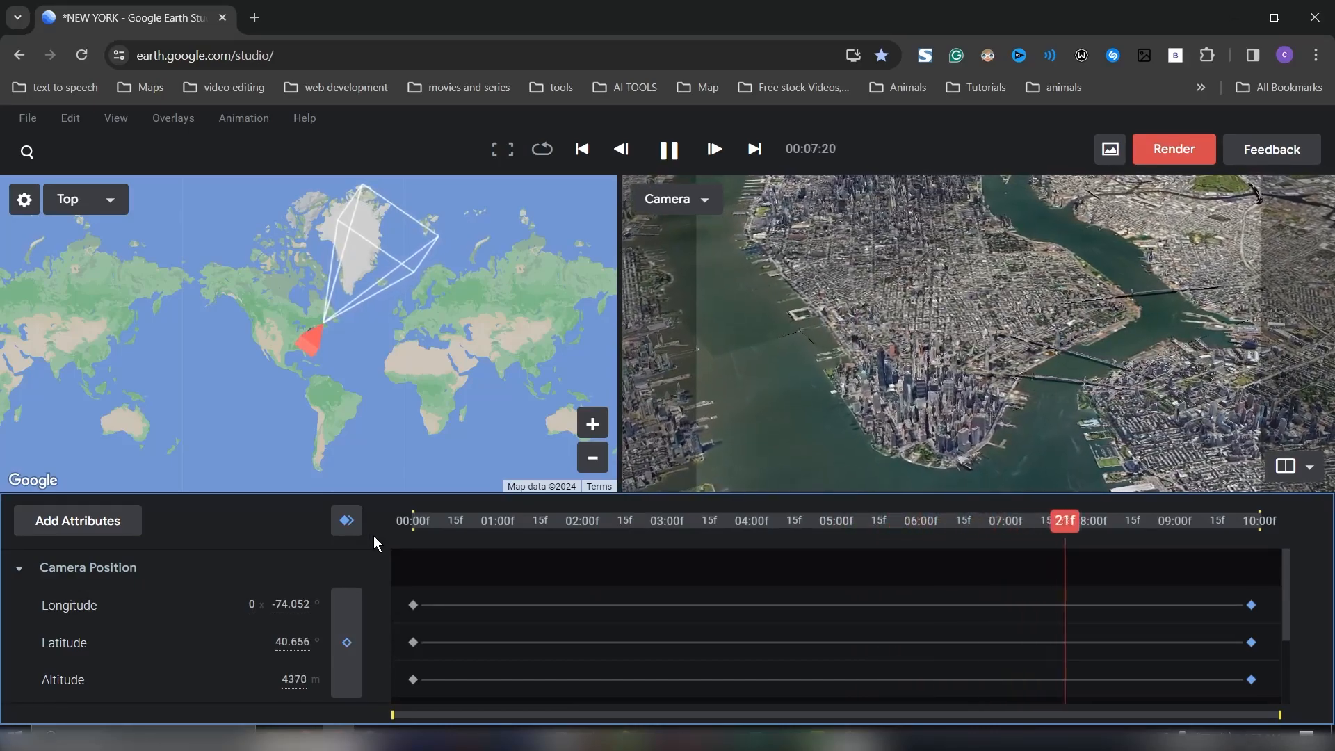
click(668, 149)
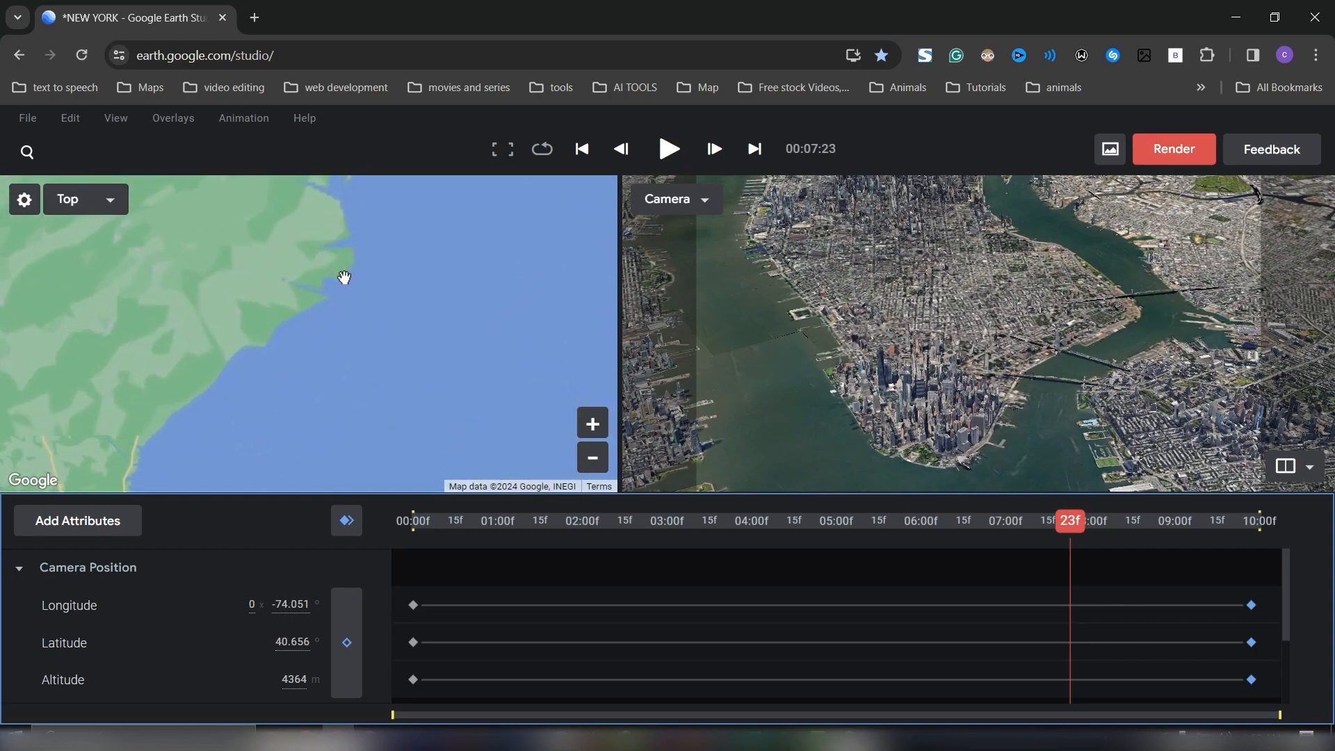
drag(343, 278, 379, 300)
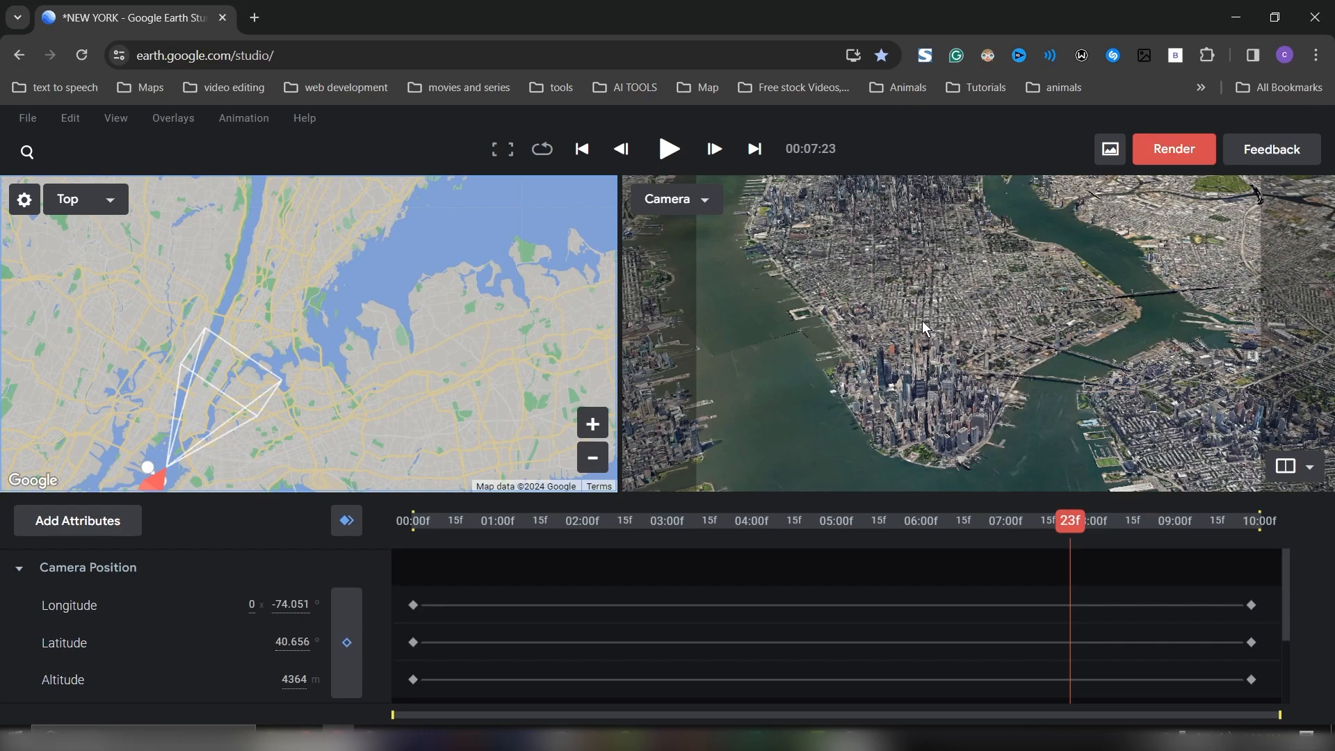
Set the camera target on a spot in Manhattan via the right-click menu.
right_click(926, 328)
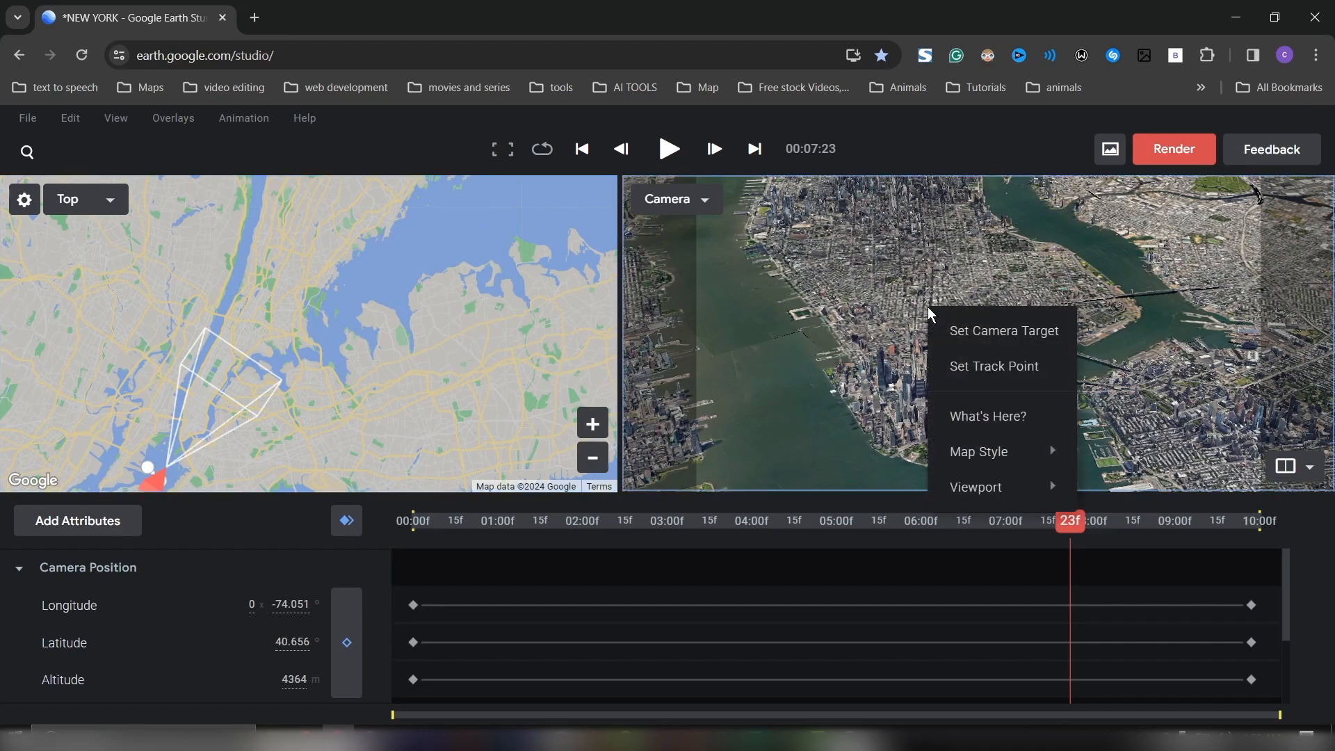
mouse_move(999, 376)
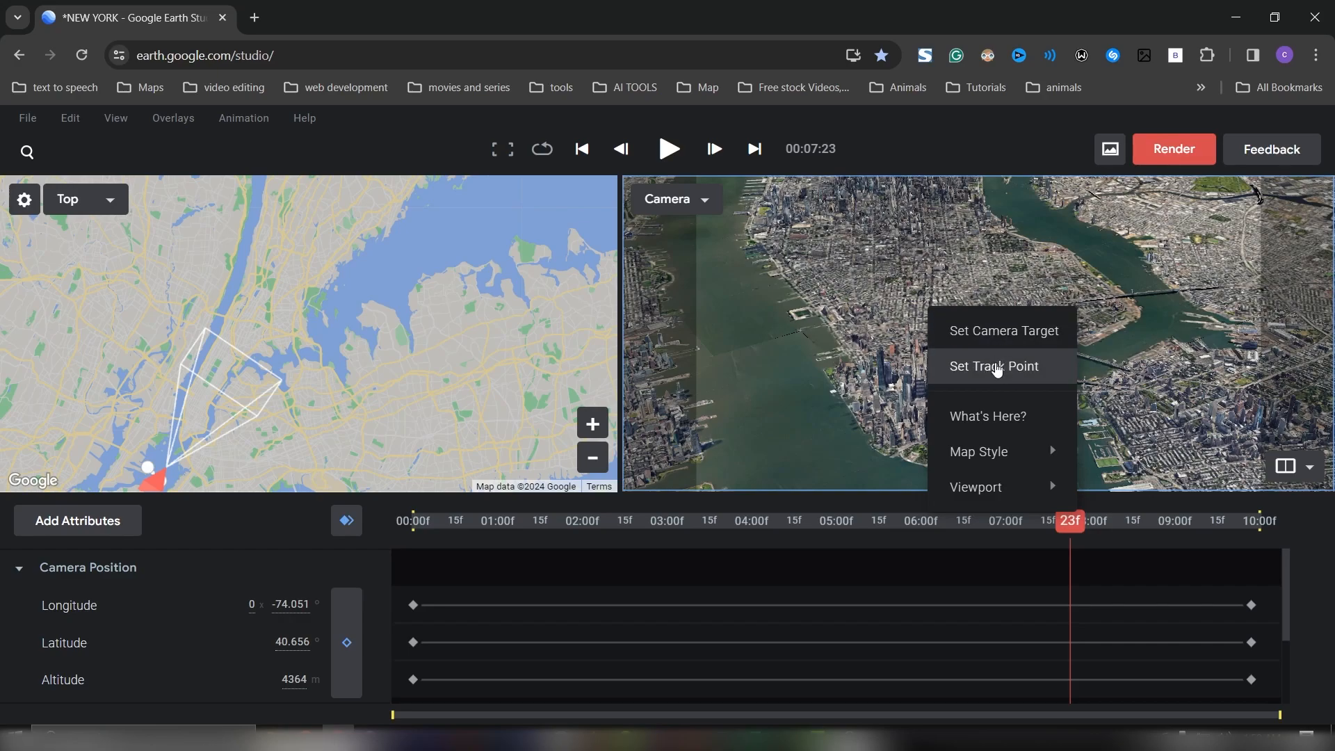
mouse_move(994, 335)
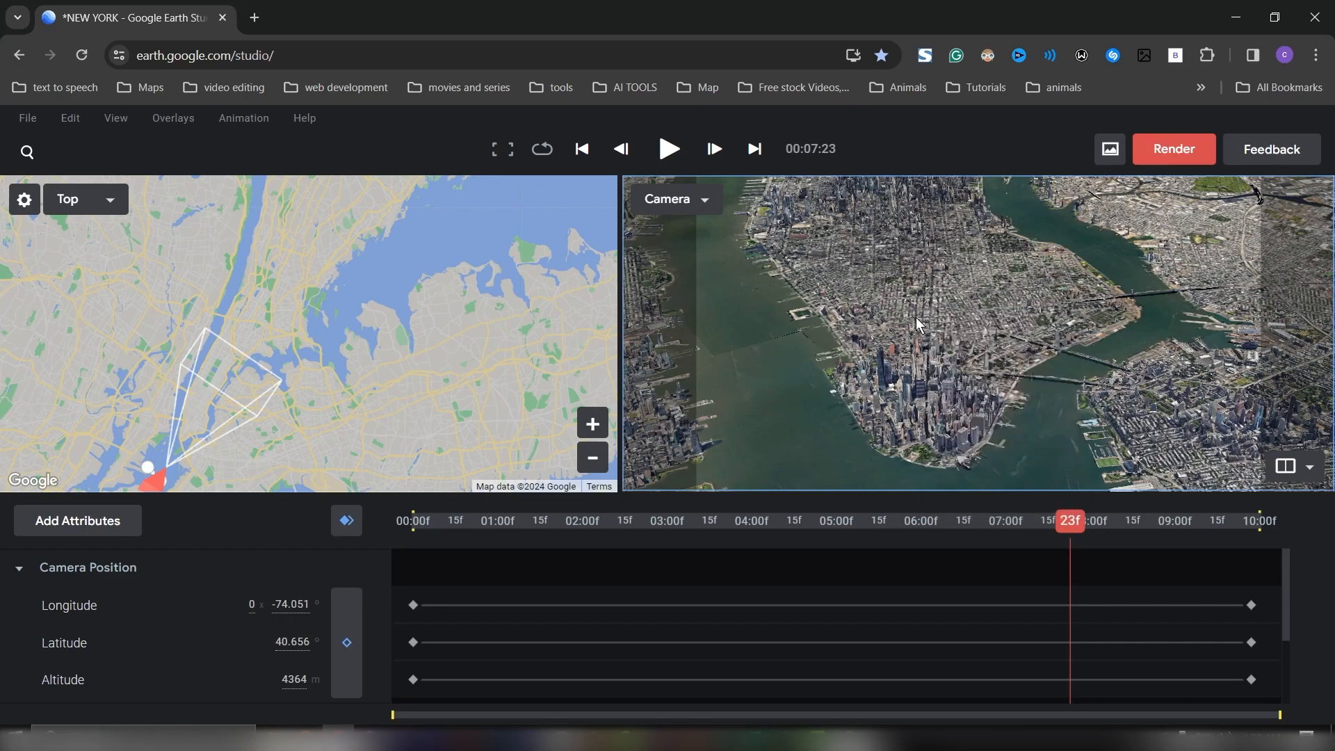
right_click(920, 331)
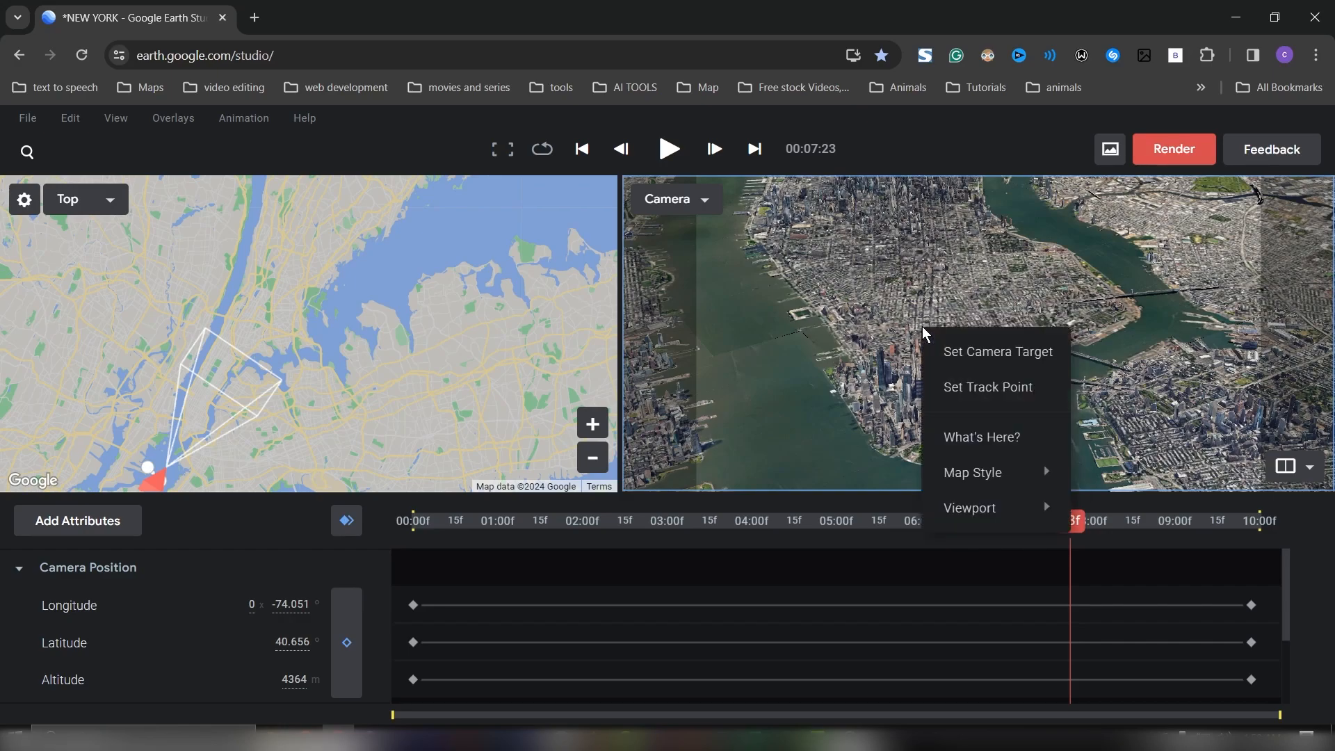
click(999, 352)
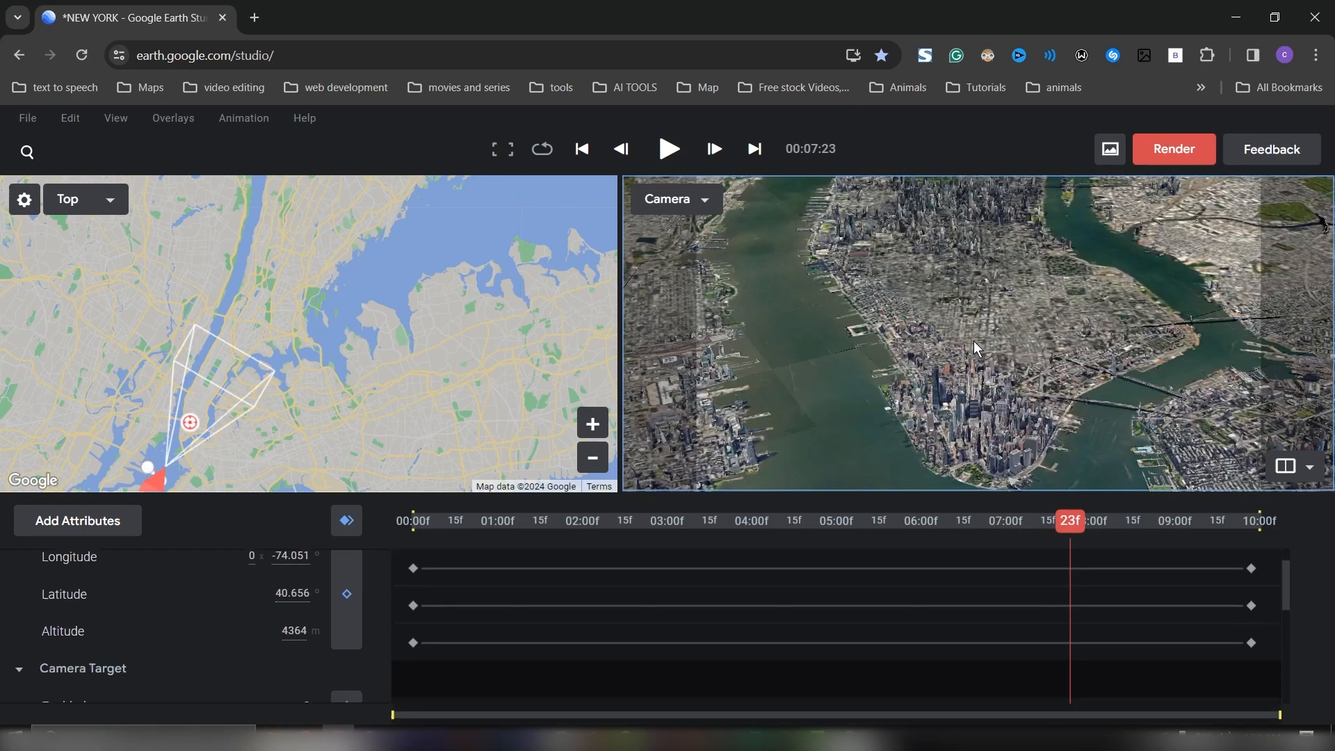
Add Track Point 1 at the camera target spot in Manhattan.
scroll(down, 3)
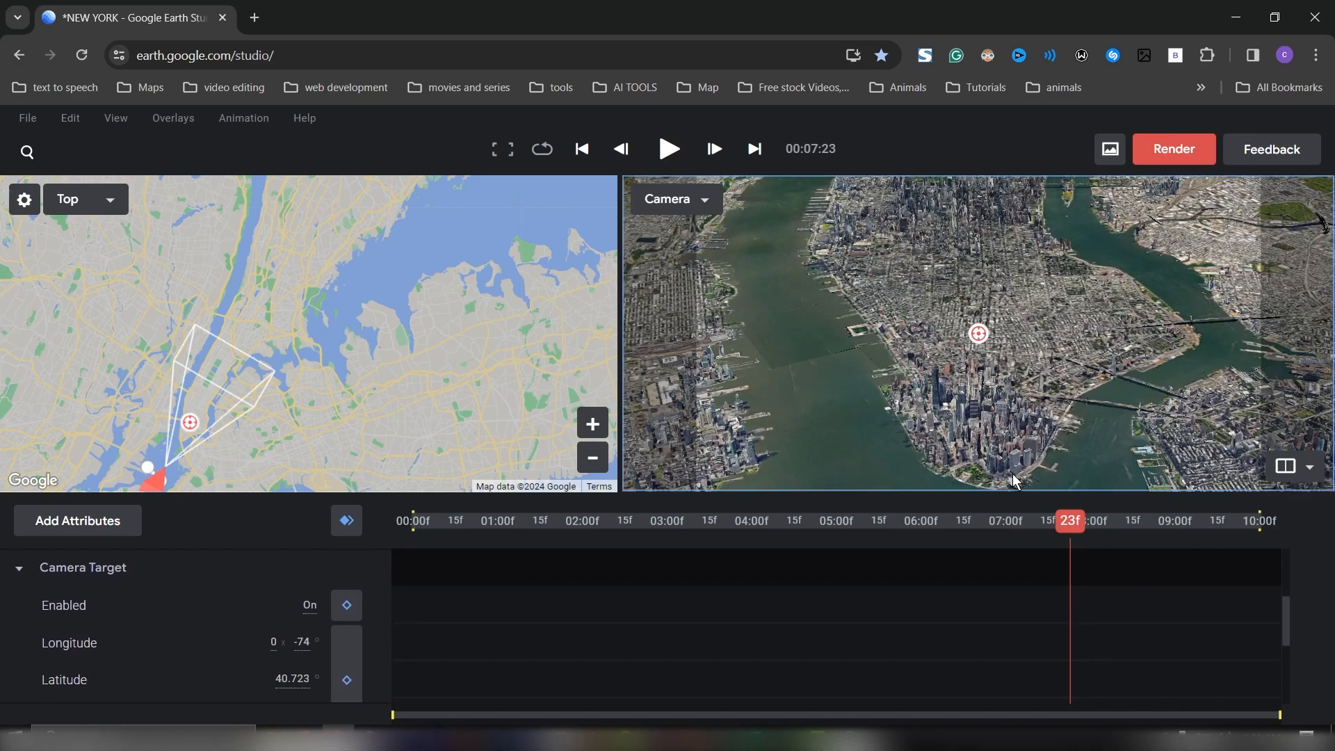
right_click(979, 333)
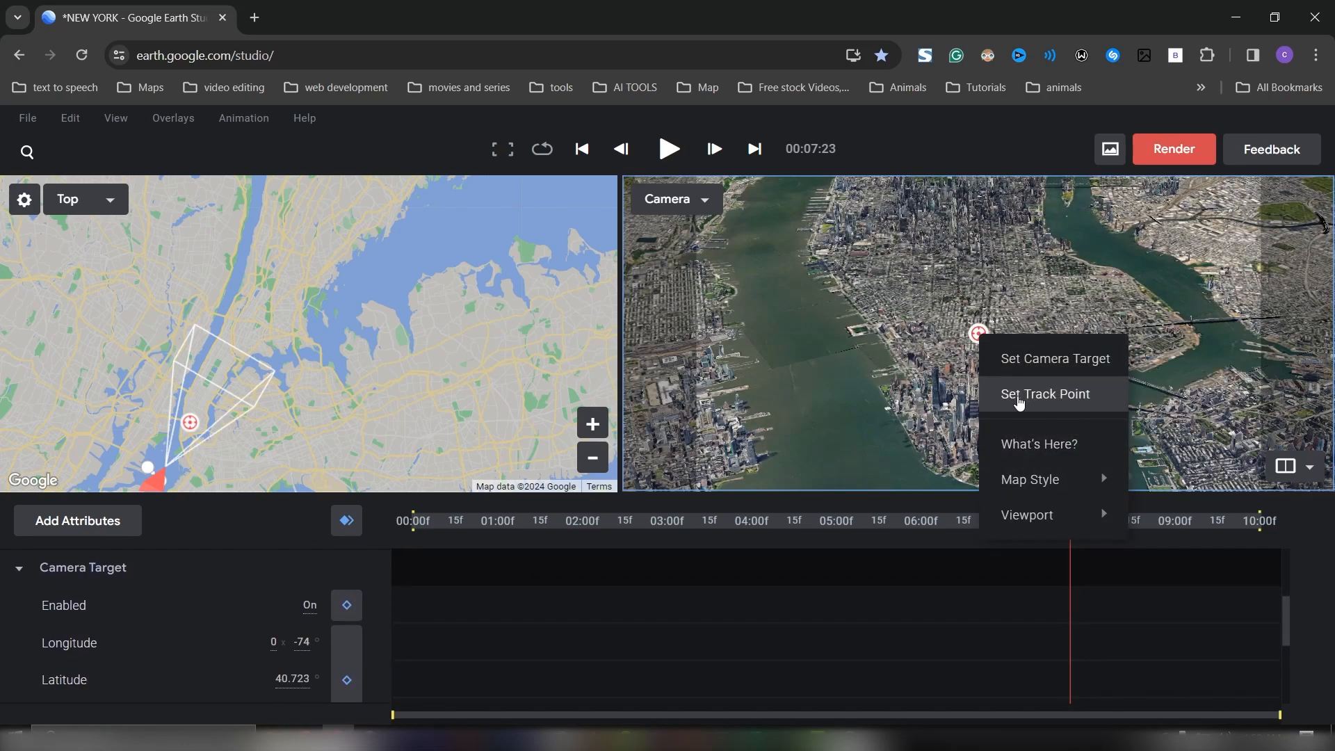
click(1046, 395)
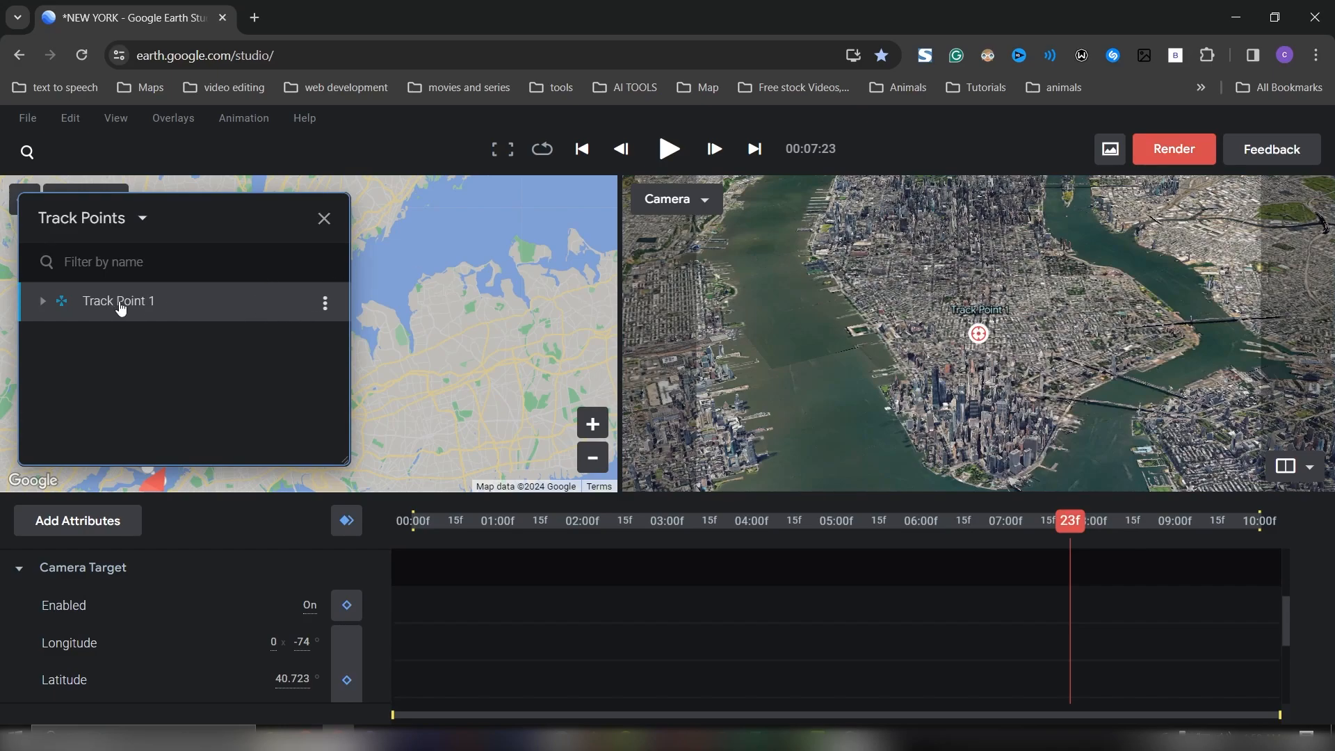
Set Track Point 1 as local origin, jump to the animation end and rename it NEW YORK.
click(324, 302)
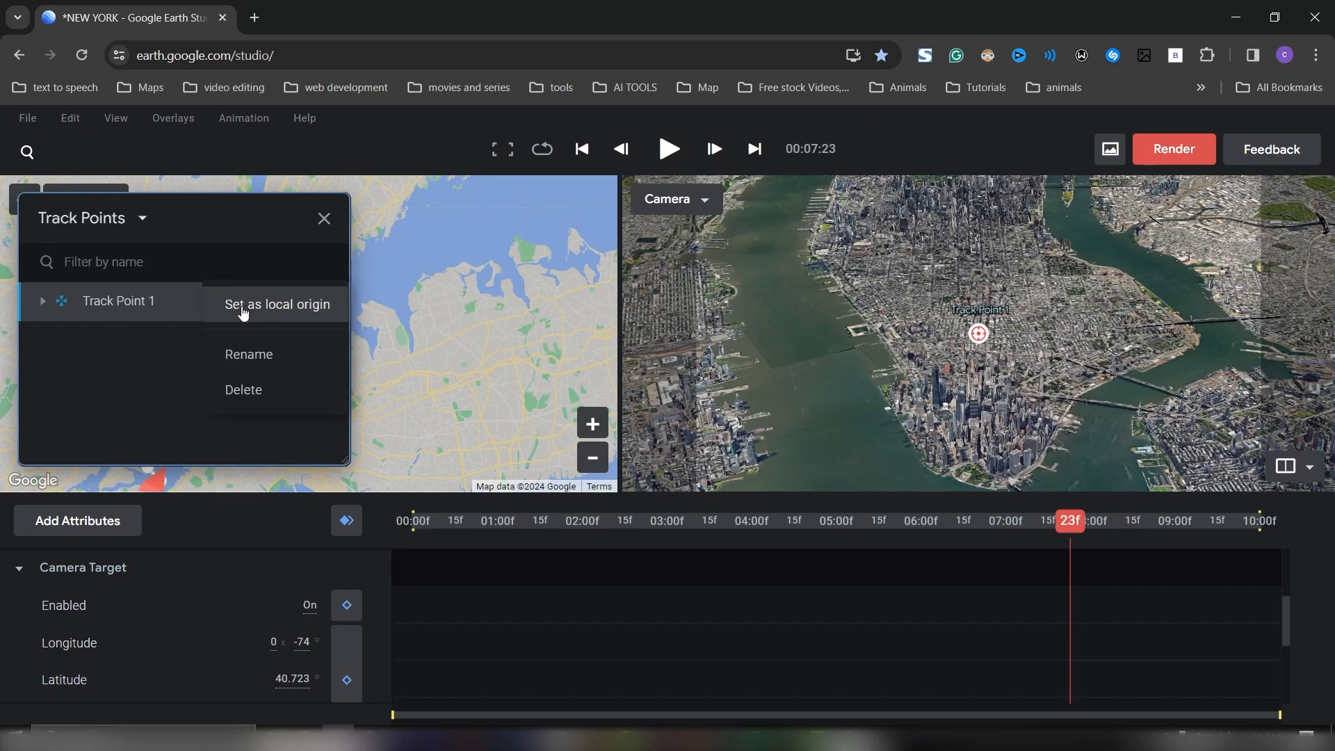
click(277, 303)
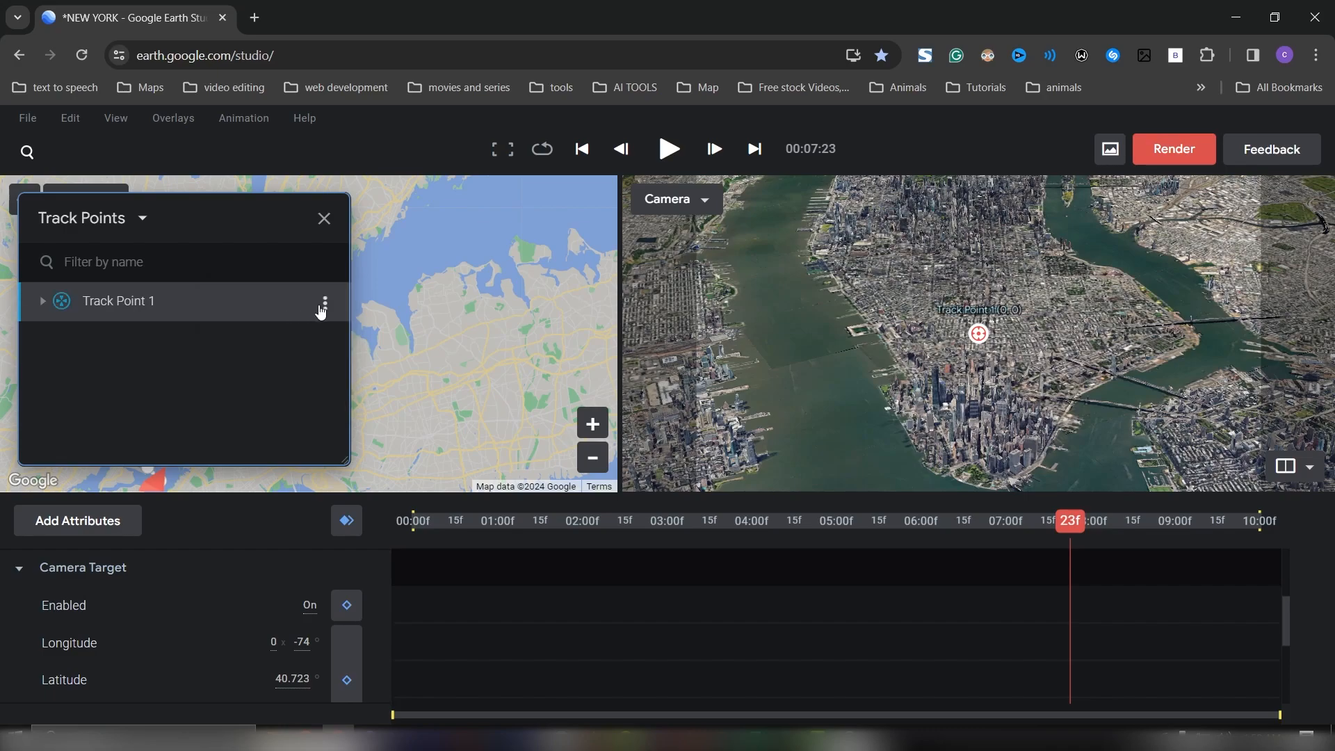
mouse_move(1073, 545)
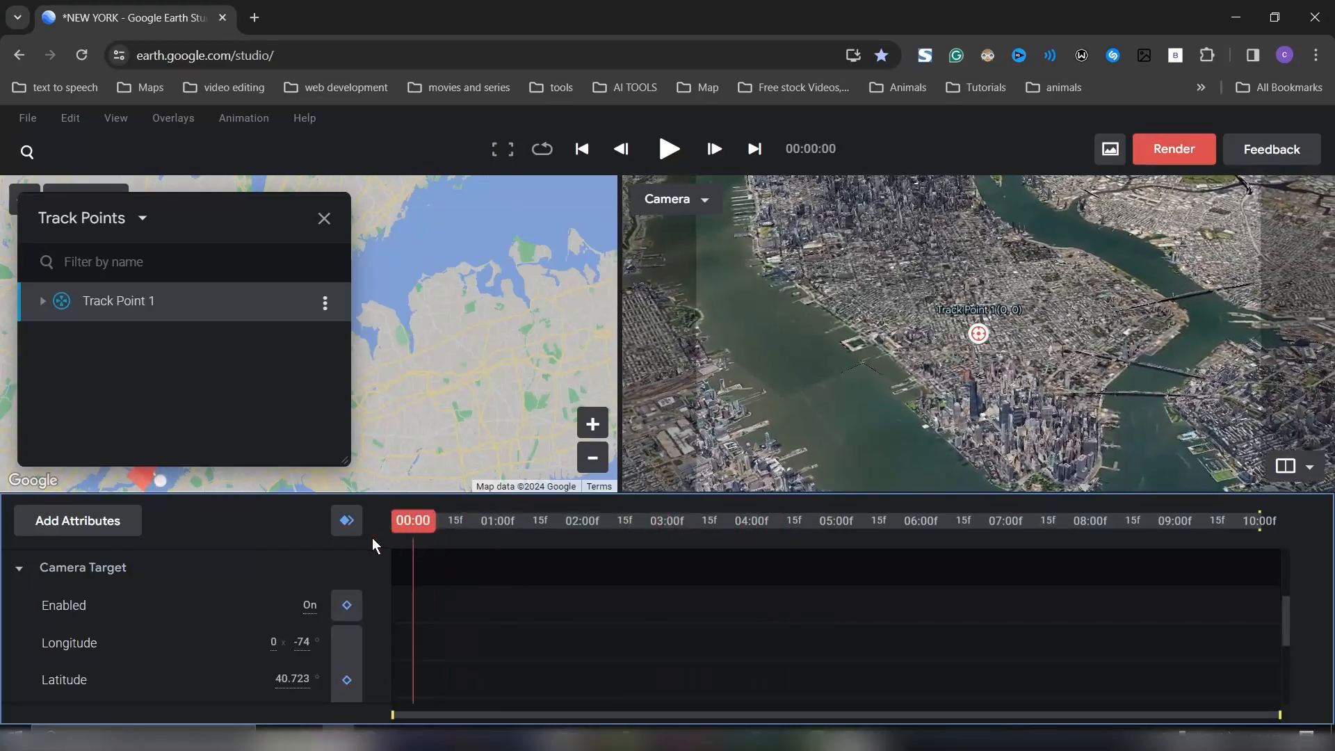
click(754, 149)
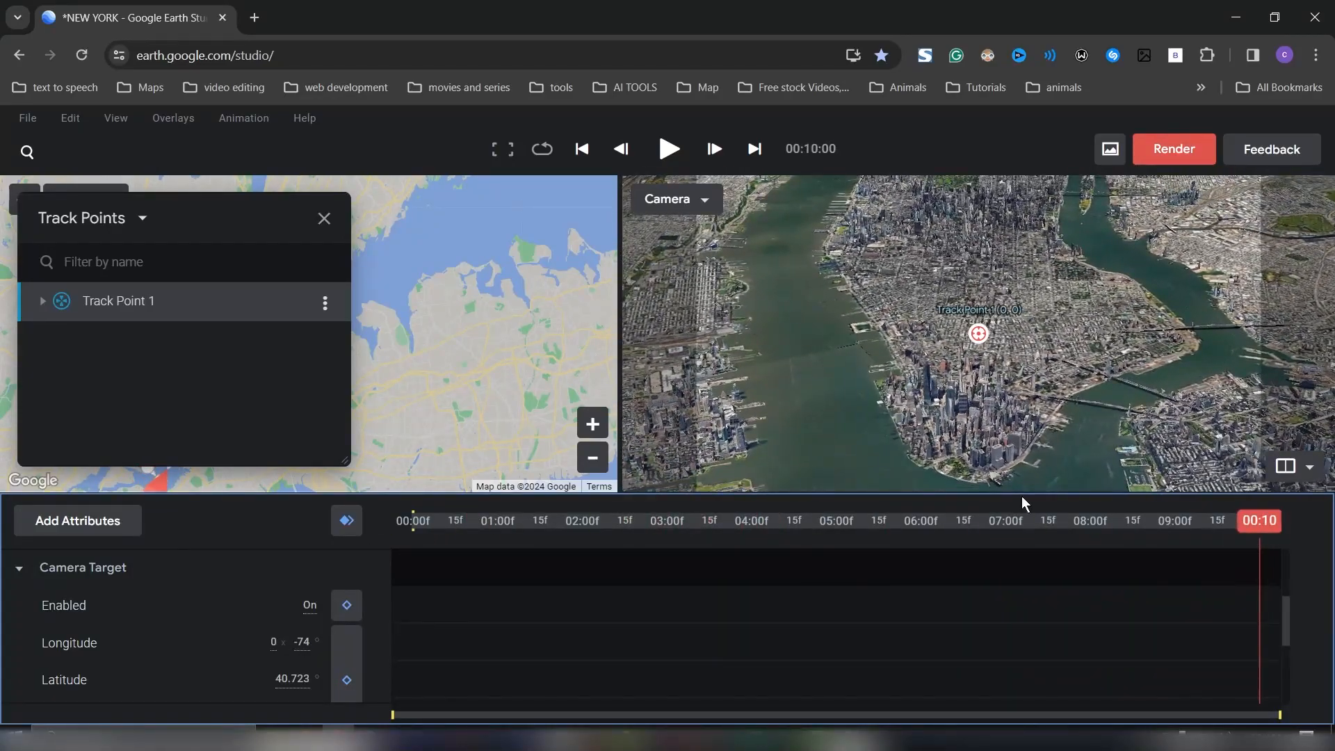
double_click(118, 300)
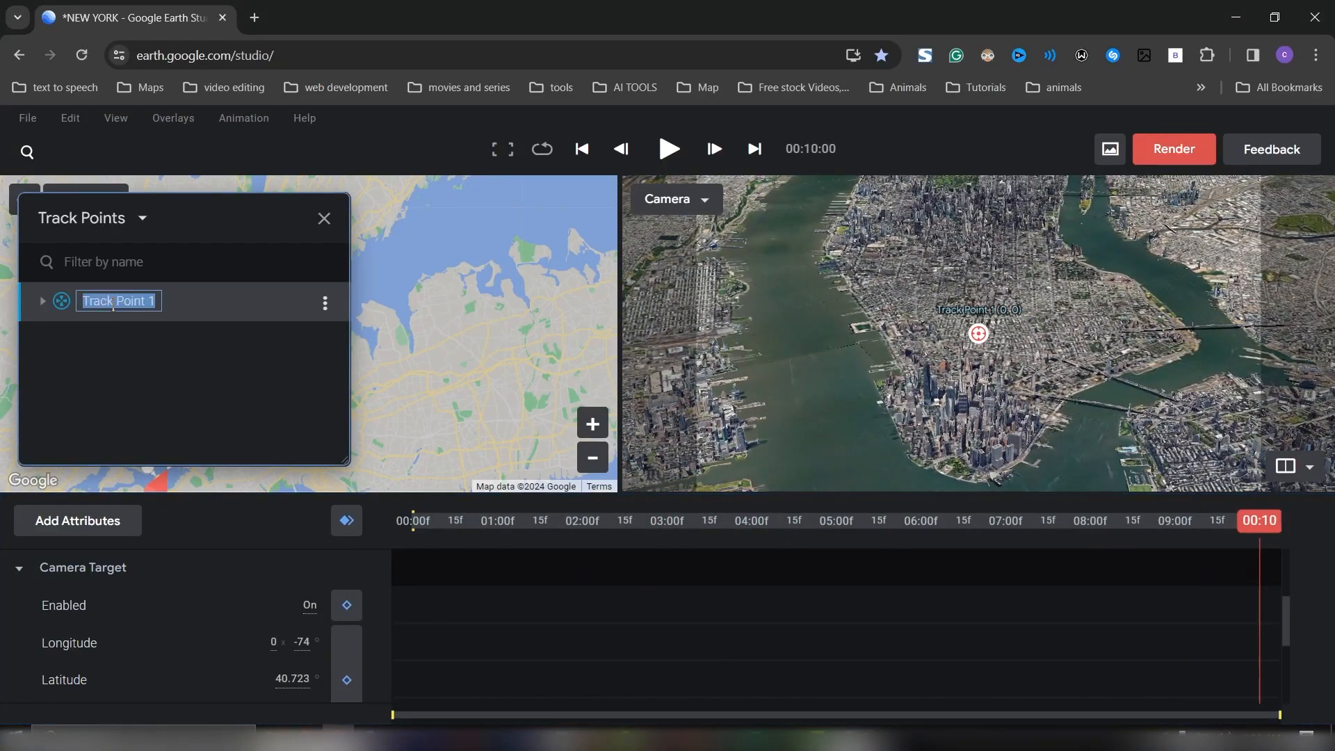
text(NEW YORK)
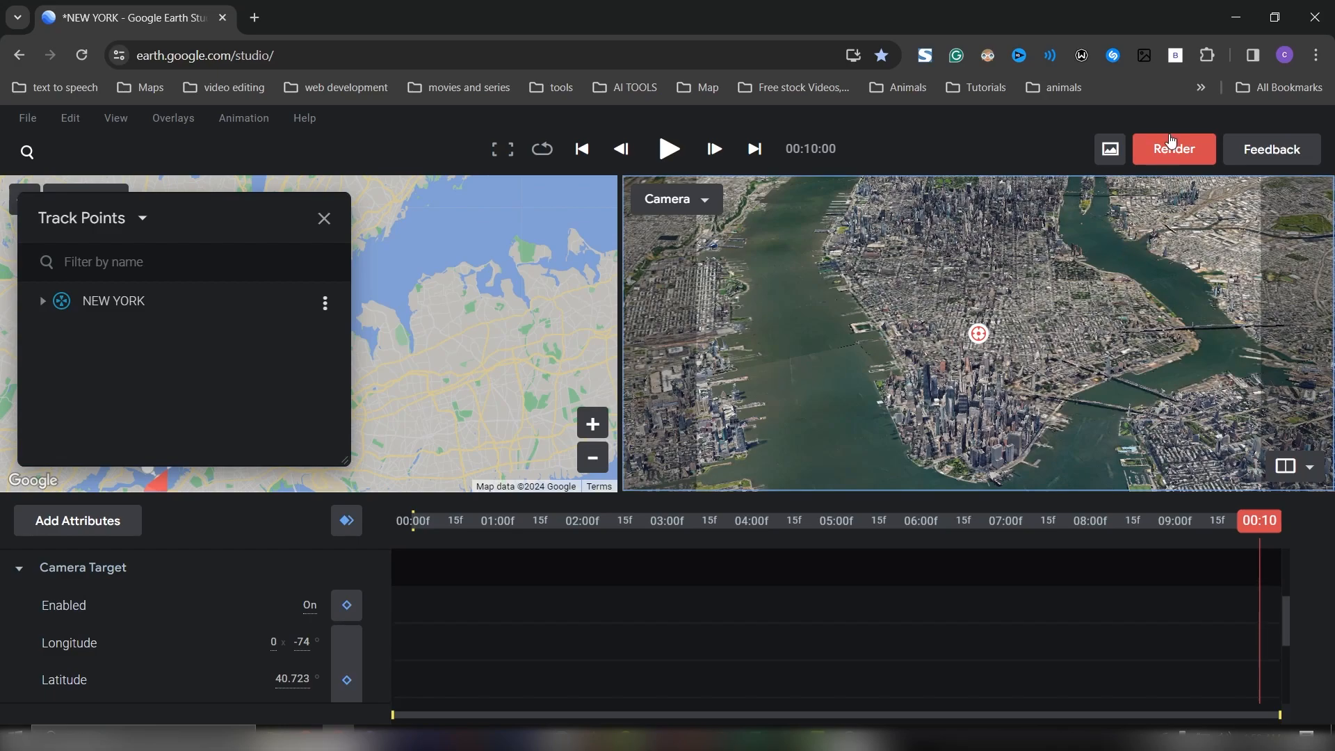
In Render settings, create a NEW YORK 2 folder and select it as the destination.
click(1174, 148)
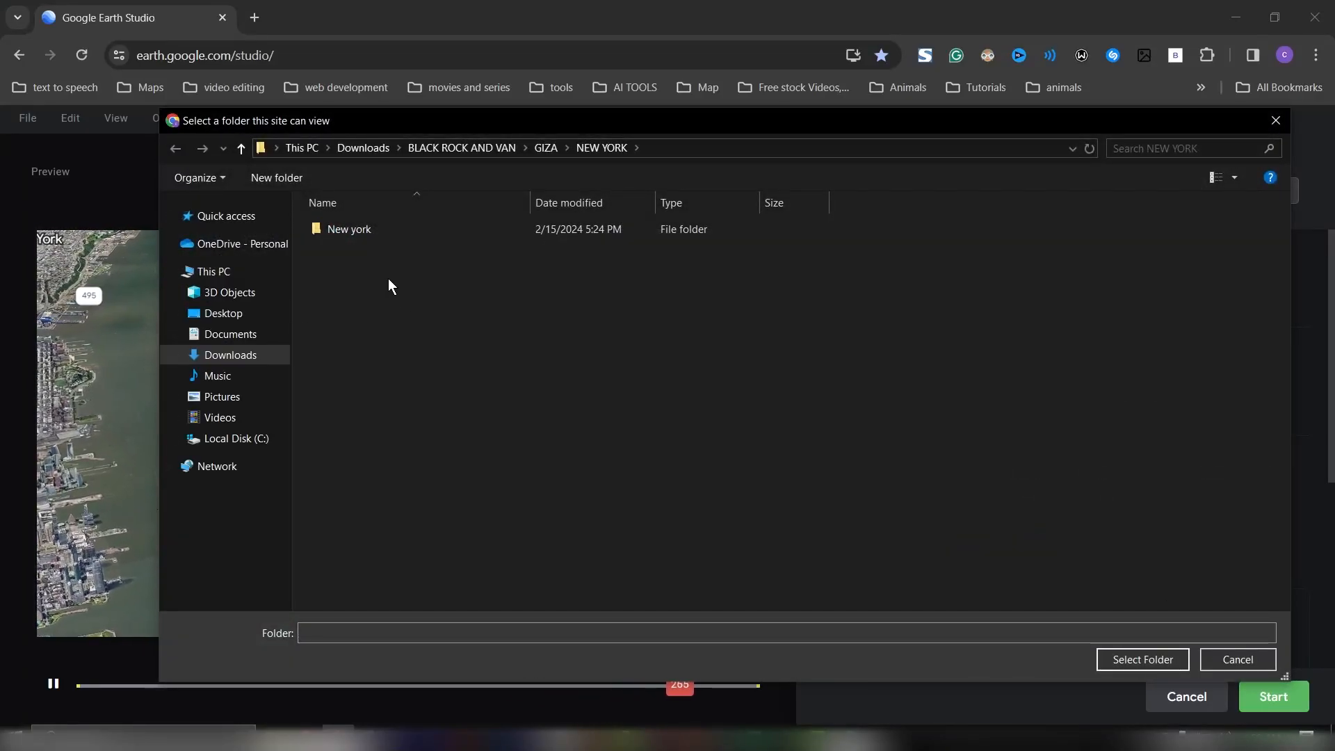
click(276, 178)
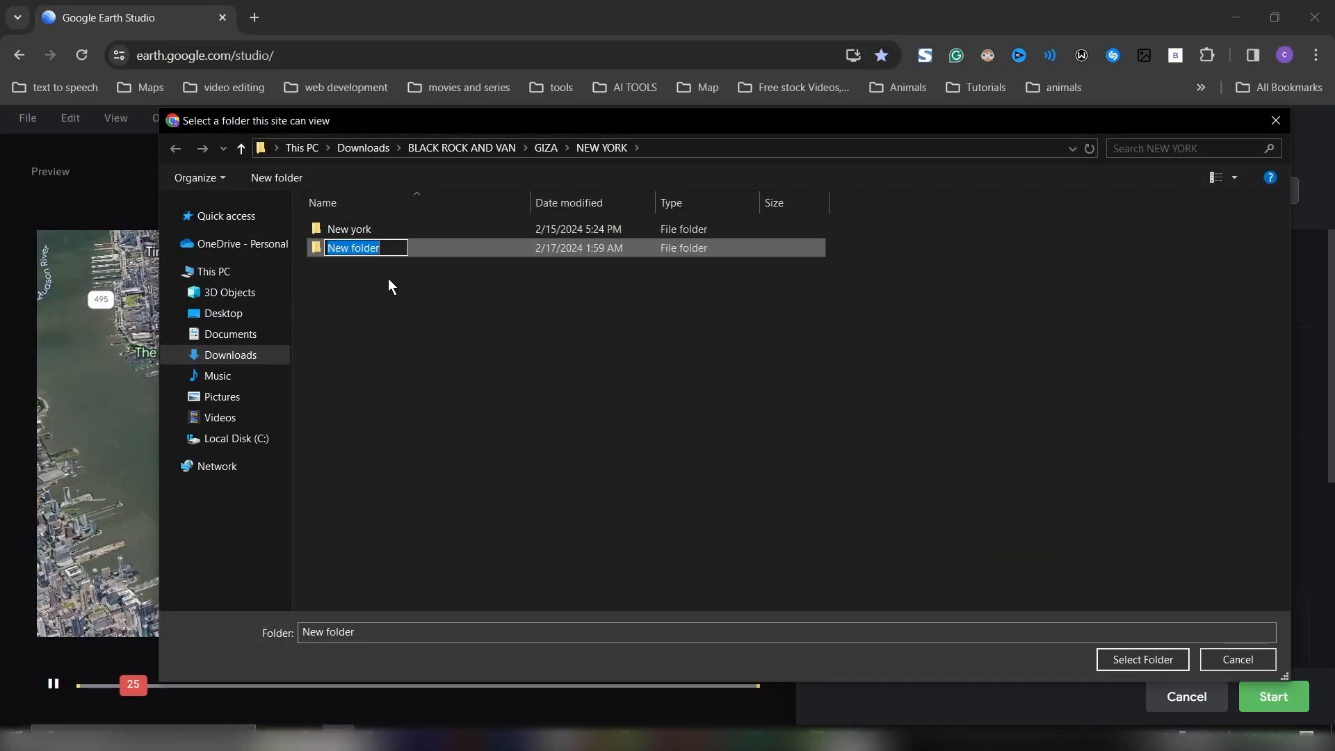
text(NEW YORK 2)
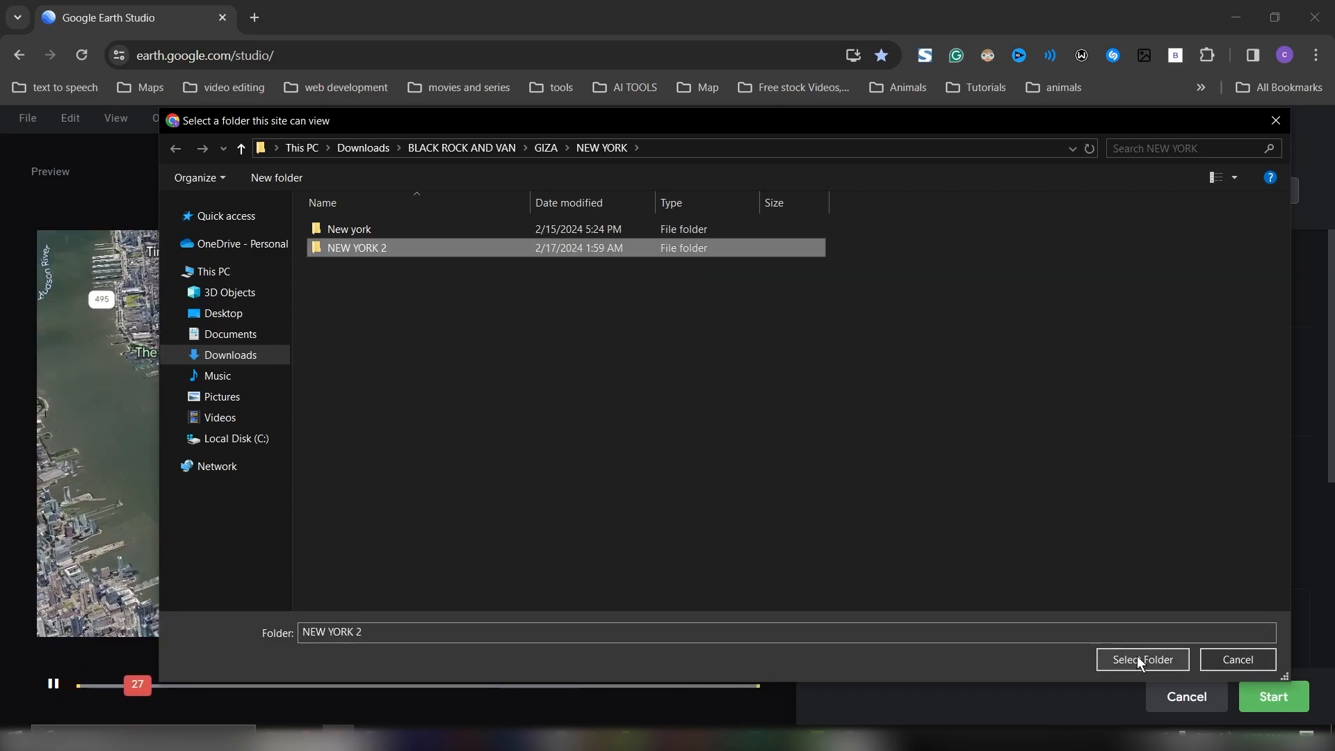
click(1142, 659)
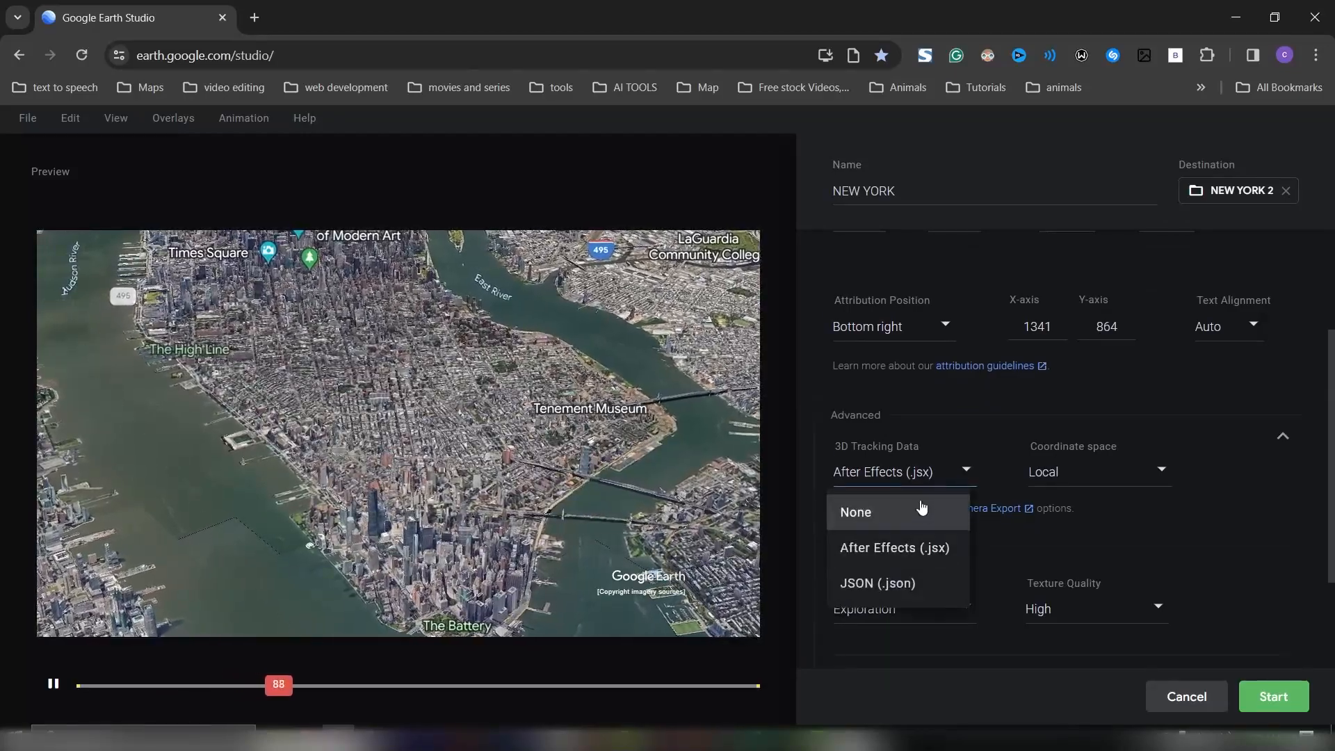
Set 3D Tracking Data to After Effects (.jsx) and Coordinate space to Local.
click(855, 512)
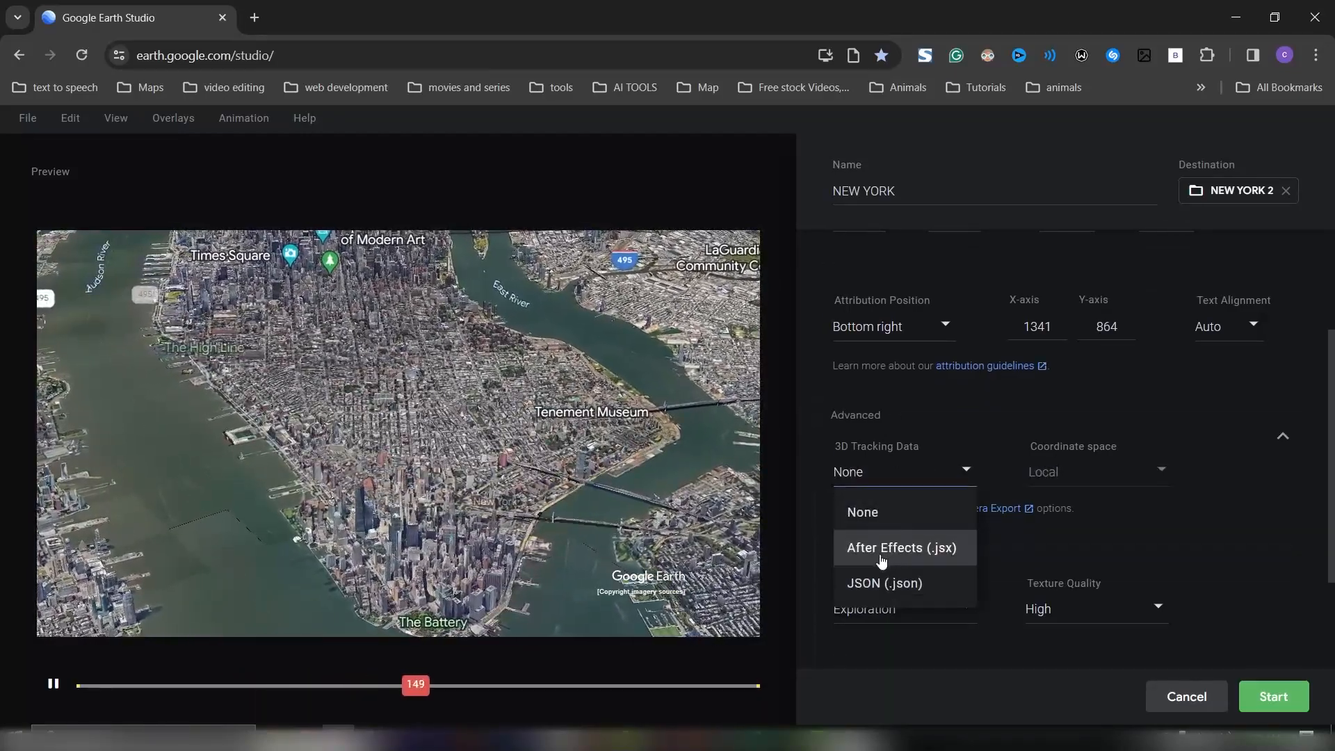
mouse_move(936, 557)
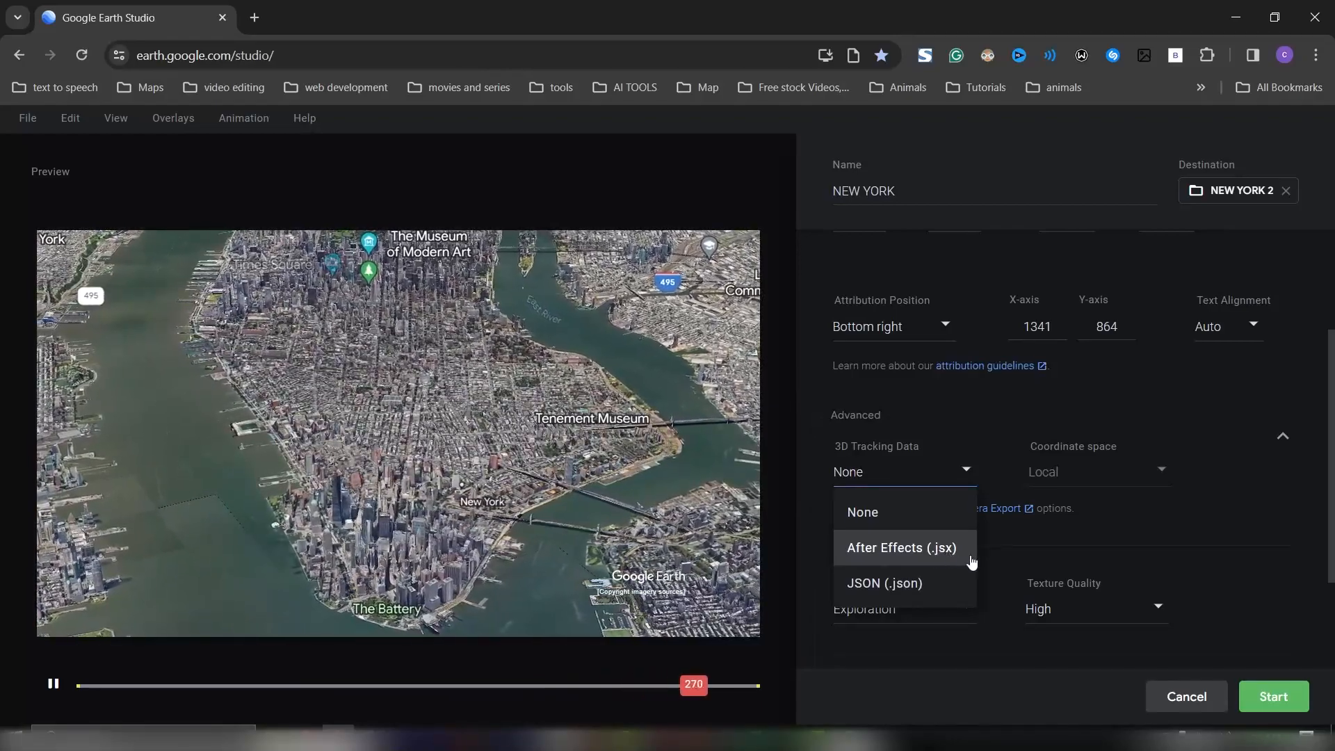
click(901, 548)
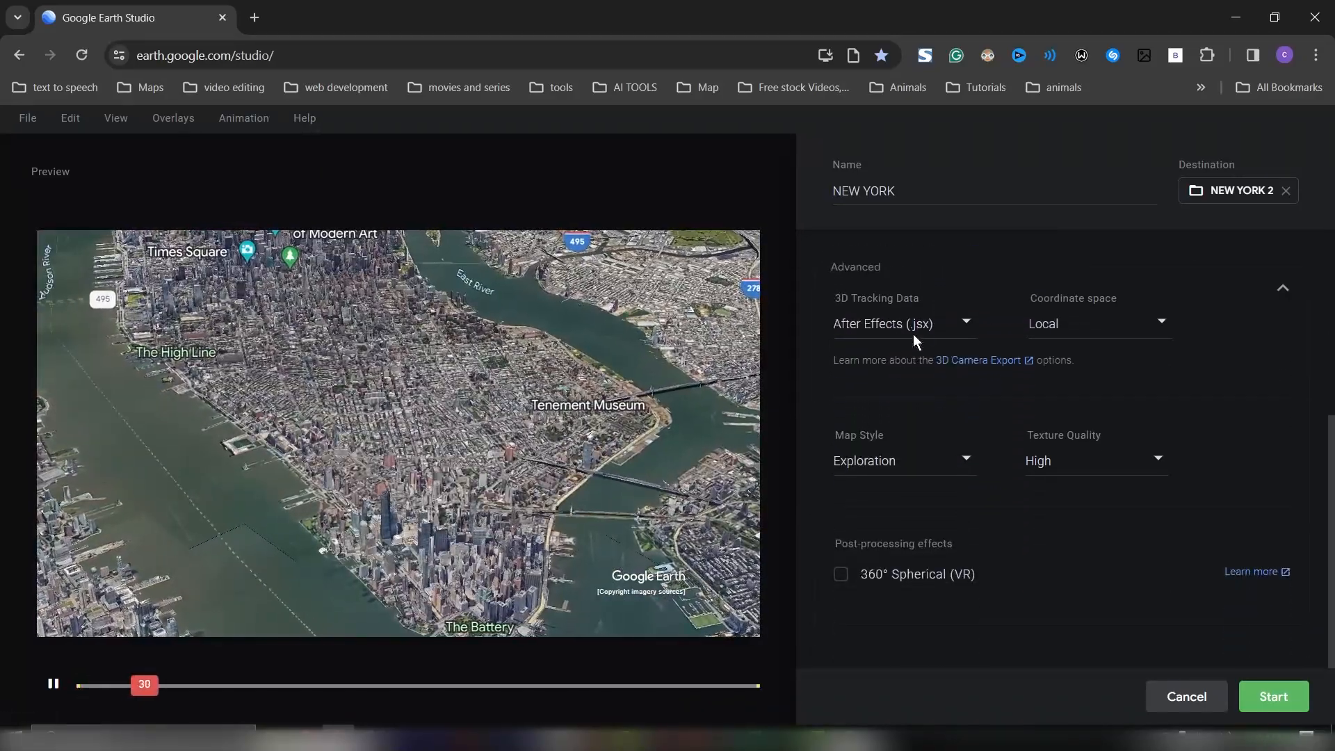
click(1095, 322)
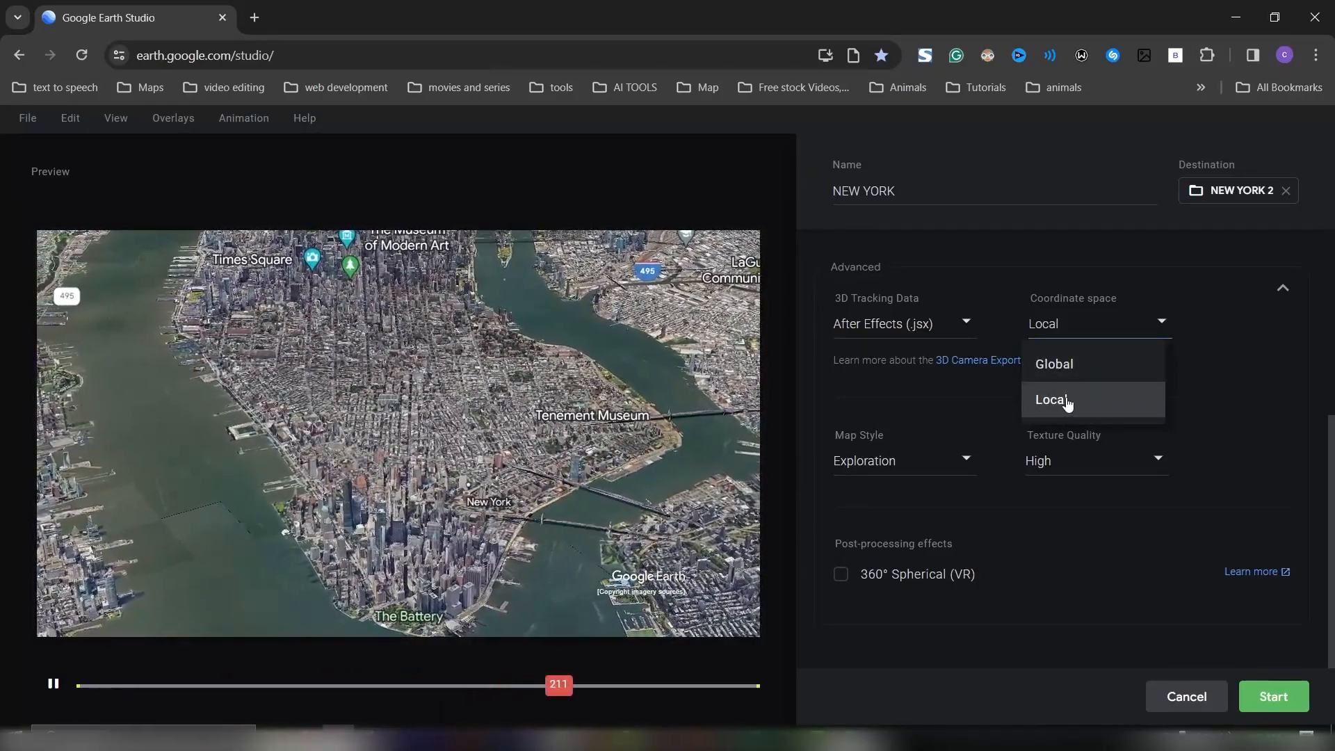
click(1052, 401)
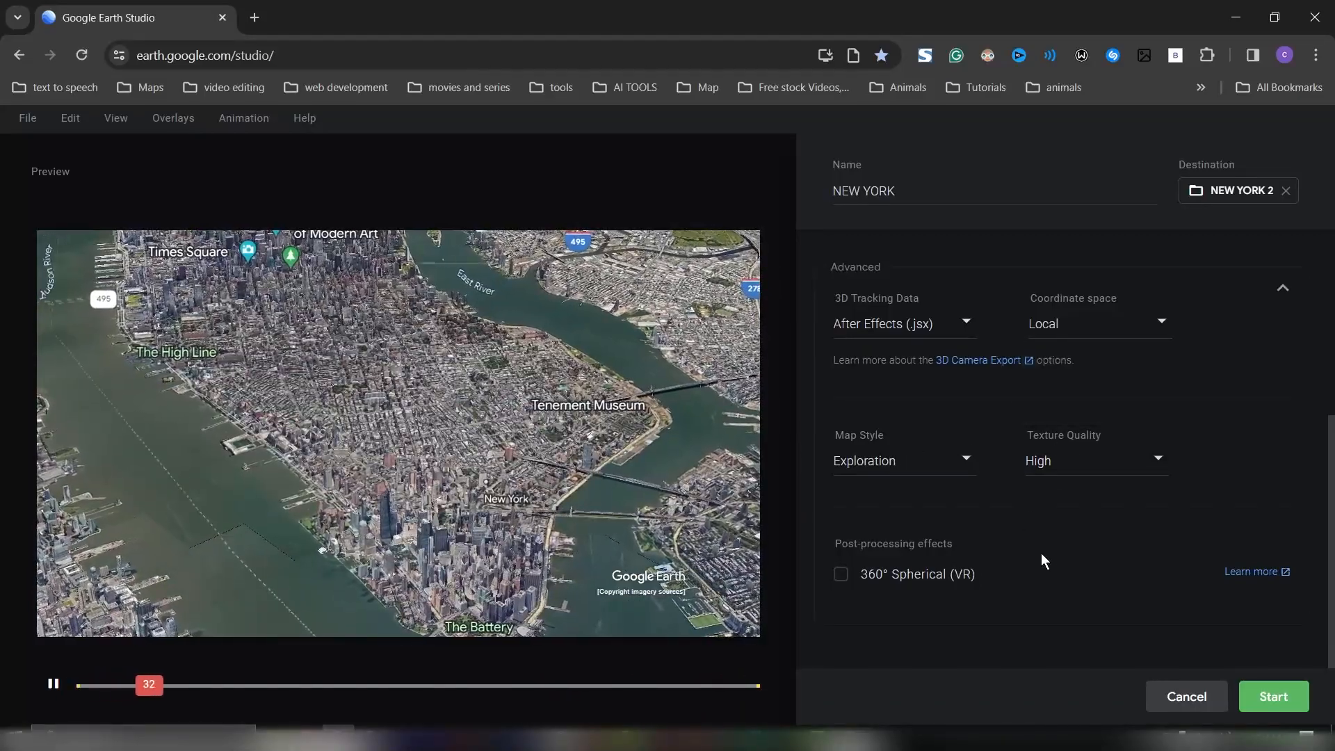
Start the render and allow saving the files into NEW YORK 2.
click(1274, 695)
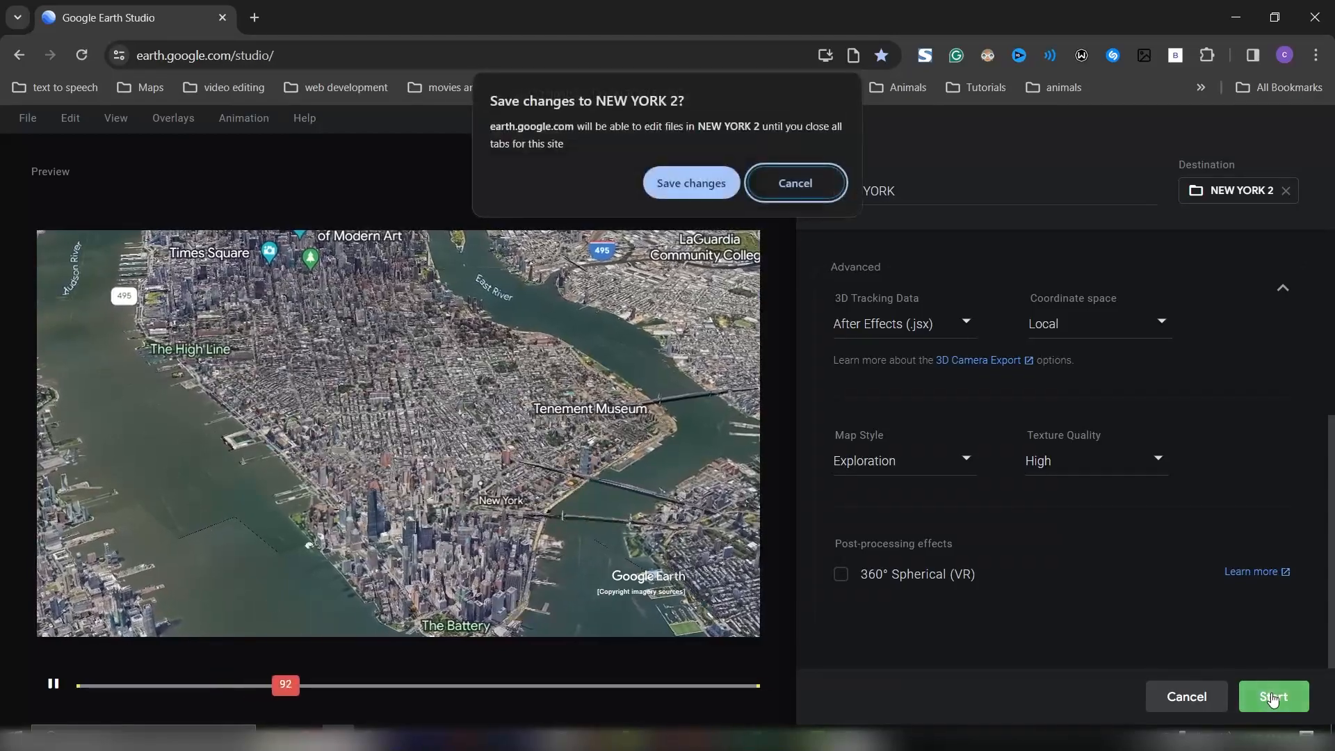
click(691, 184)
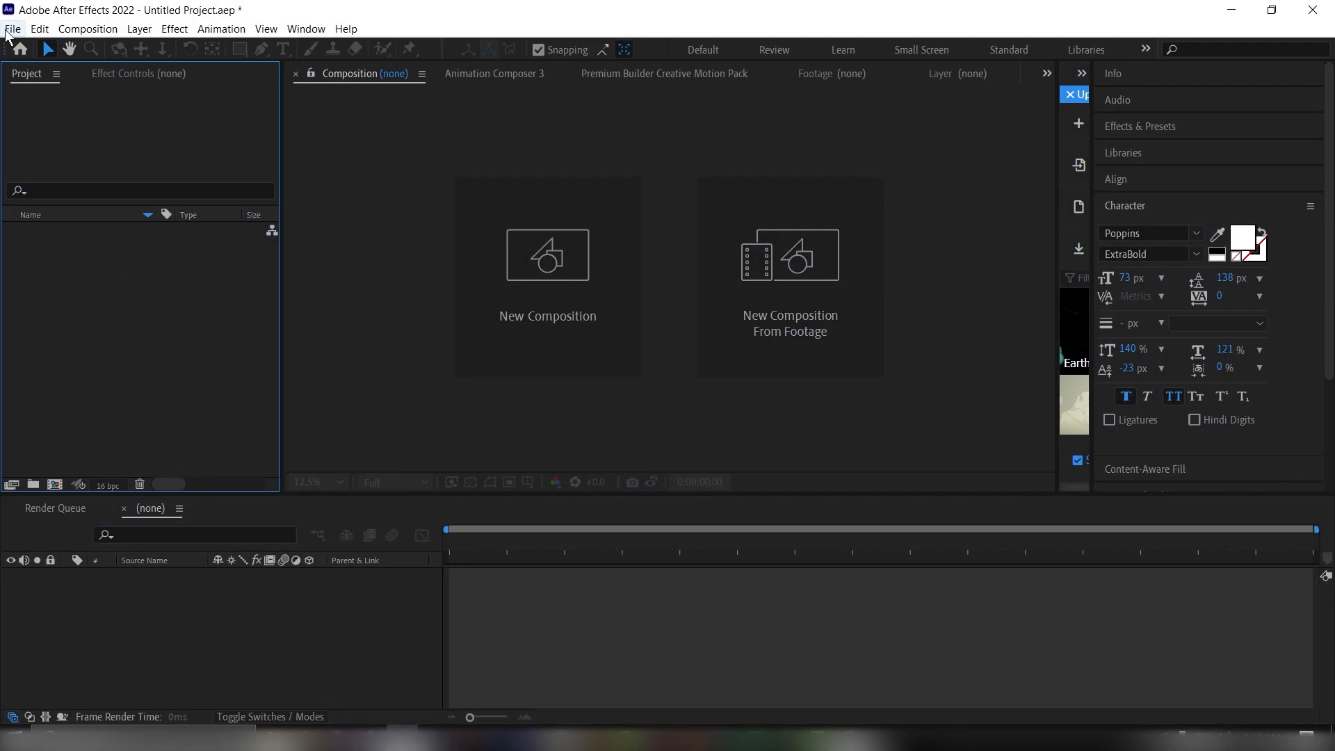
Run a script file via File > Scripts, browsing into NEW YORK > New york for New york.jsx.
click(13, 29)
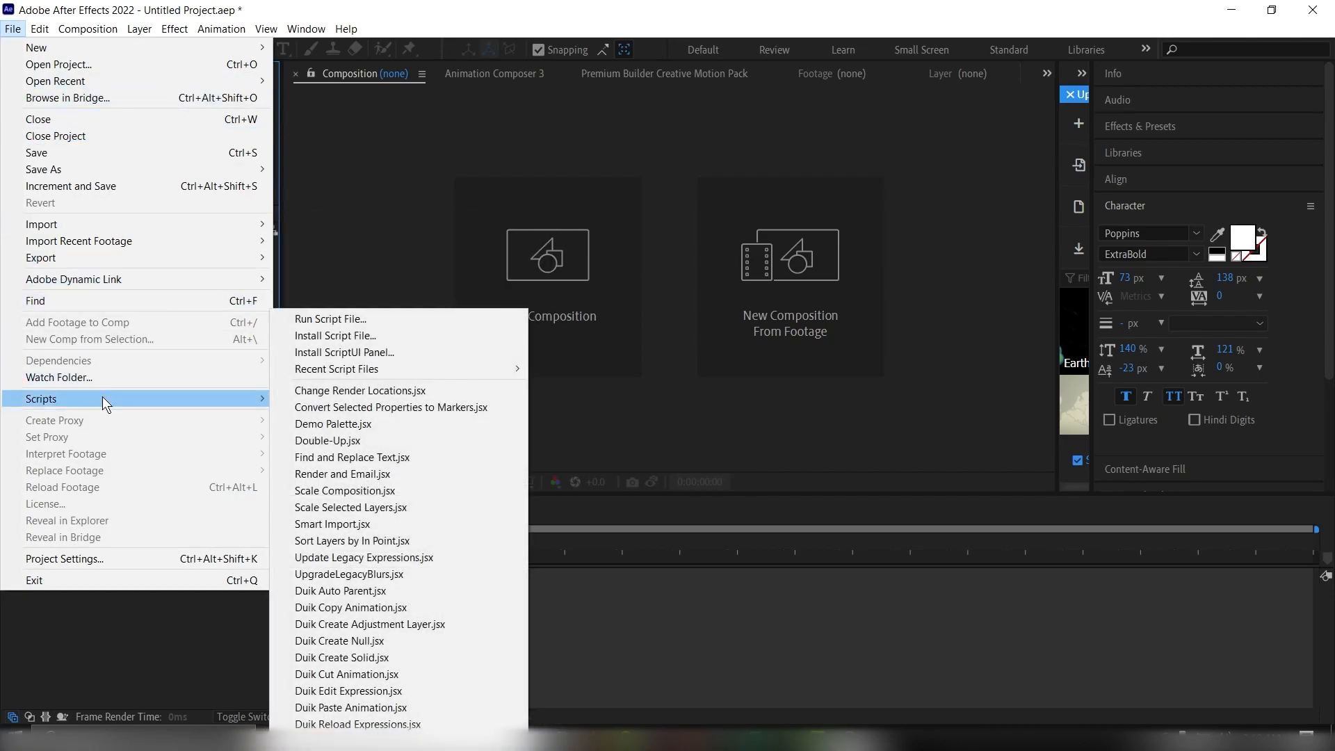
click(331, 318)
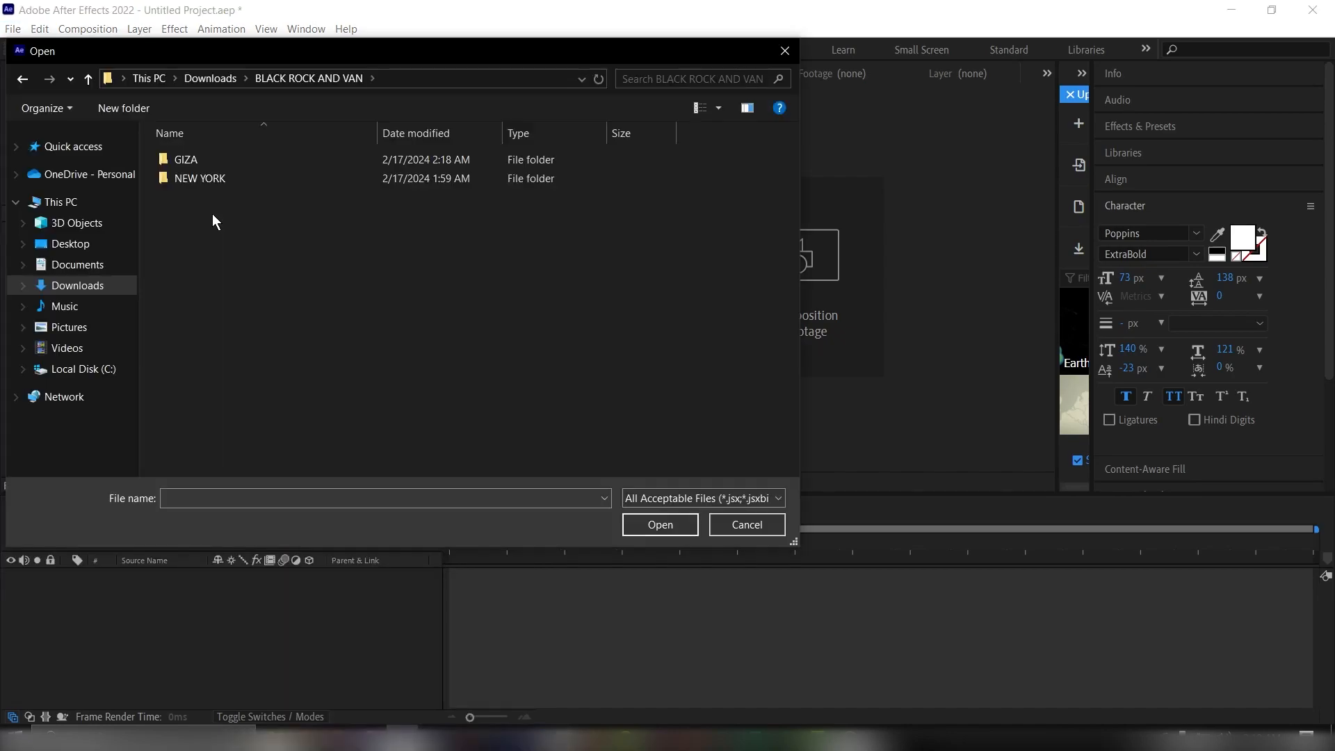
click(185, 158)
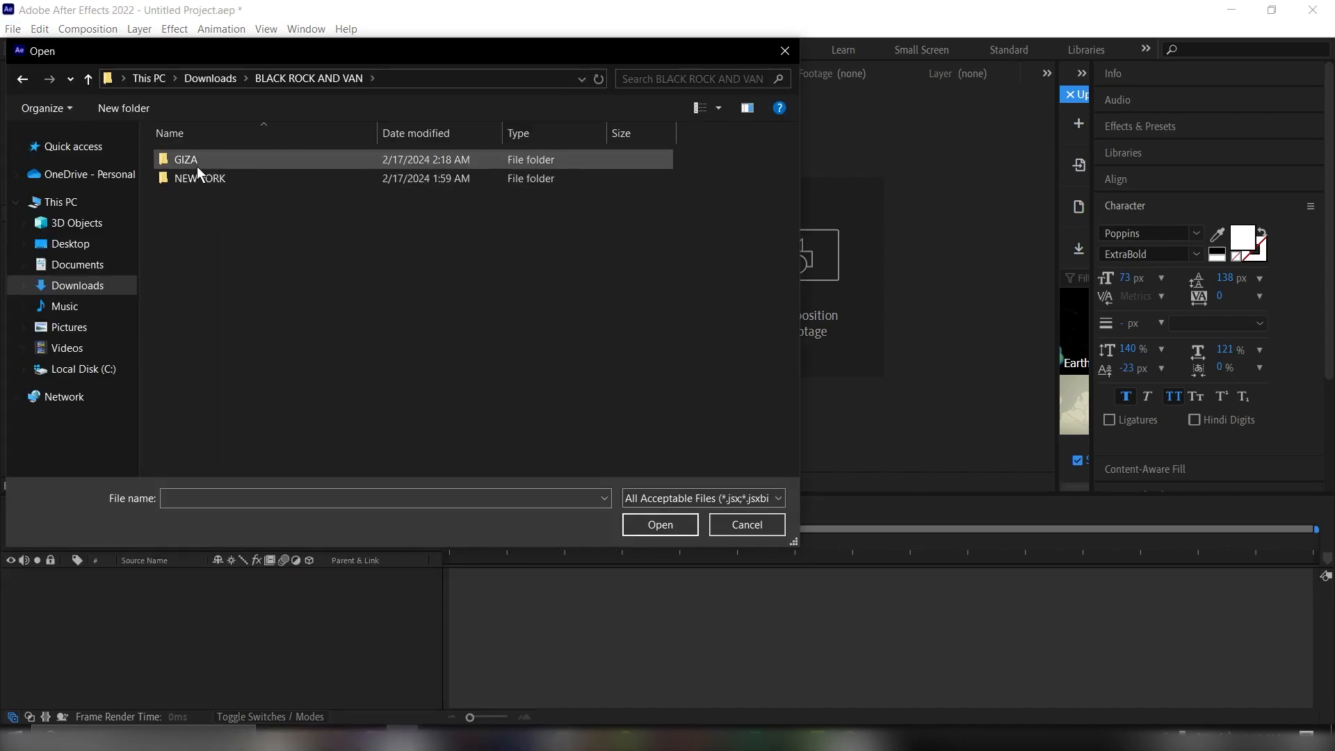
click(201, 178)
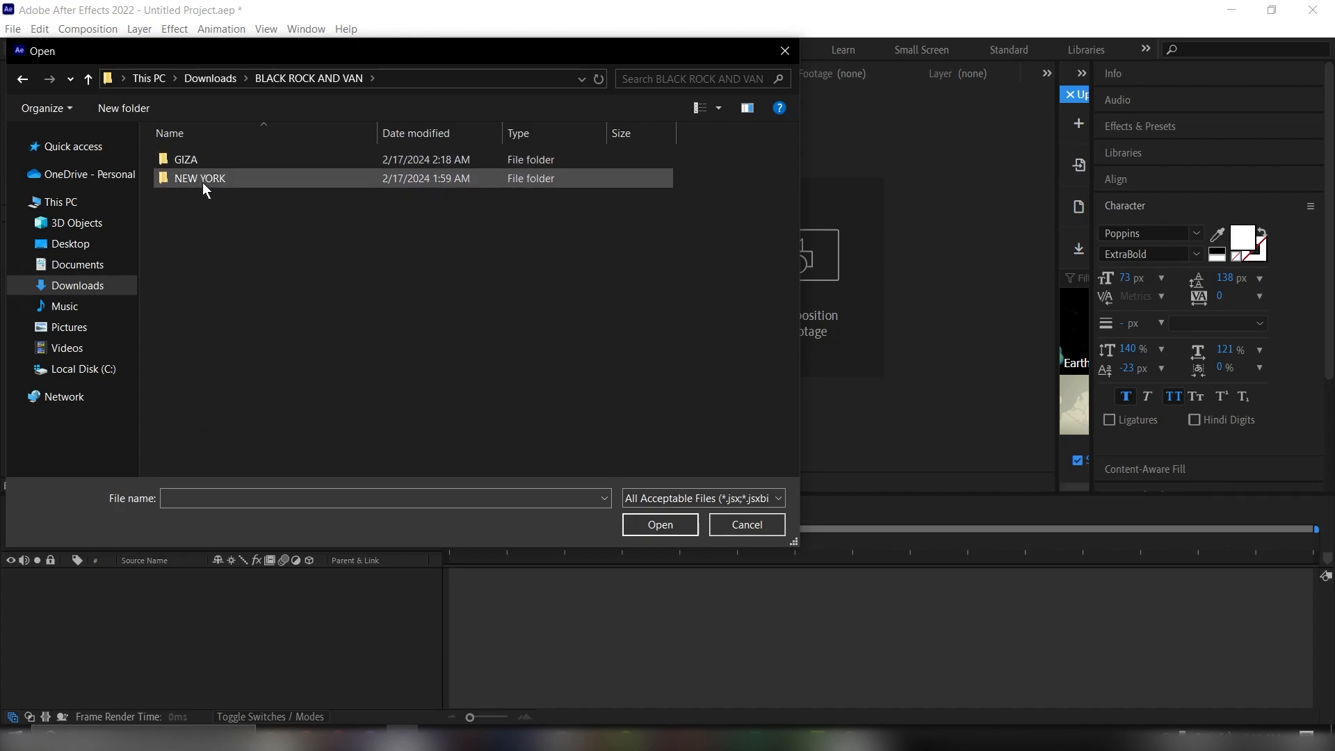
double_click(200, 178)
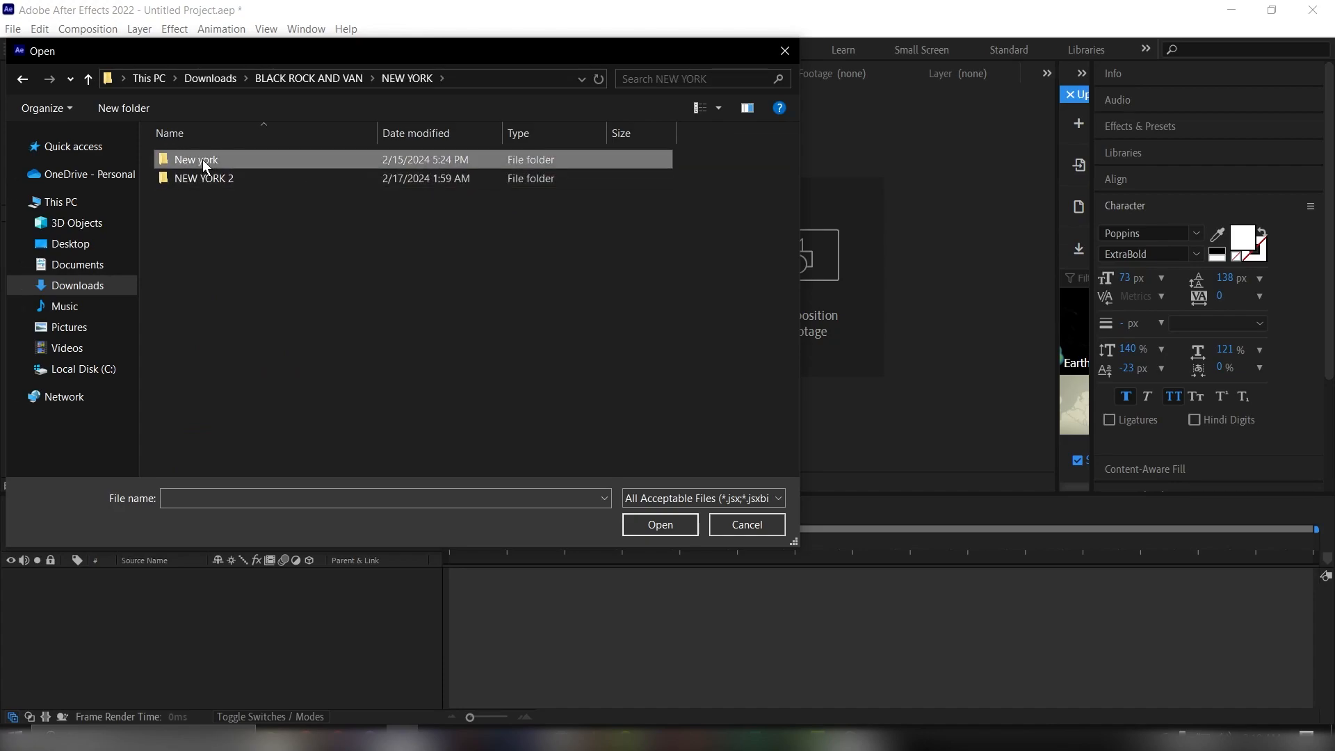
double_click(196, 158)
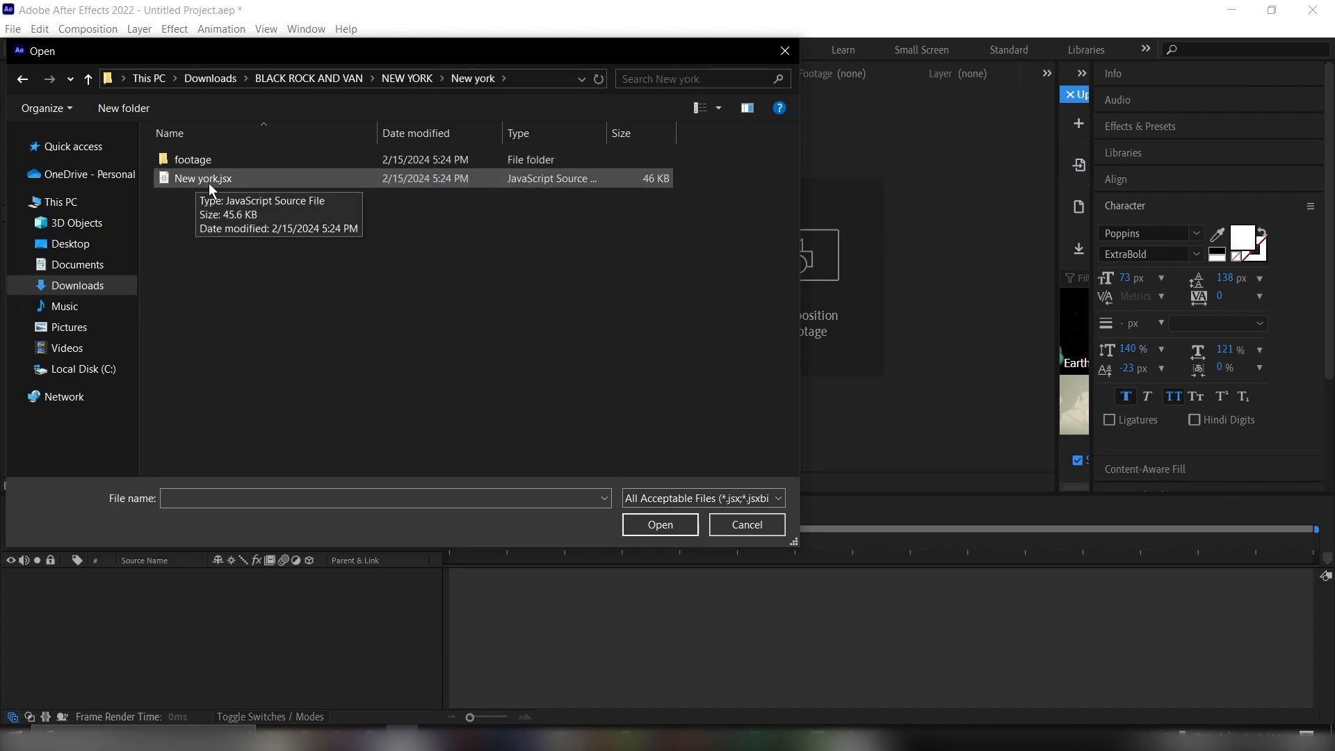
mouse_move(221, 193)
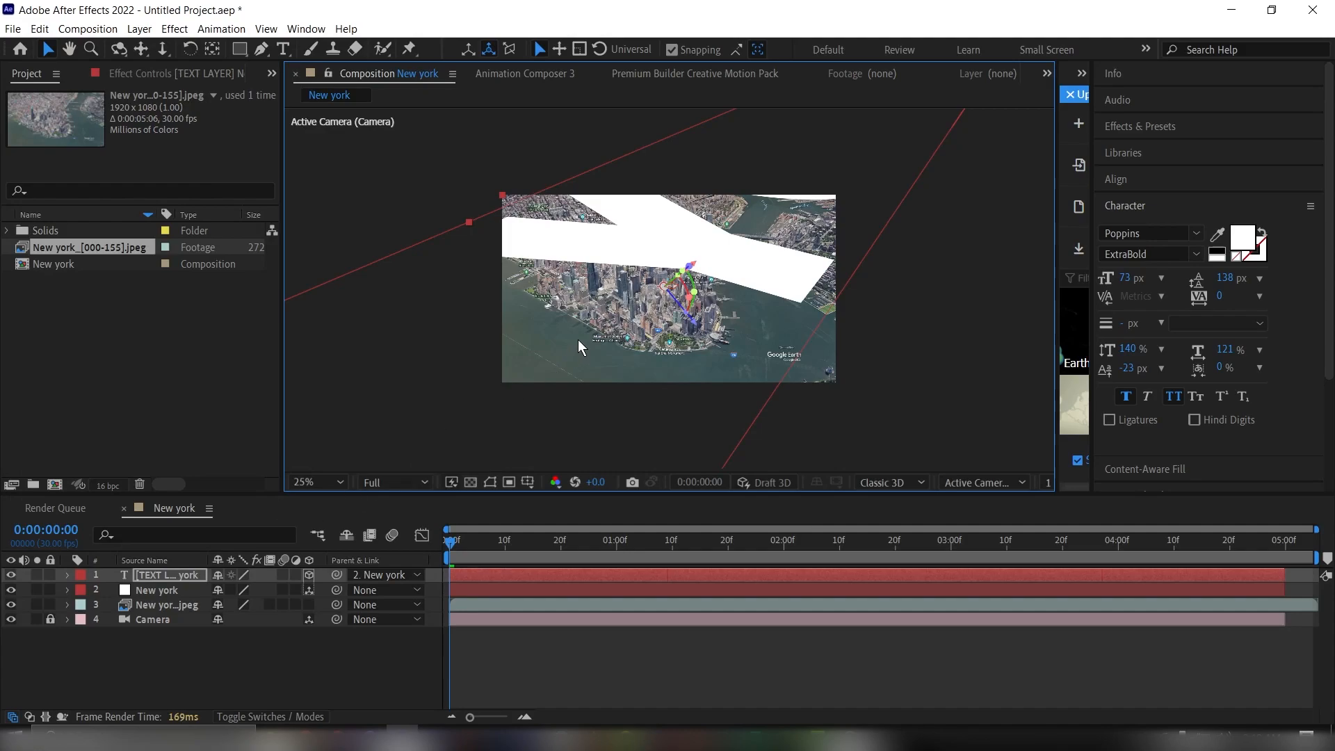
mouse_move(158, 663)
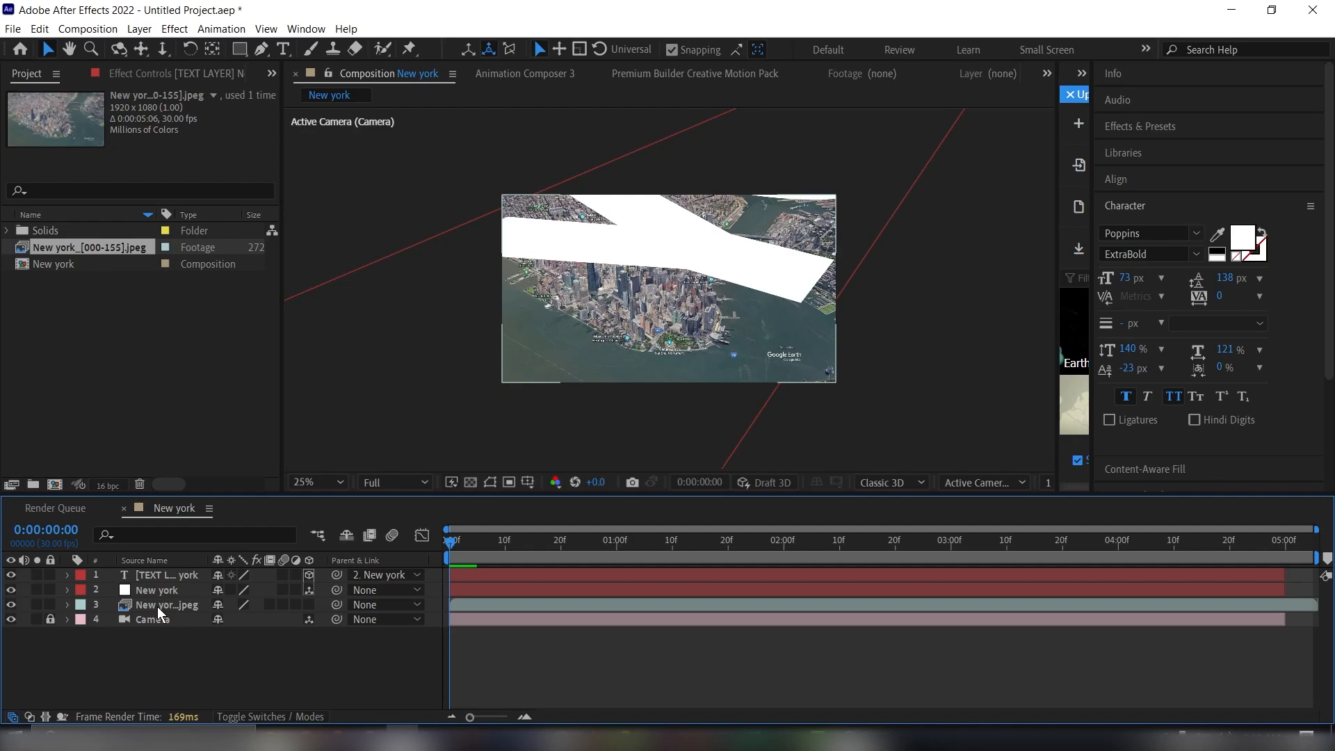
click(156, 589)
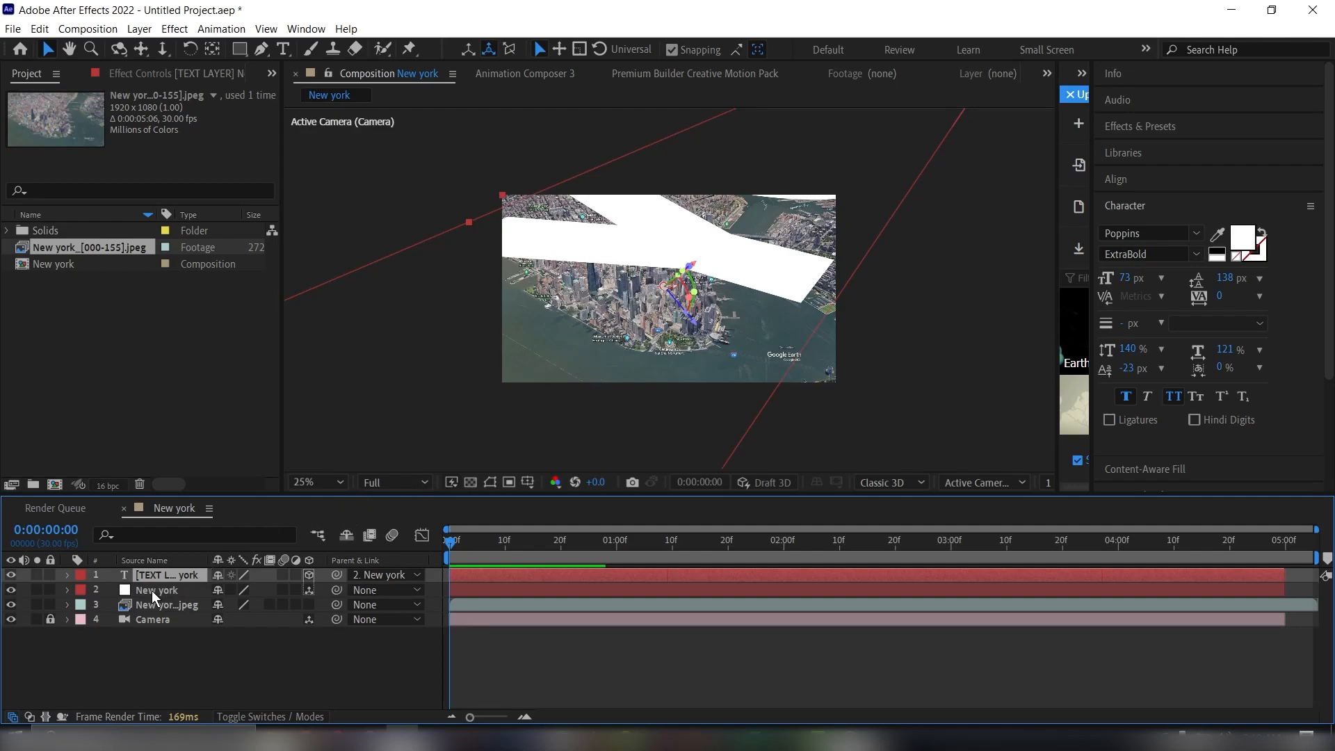
click(155, 589)
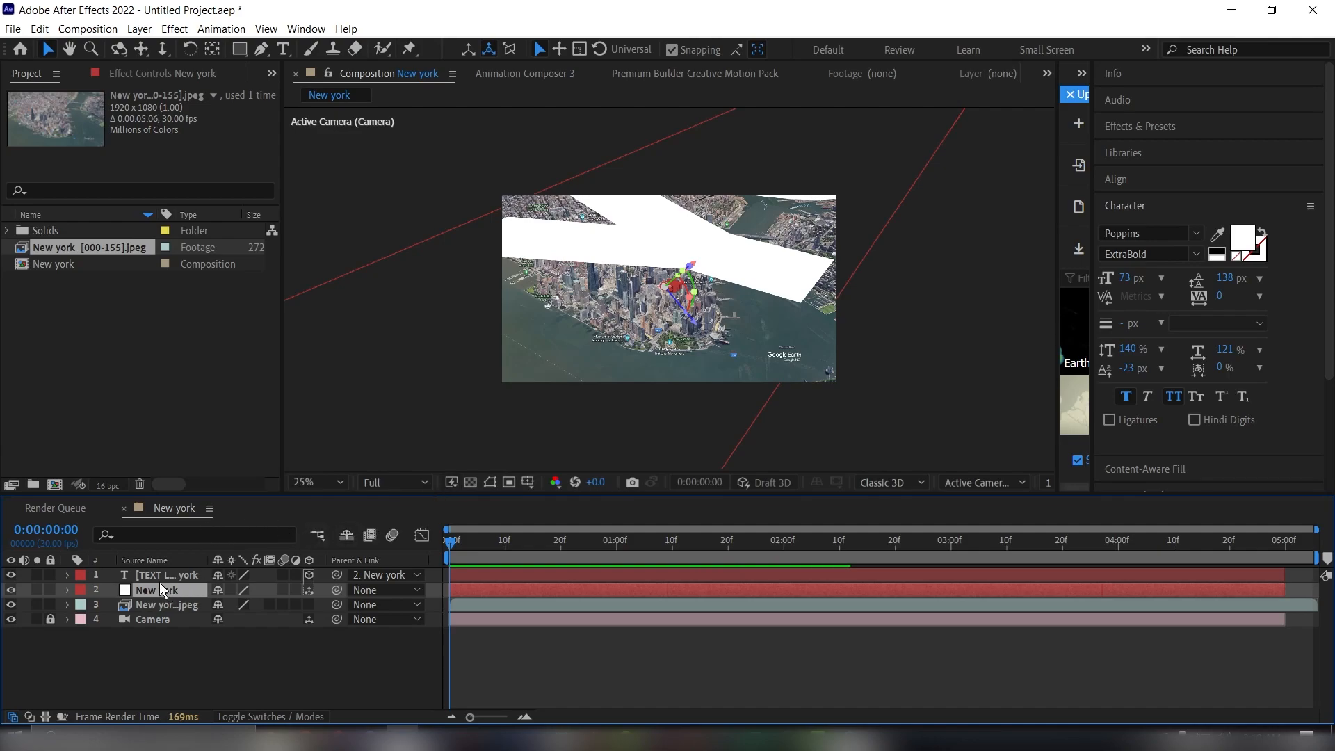
click(166, 575)
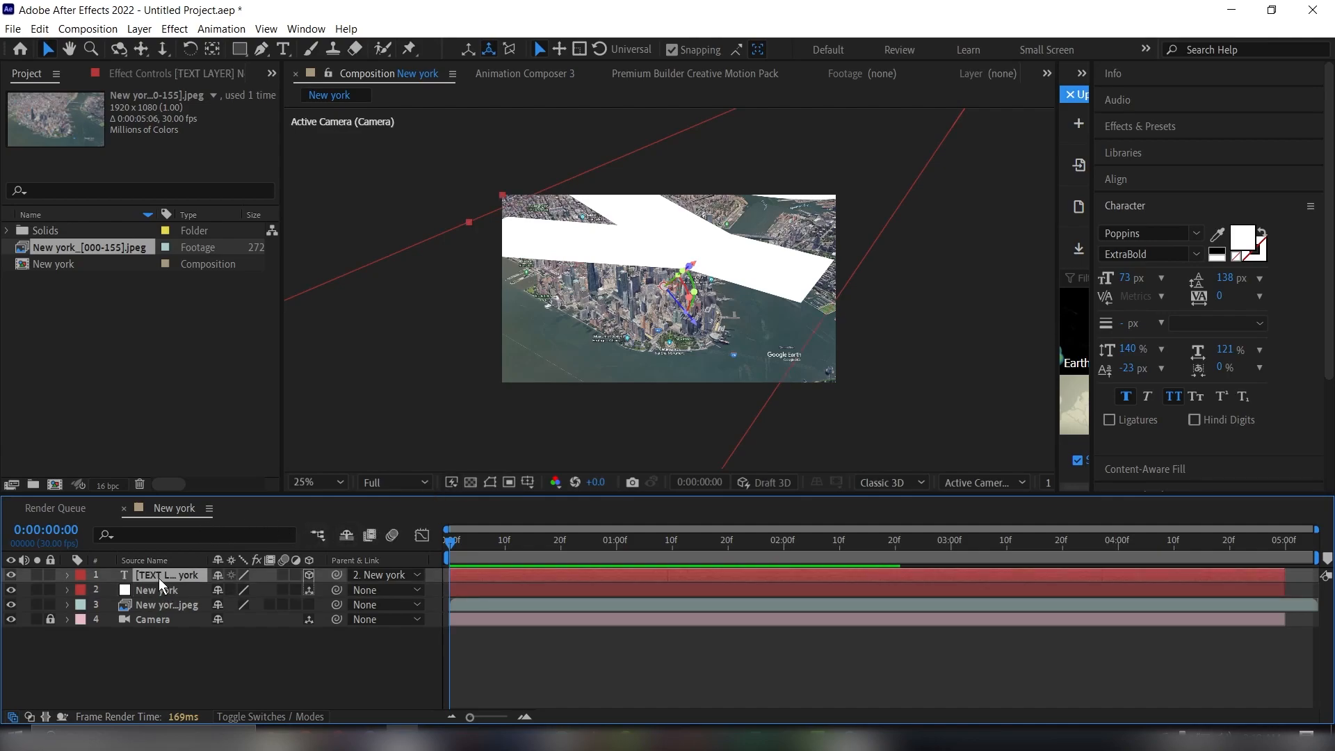
click(67, 576)
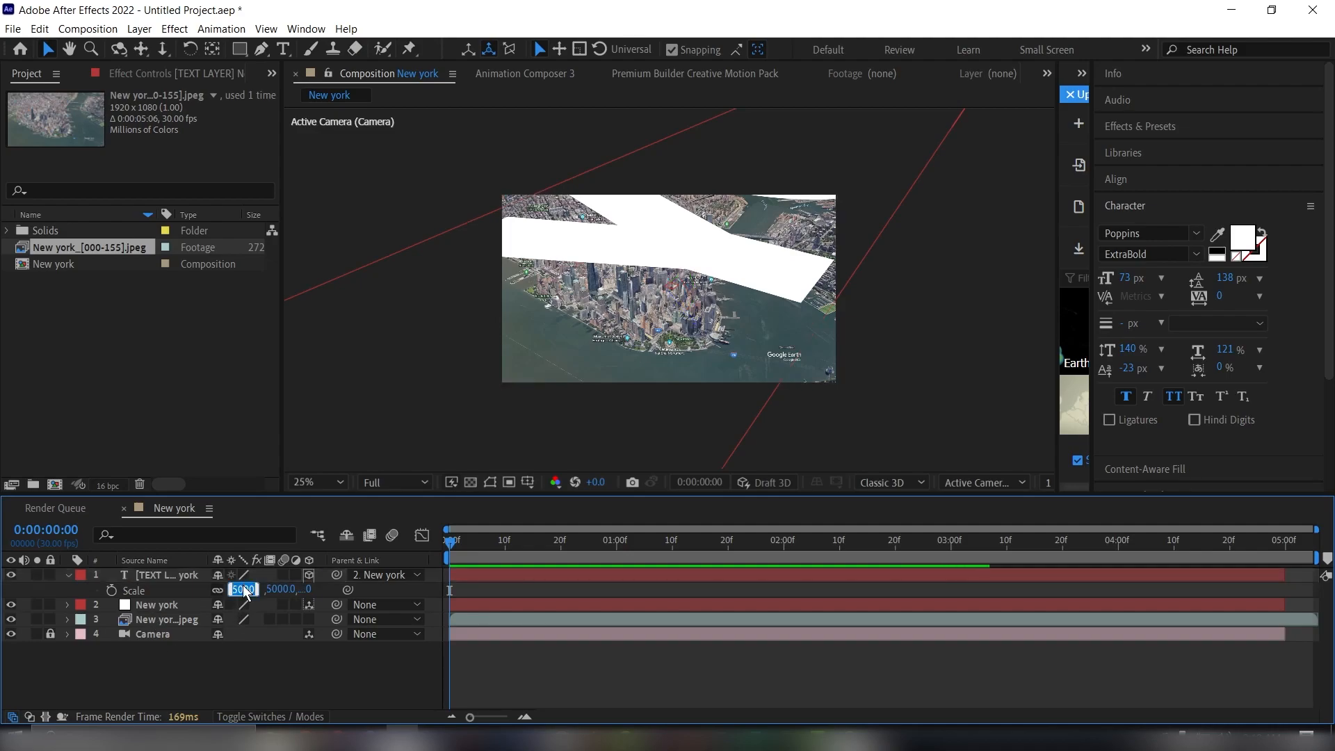
Set the text layer's Scale to 400%.
text(400.)
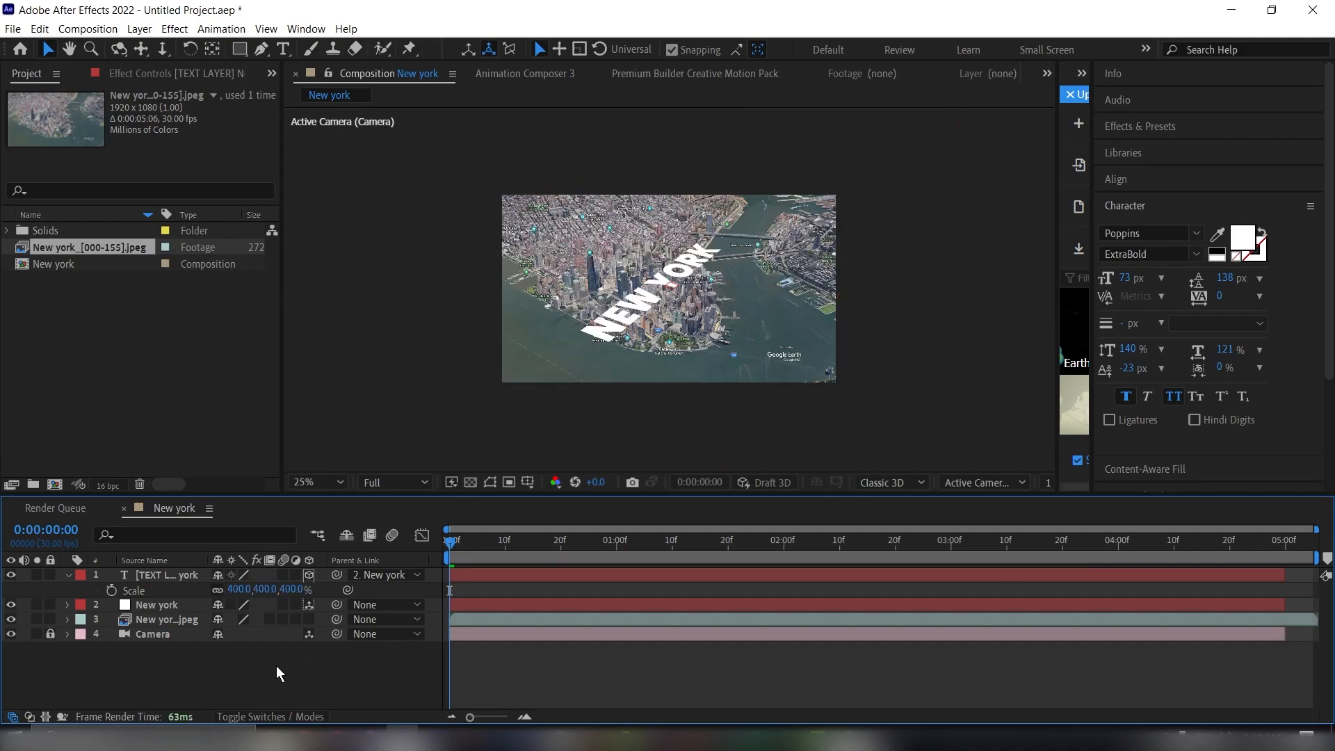
mouse_move(78, 583)
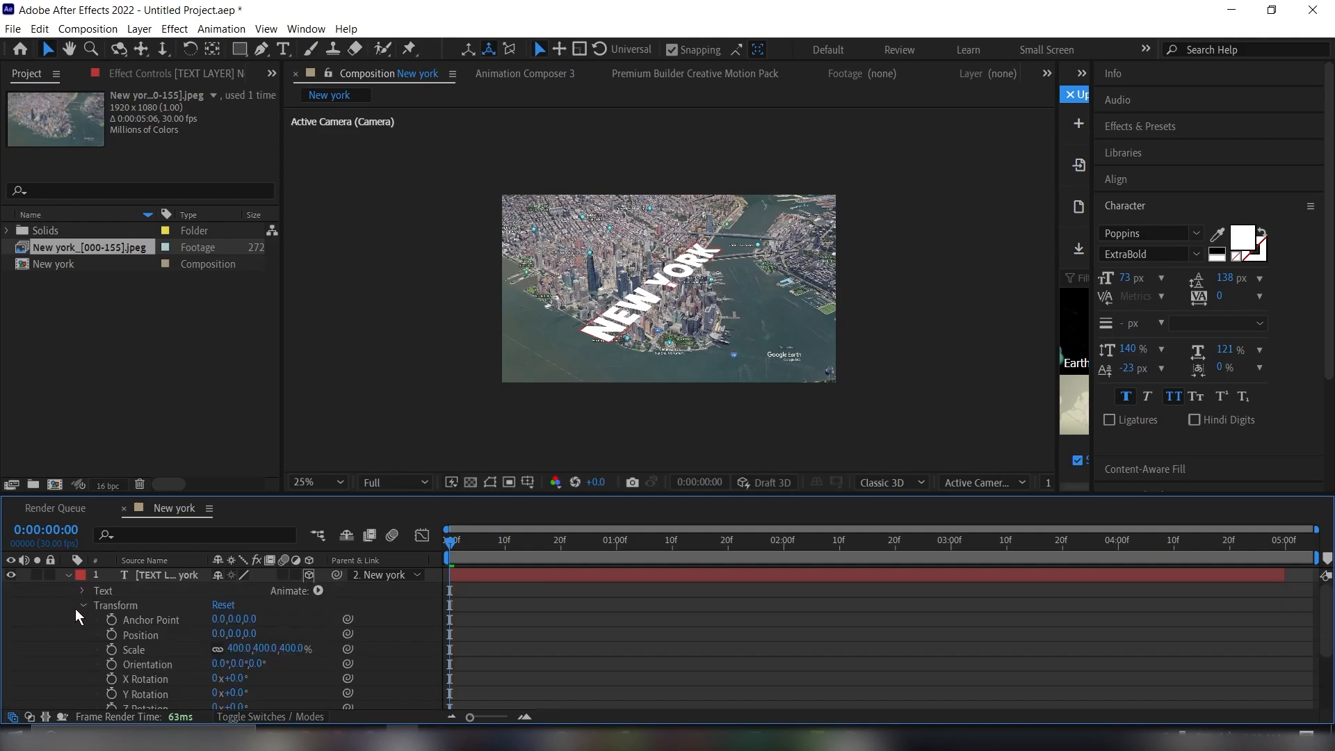
Rotate the text to about 83° X and 54° Y and reposition it above the skyline.
scroll(down, 3)
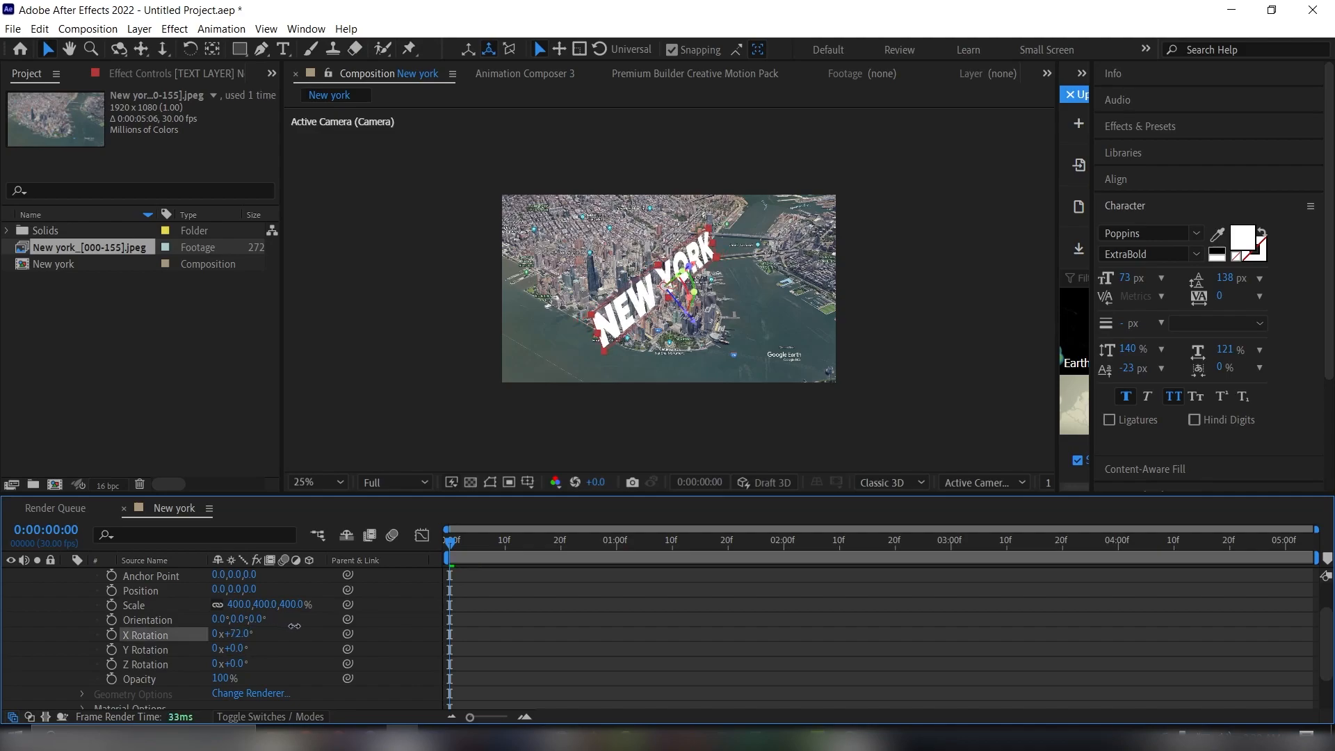
drag(225, 635, 235, 634)
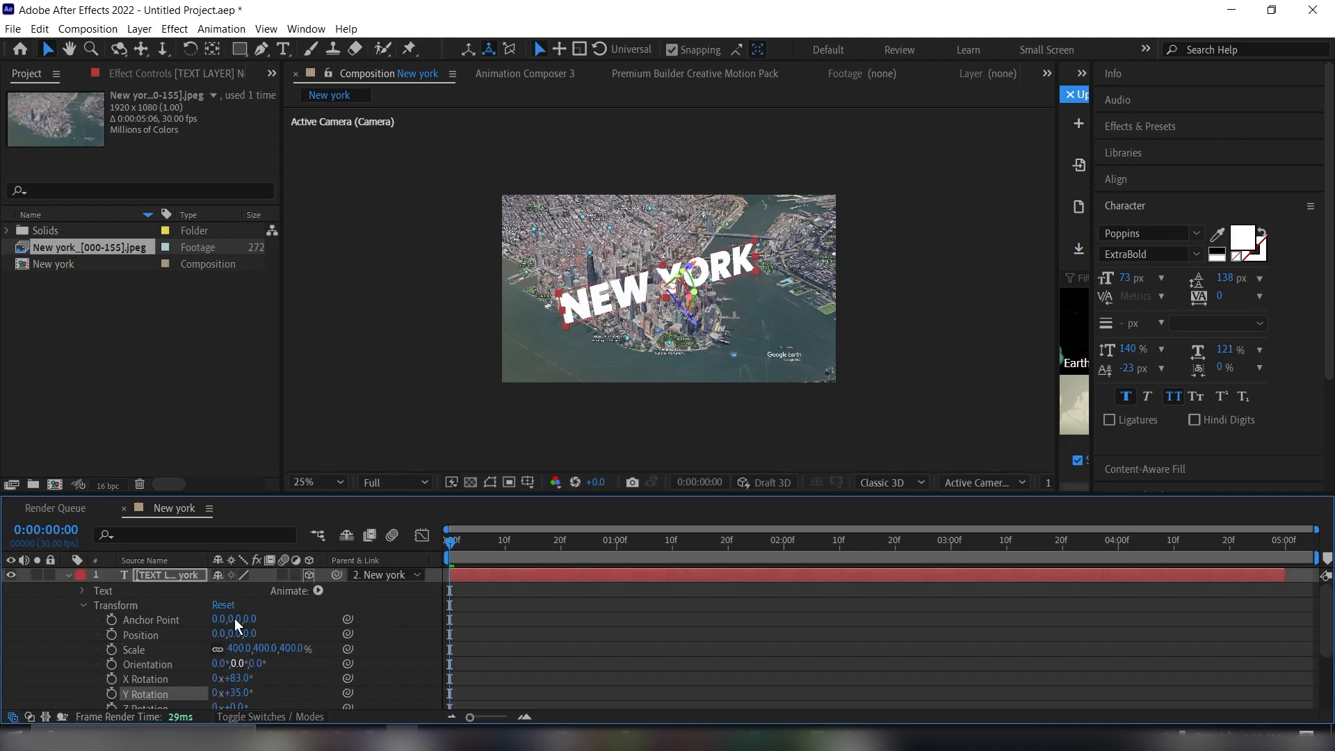
mouse_move(248, 635)
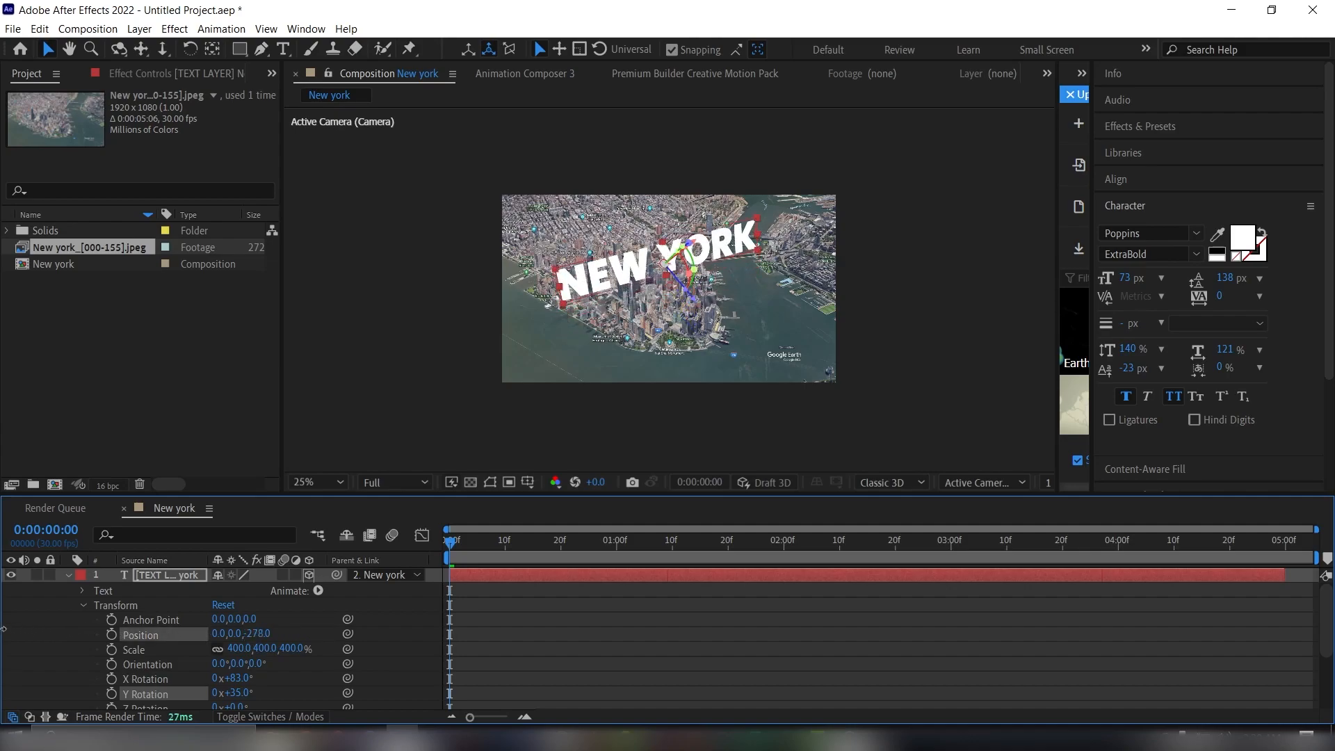
drag(256, 634, 265, 634)
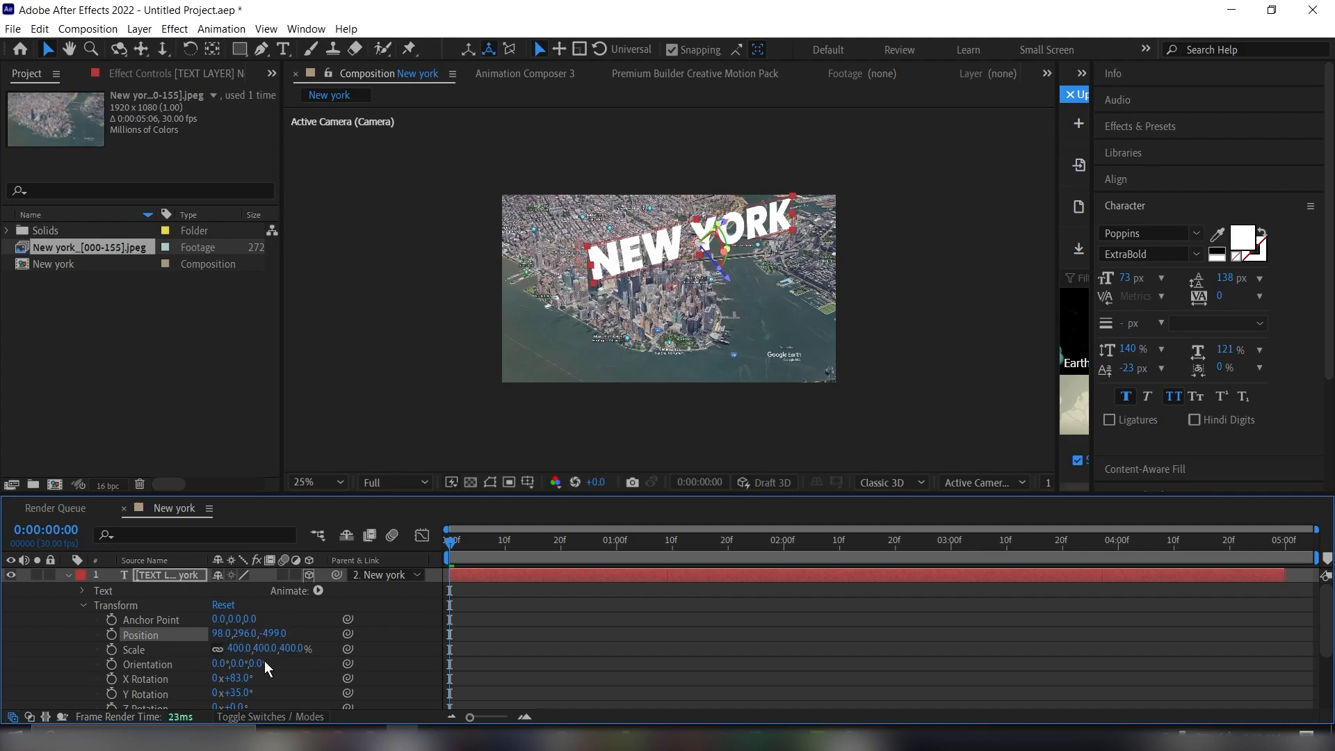
drag(247, 694, 238, 693)
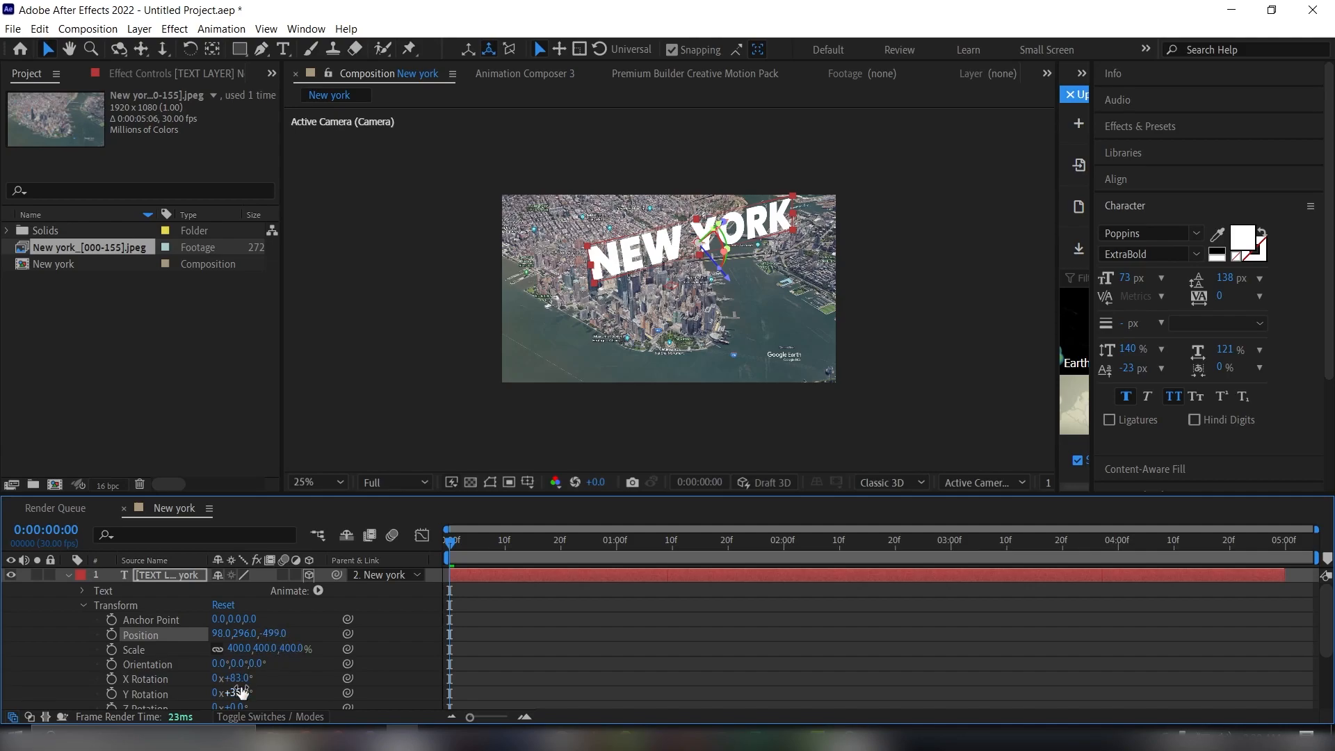
drag(242, 693, 264, 692)
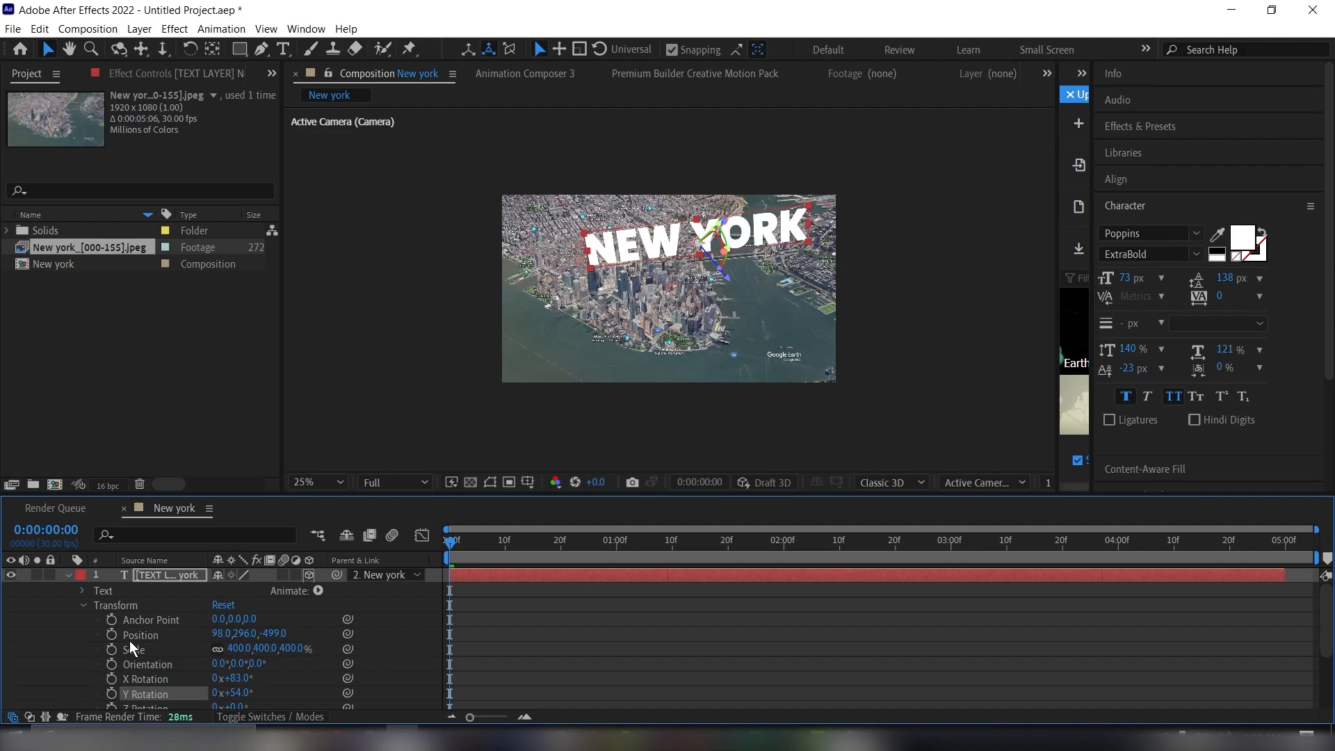
Select the NEW YORK text layer to duplicate it.
click(87, 607)
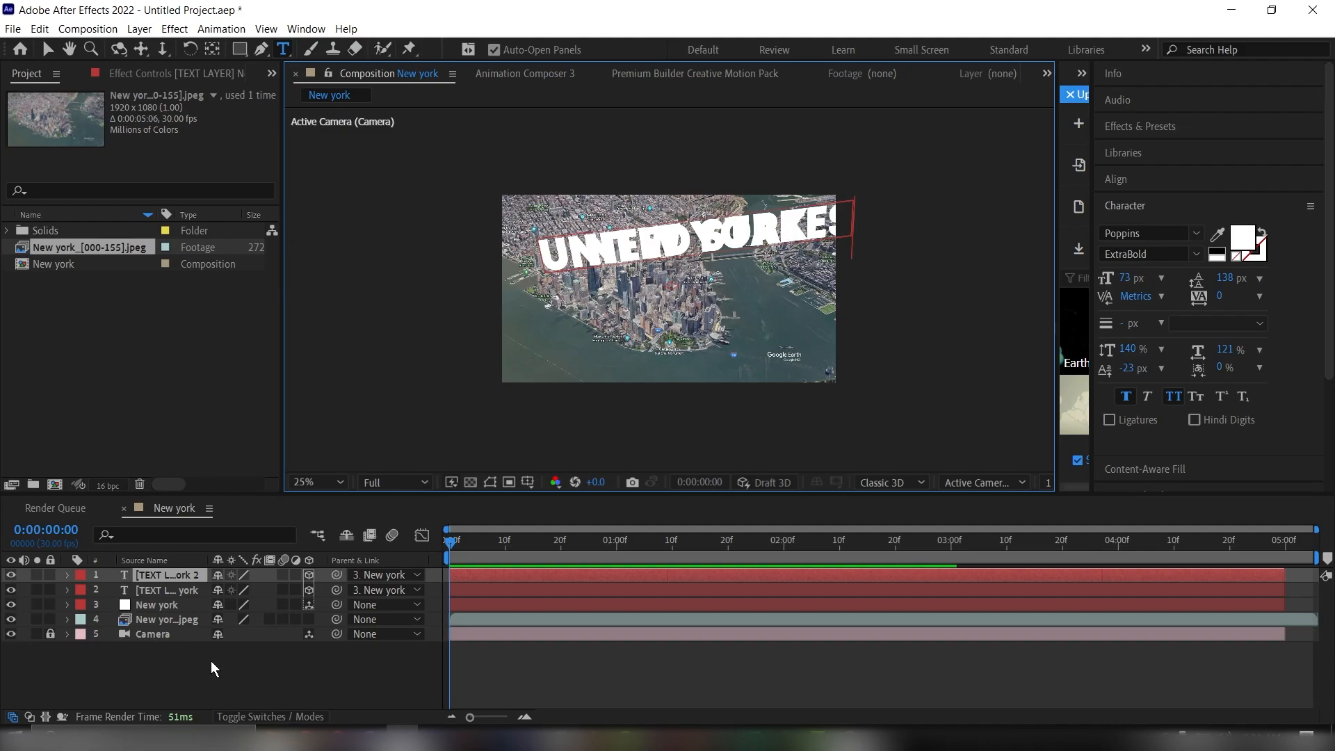
mouse_move(193, 609)
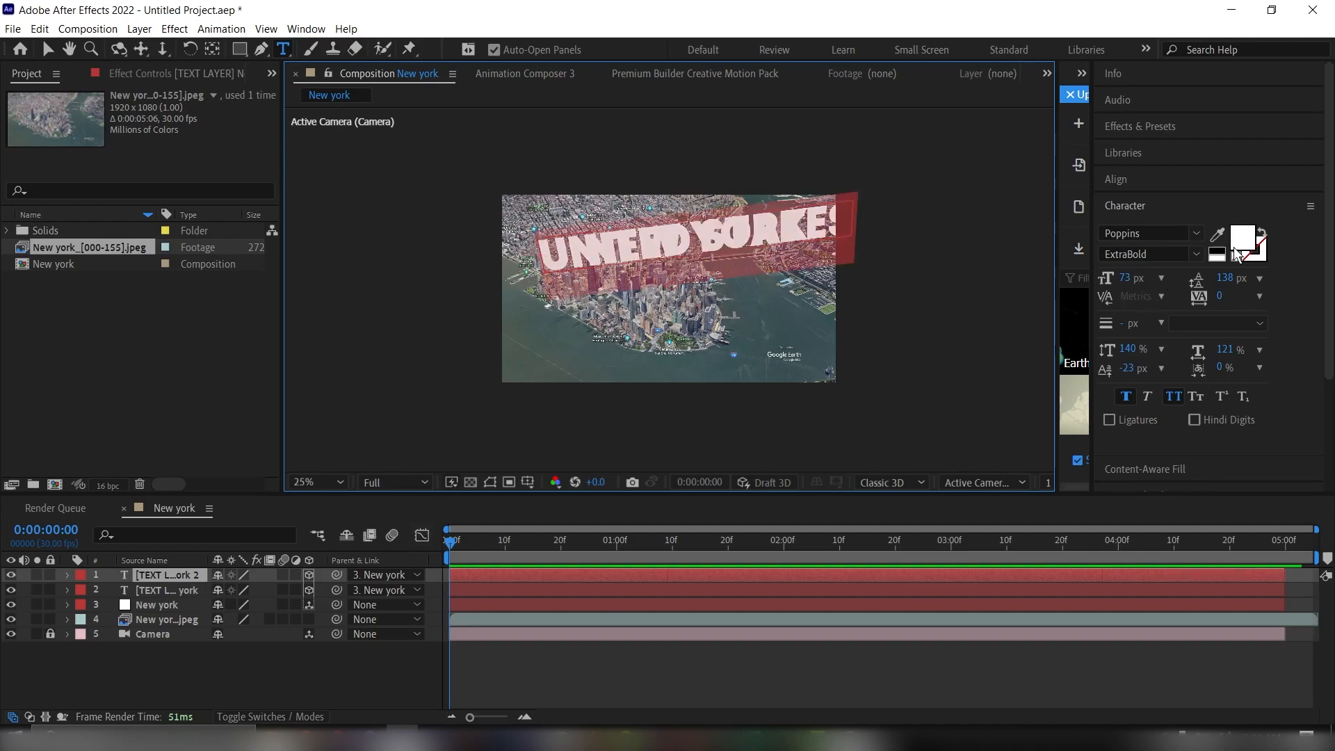
Set the UNITED STATES fill colour to red E40000 and finish editing.
click(1243, 240)
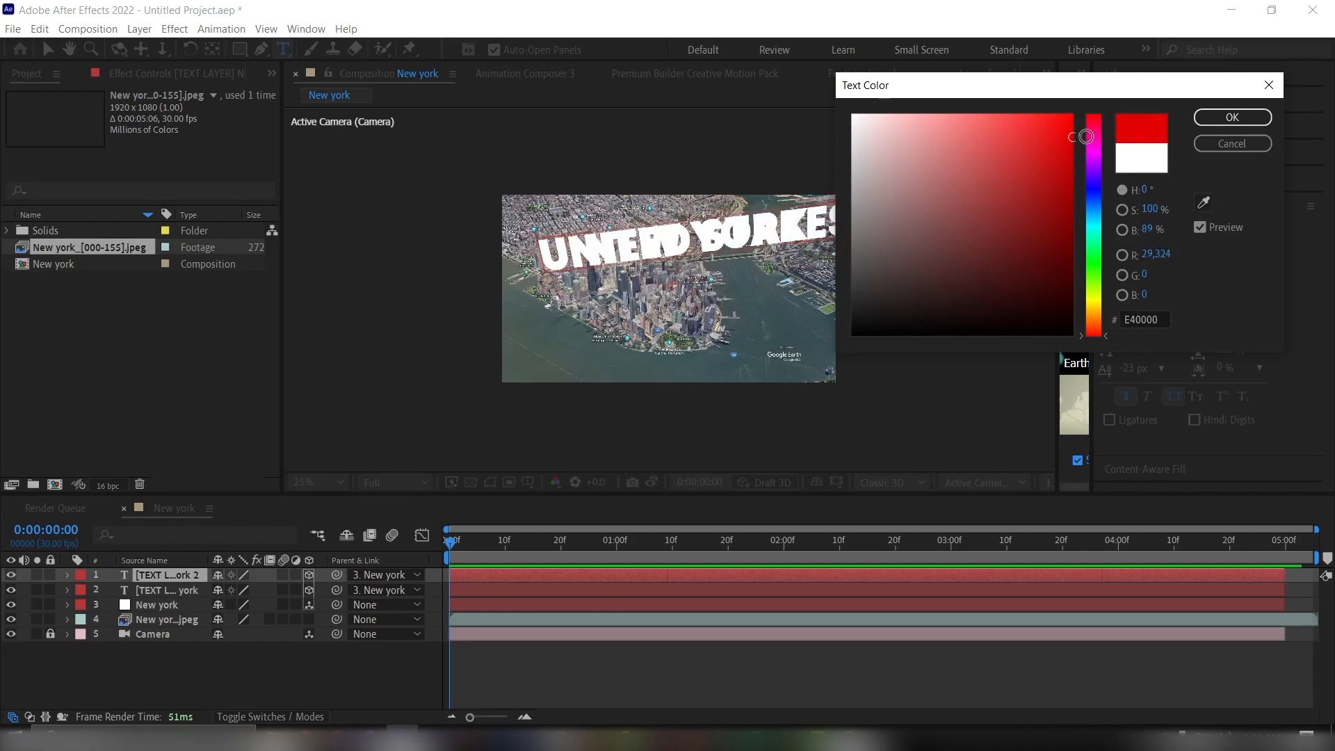
click(1232, 117)
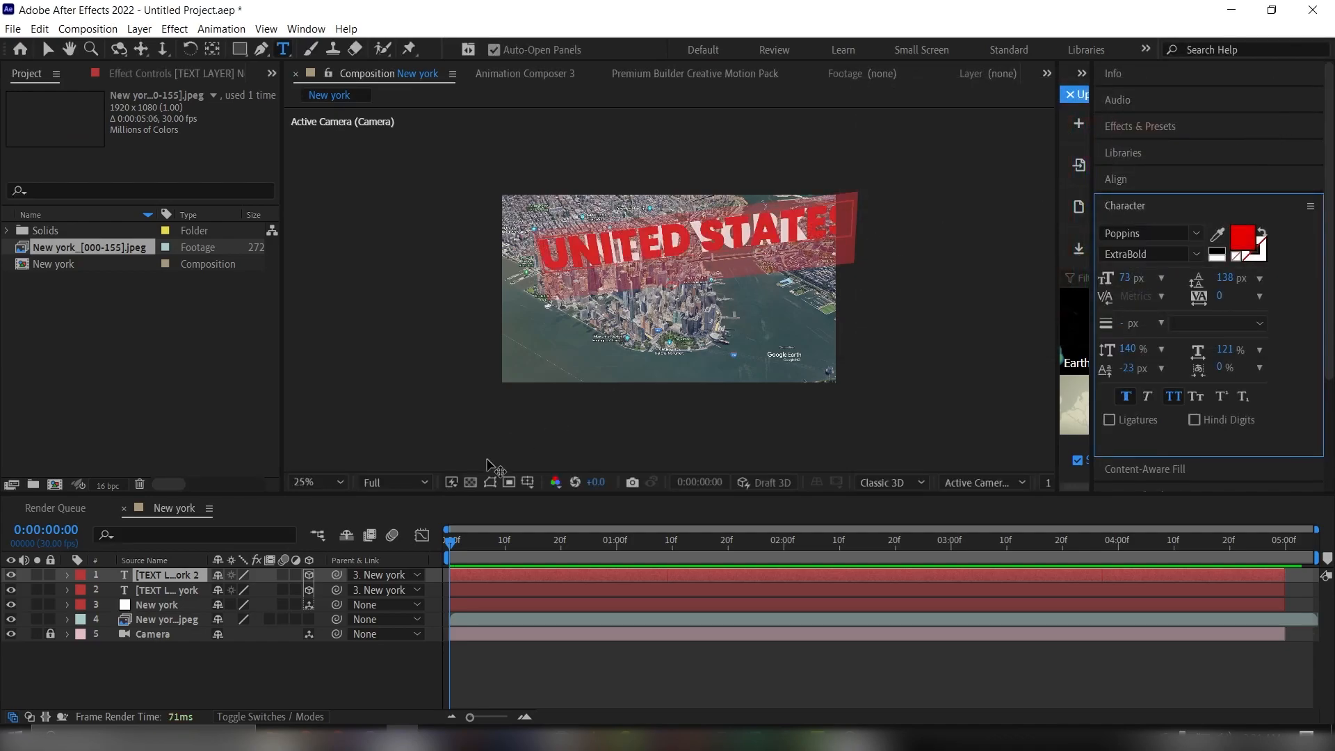
click(66, 575)
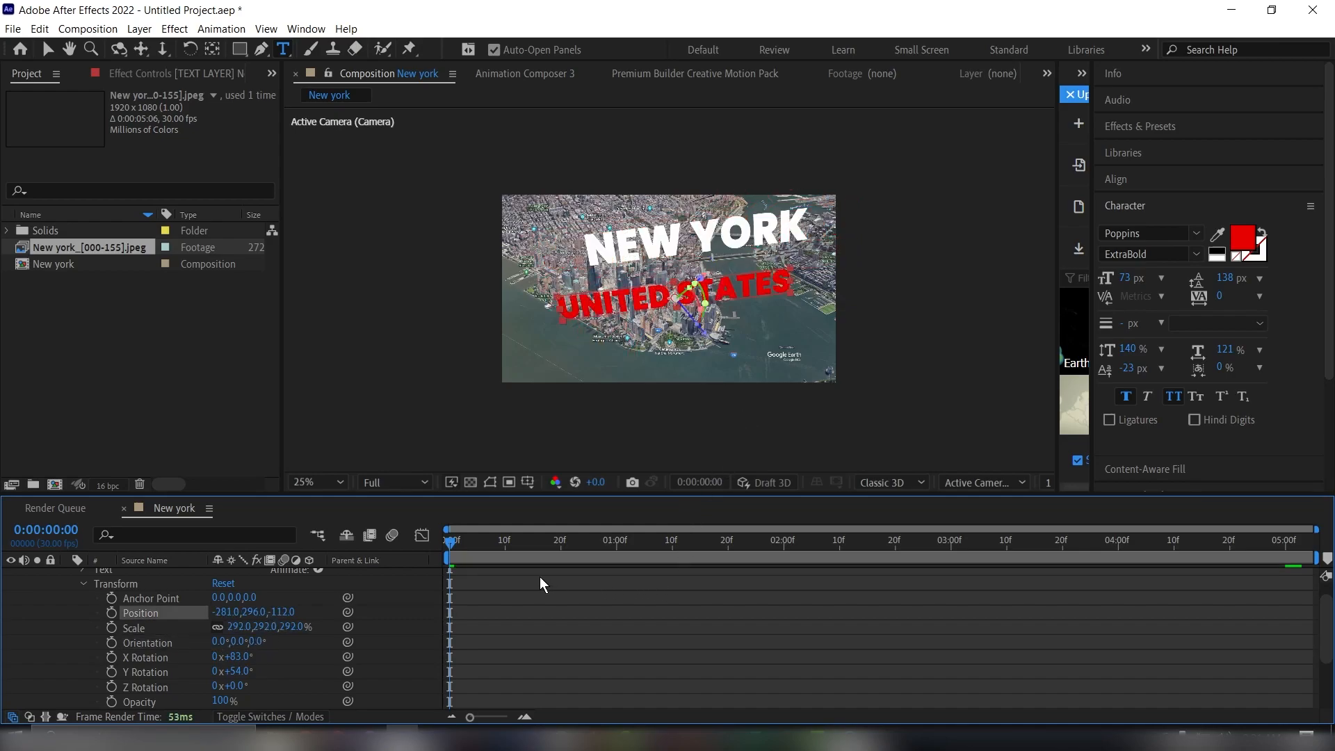
mouse_move(239, 645)
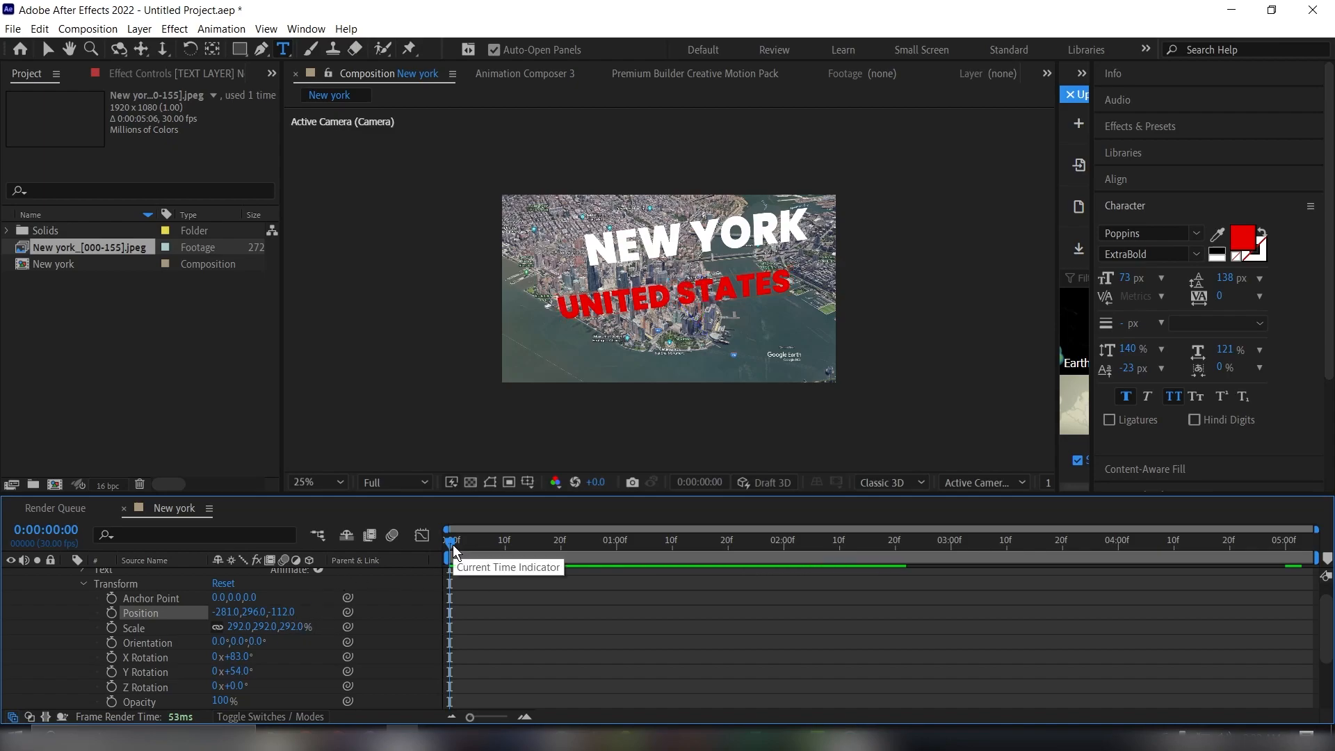
Preview the flyover with both titles pinned over Manhattan.
click(773, 539)
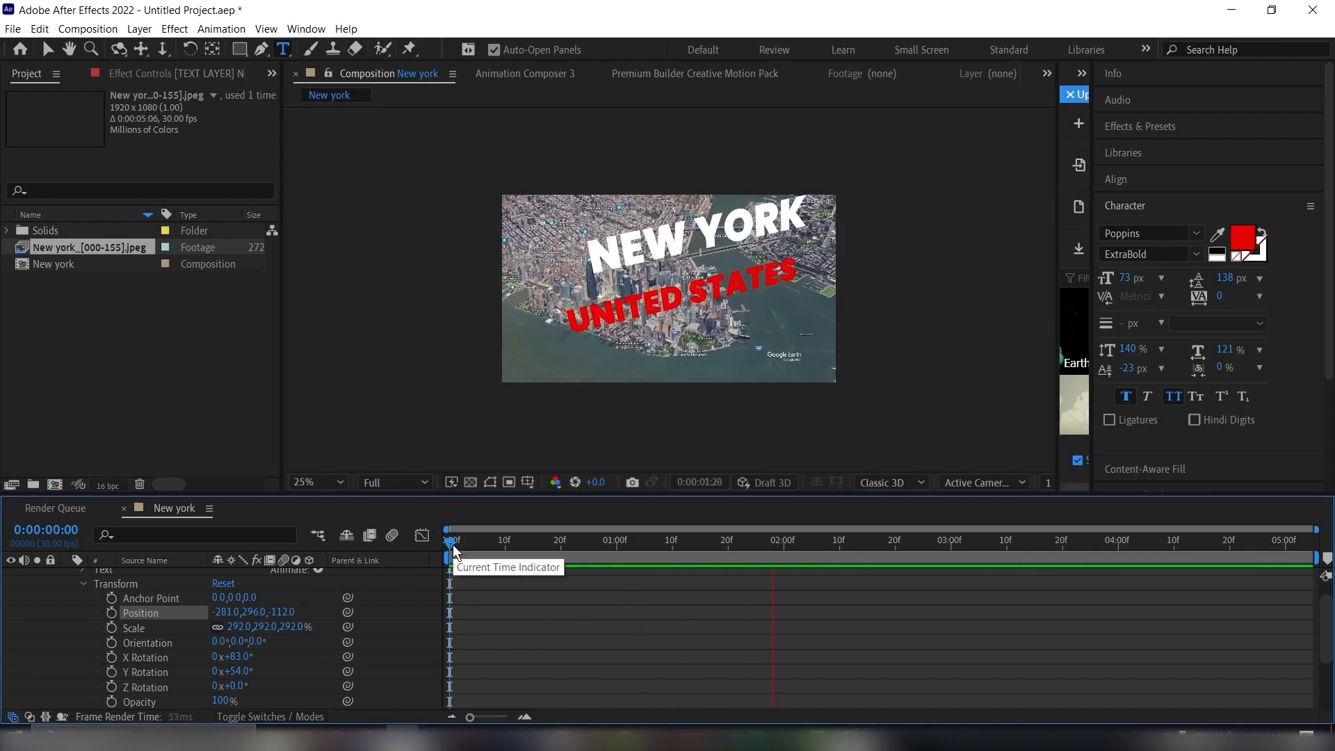